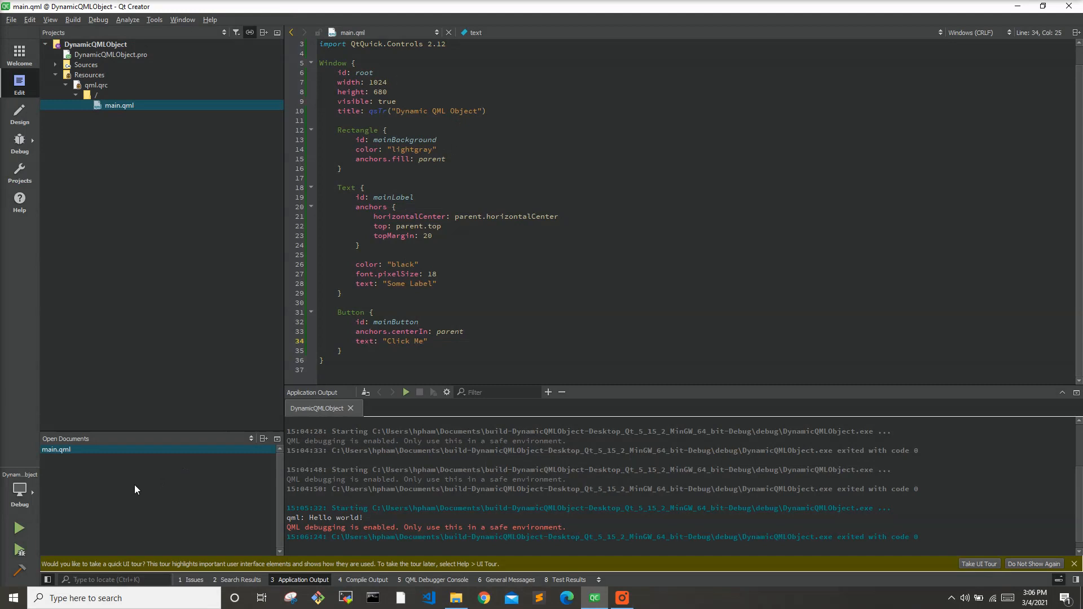
pyautogui.moveTo(7, 524)
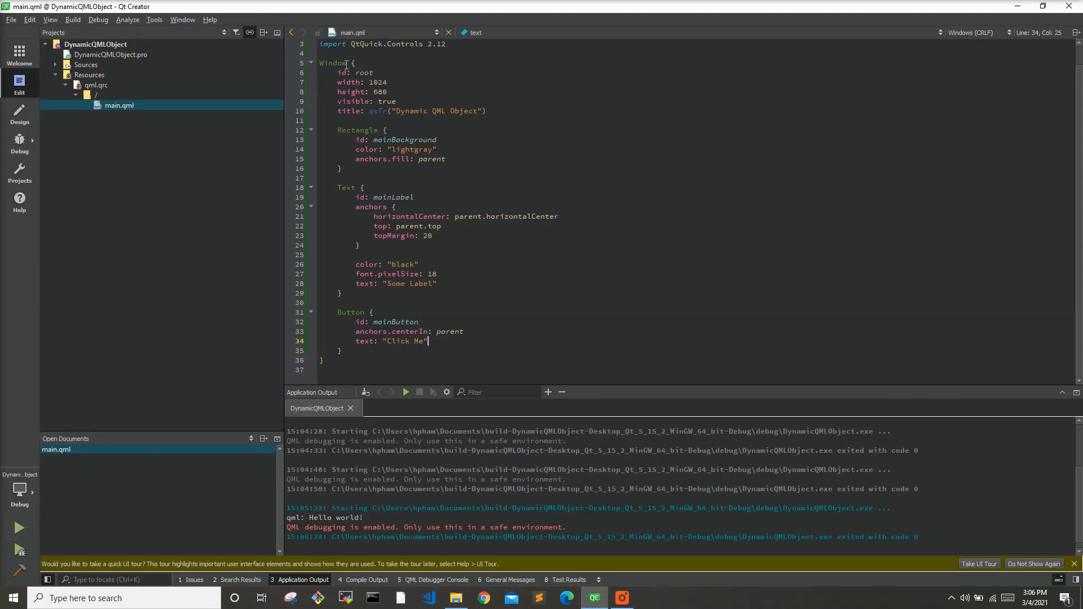
pyautogui.moveTo(421, 140)
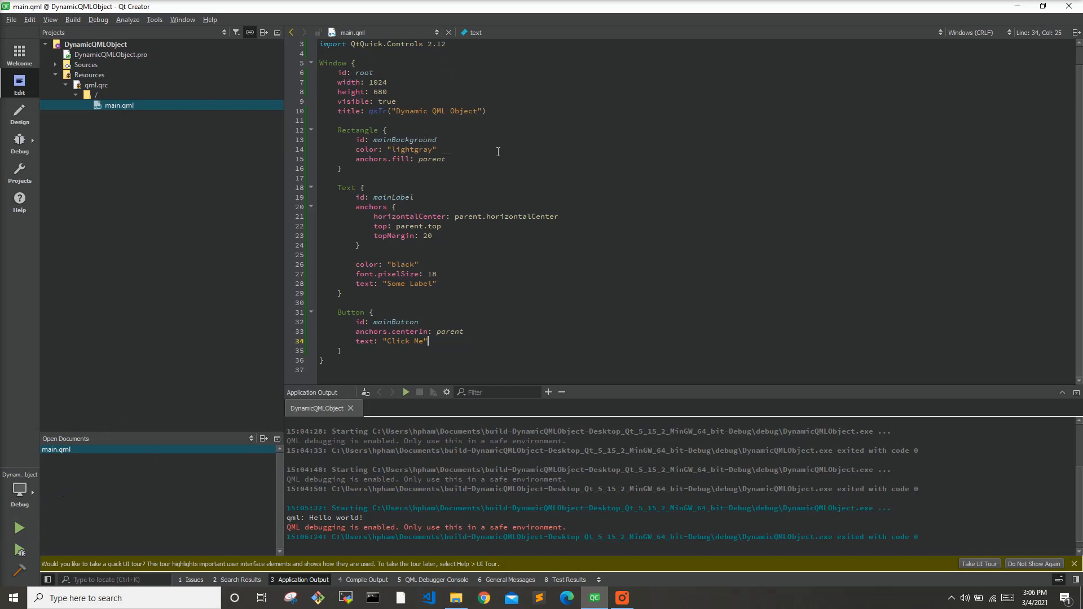
pyautogui.moveTo(377, 197)
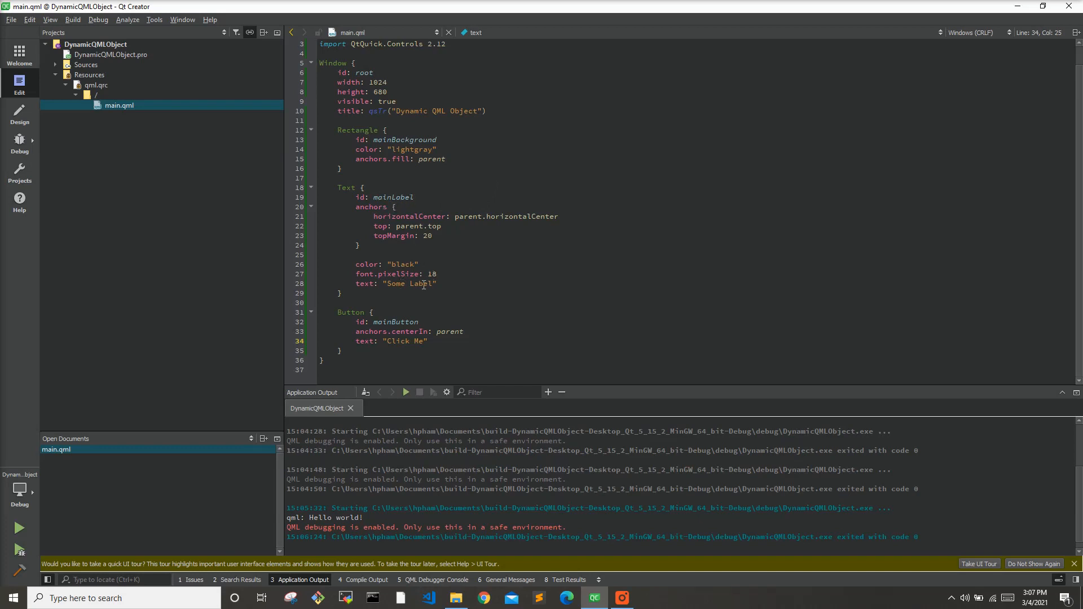
pyautogui.moveTo(19, 528)
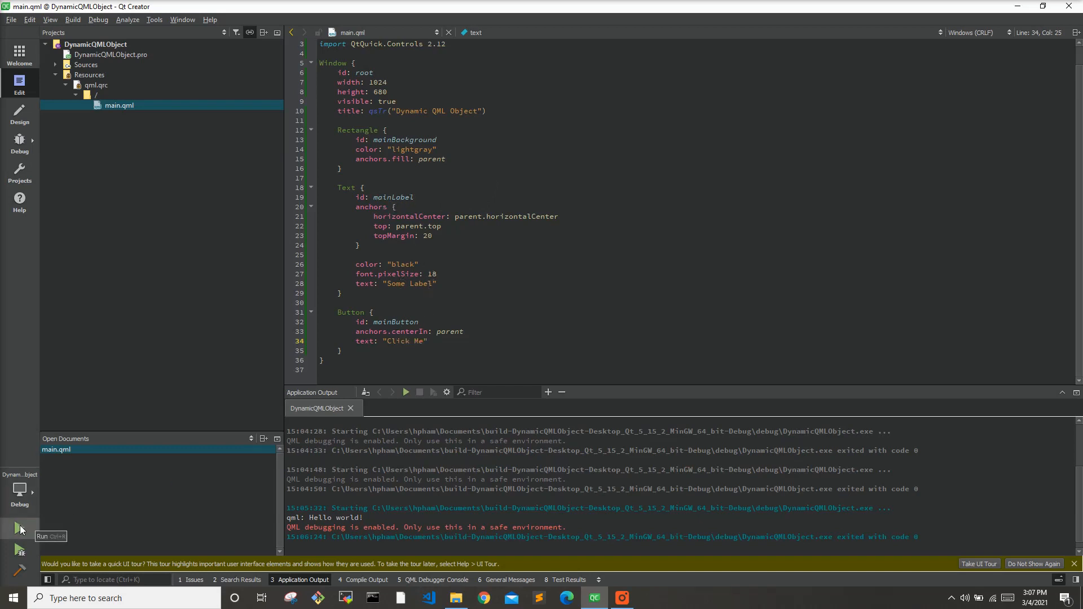
# - Run the app, view the Some Label / Click Me window, then close it
pyautogui.click(19, 528)
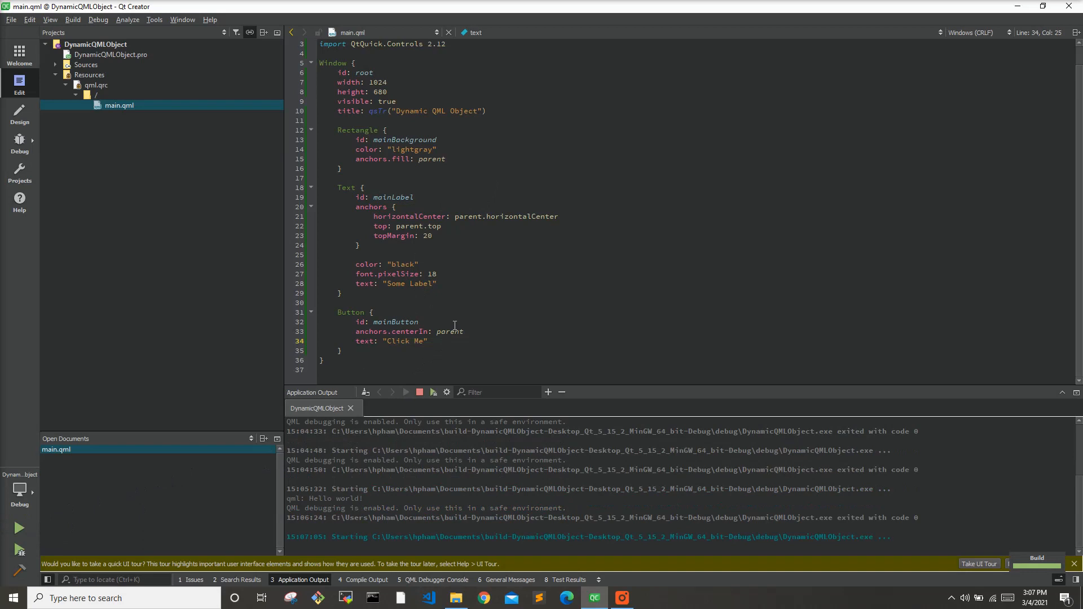
pyautogui.click(19, 527)
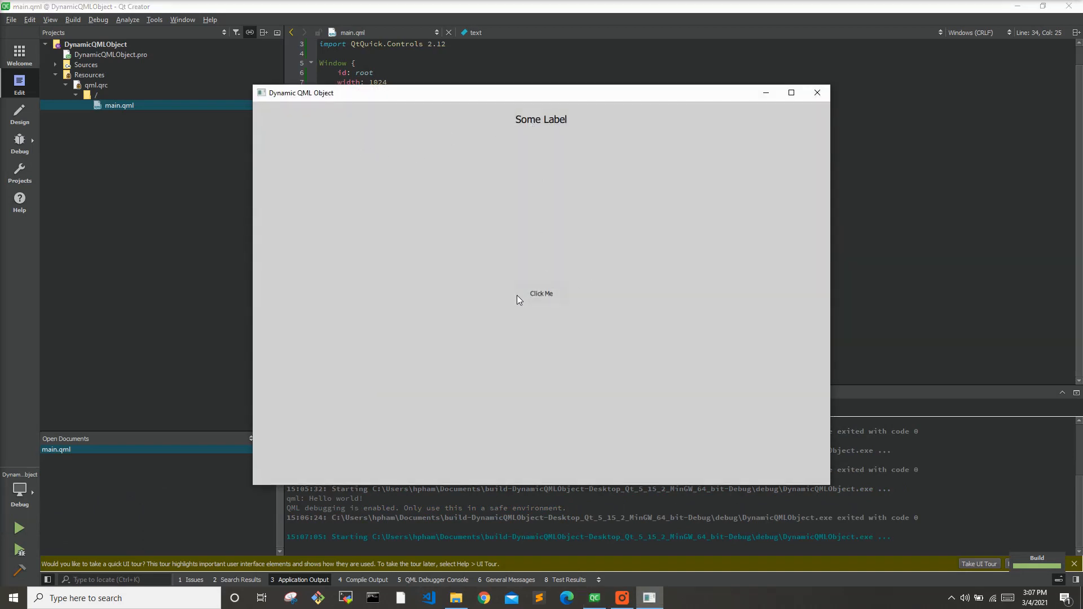
pyautogui.click(817, 91)
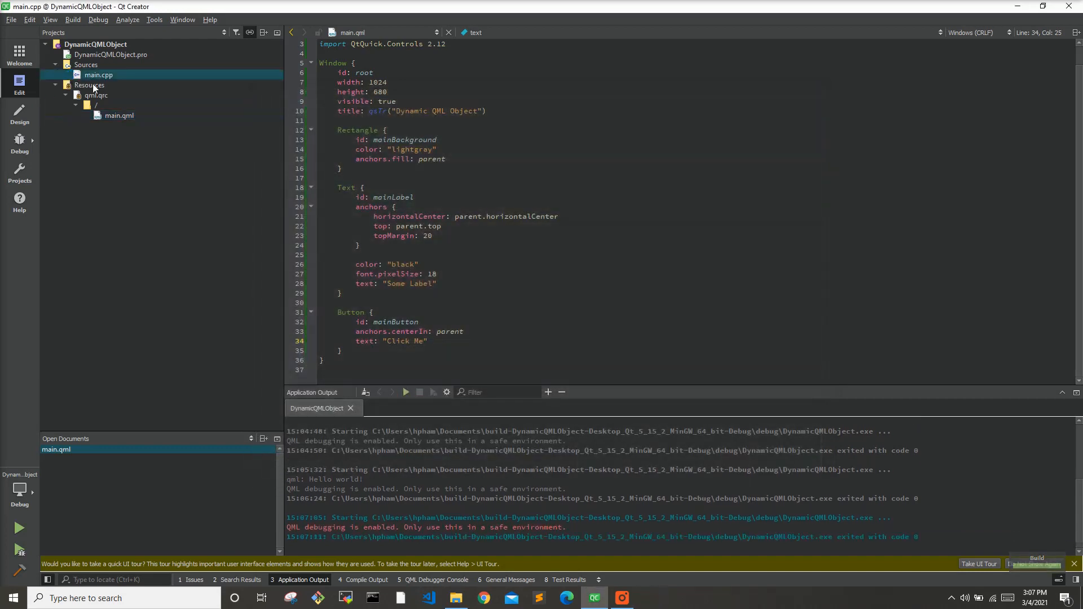
# - Open main.cpp from the project sources to view the QQmlApplicationEngine setup
pyautogui.click(98, 74)
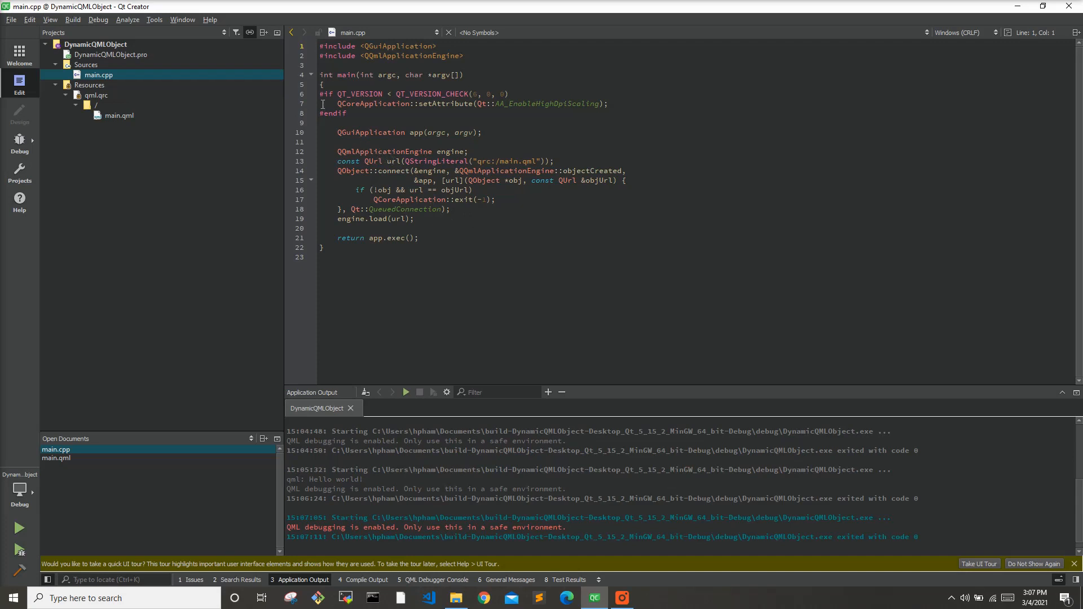
pyautogui.moveTo(373, 104)
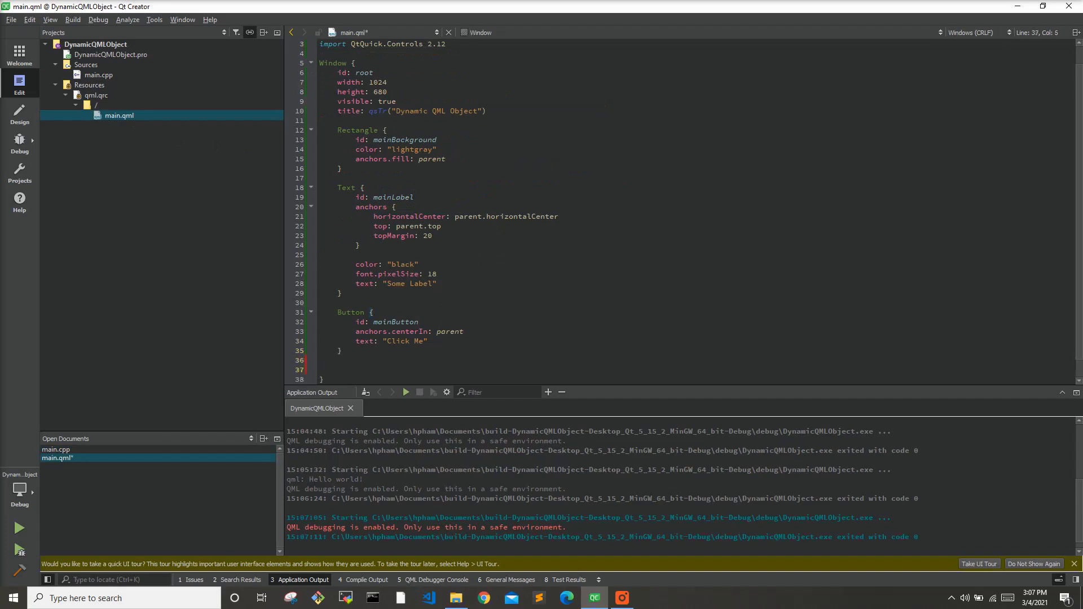
# - Add a blue Rectangle centered in parent with half the parent's width and height
pyautogui.write('Rectangle {')
pyautogui.write('id: secondDialog')
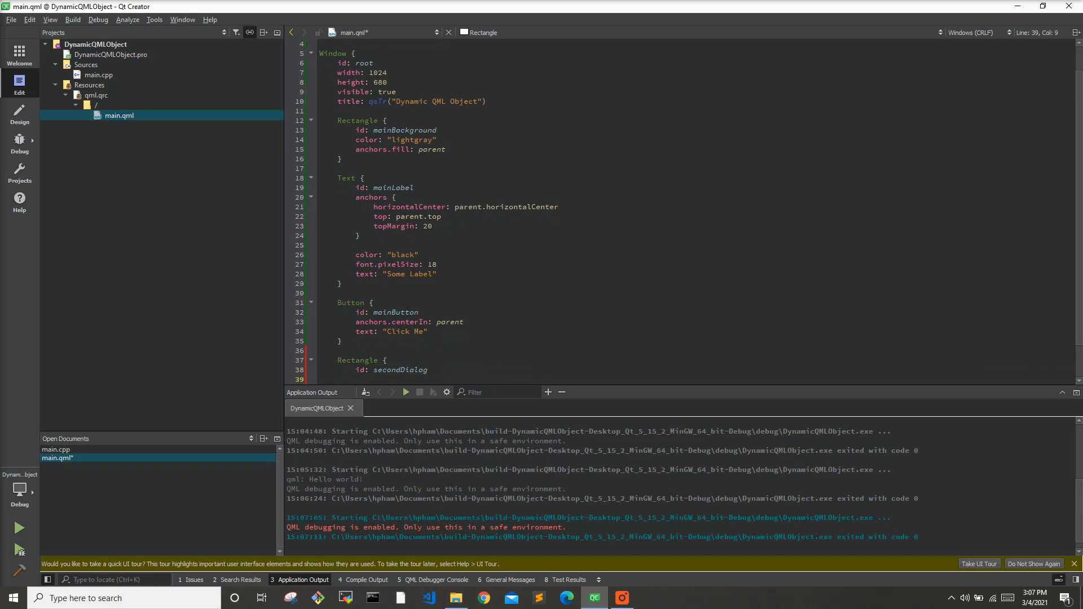
pyautogui.write('anchors.')
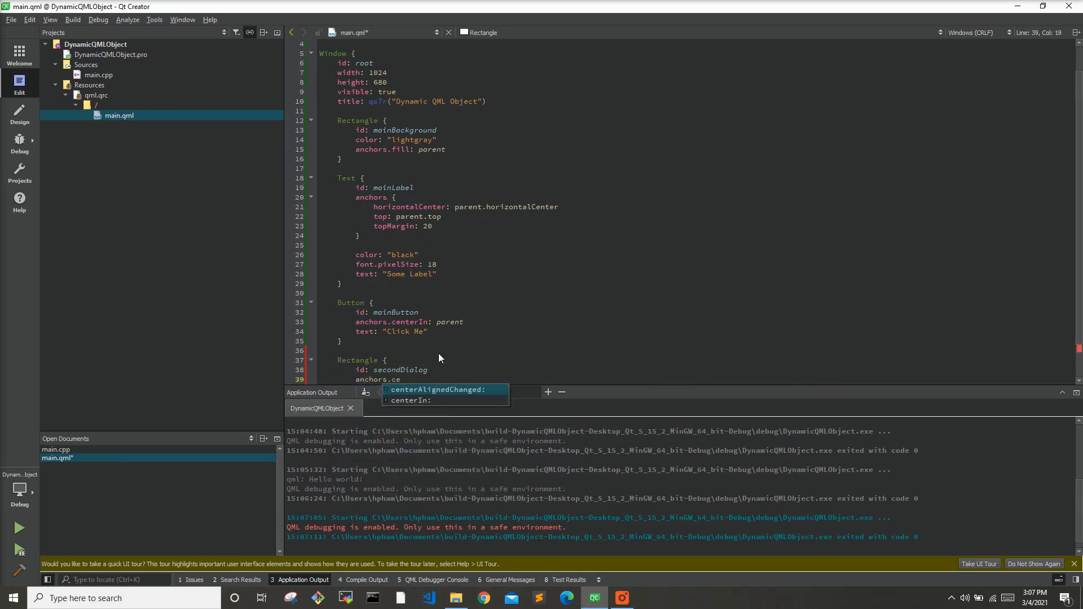
pyautogui.write('centerIn: parent')
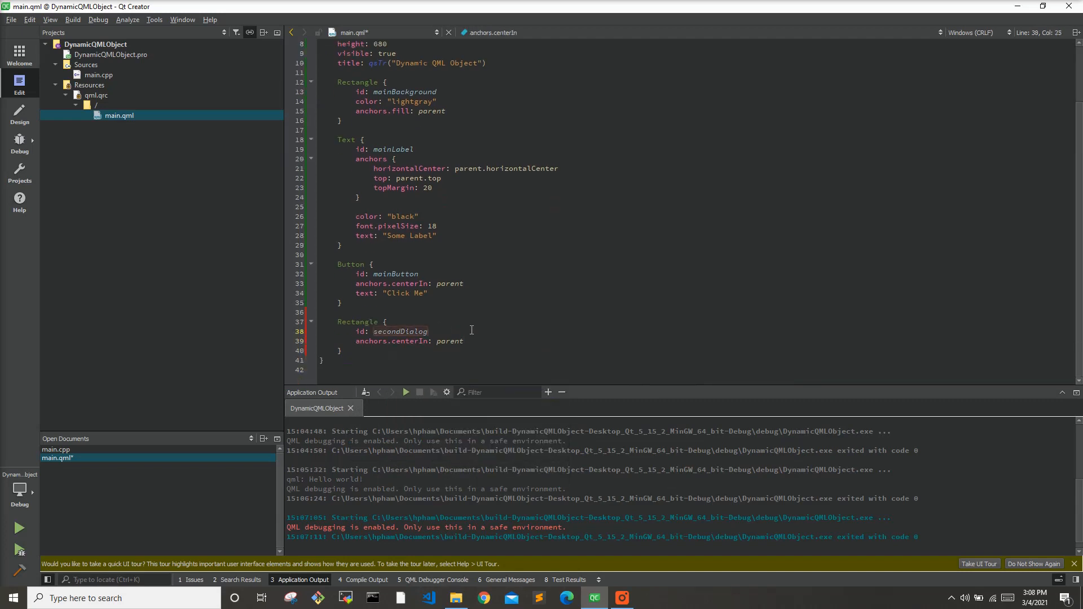
pyautogui.write('wdi')
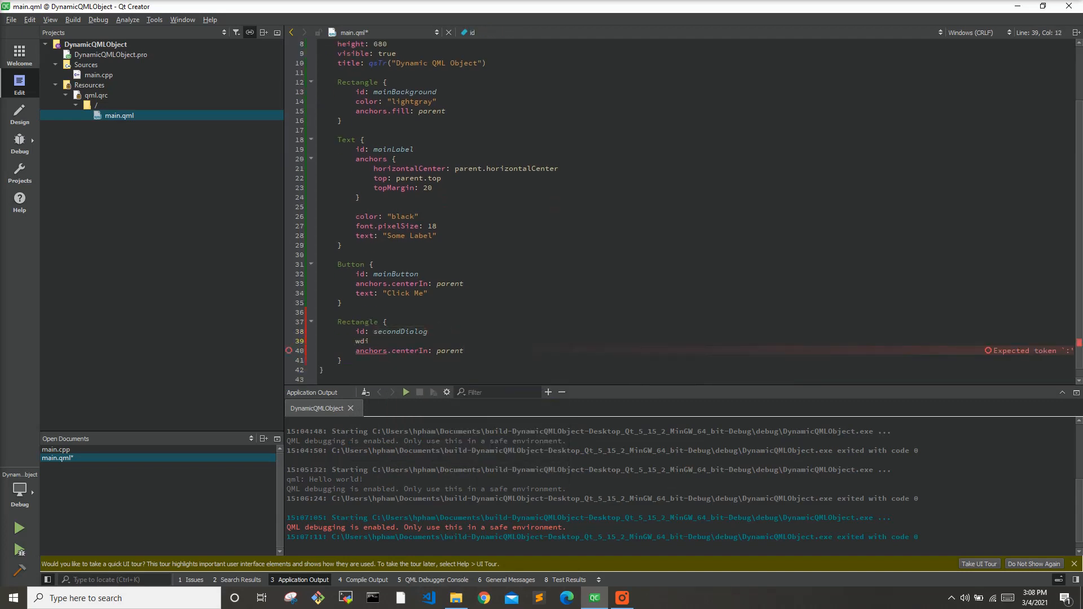
pyautogui.write('idth: parent.width / 2')
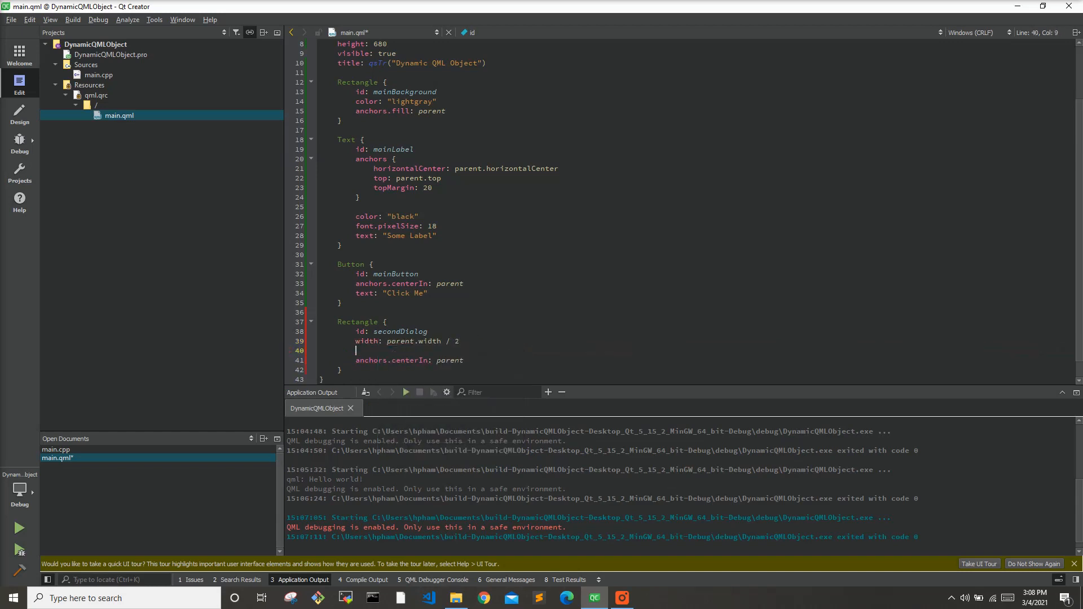
pyautogui.write('height')
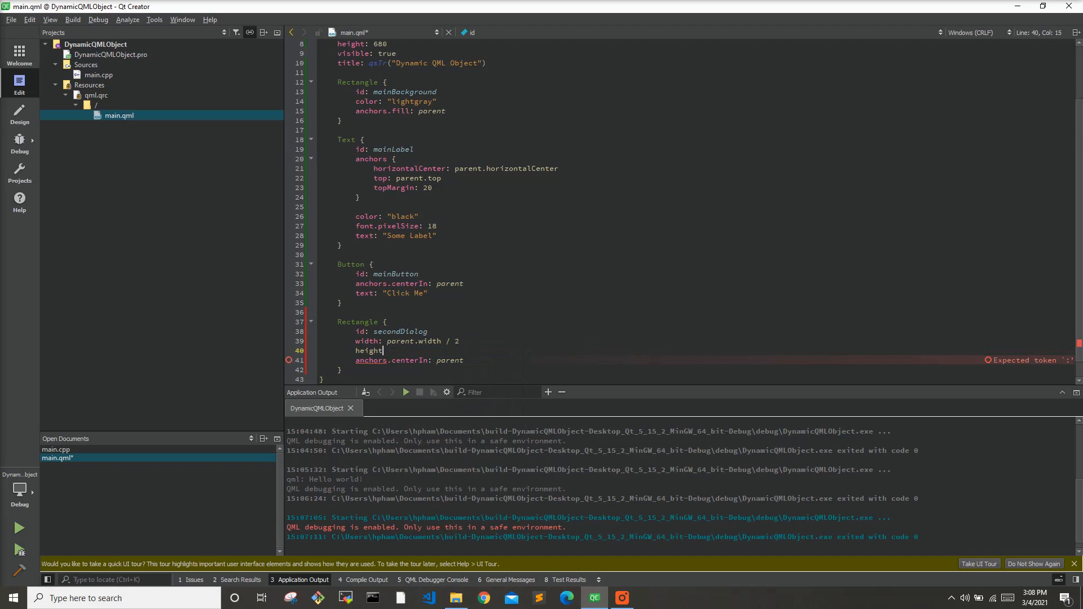
pyautogui.write('parent.height')
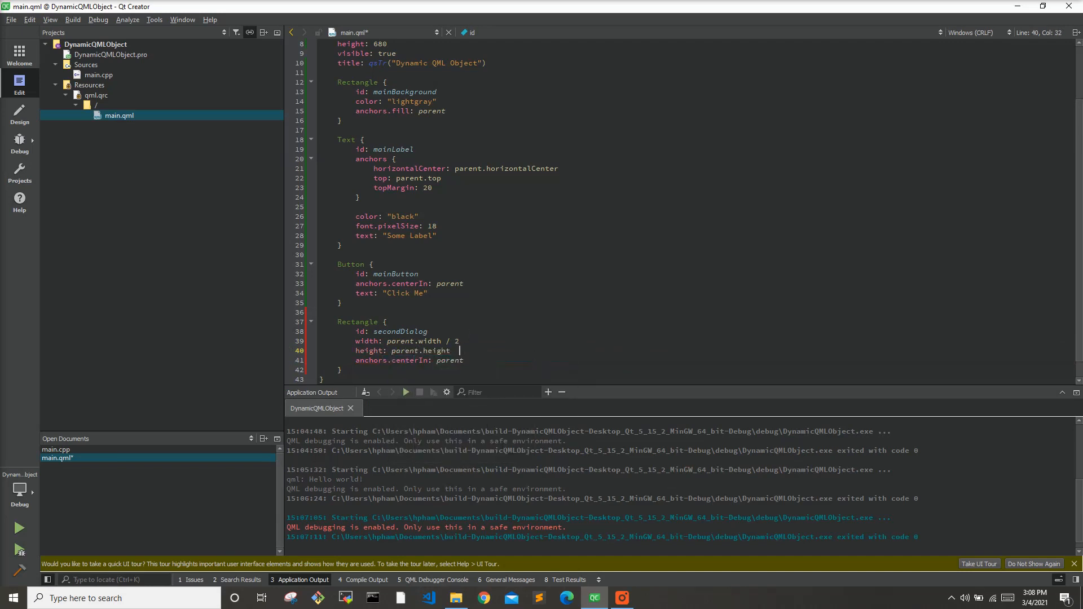
pyautogui.write('/ 2')
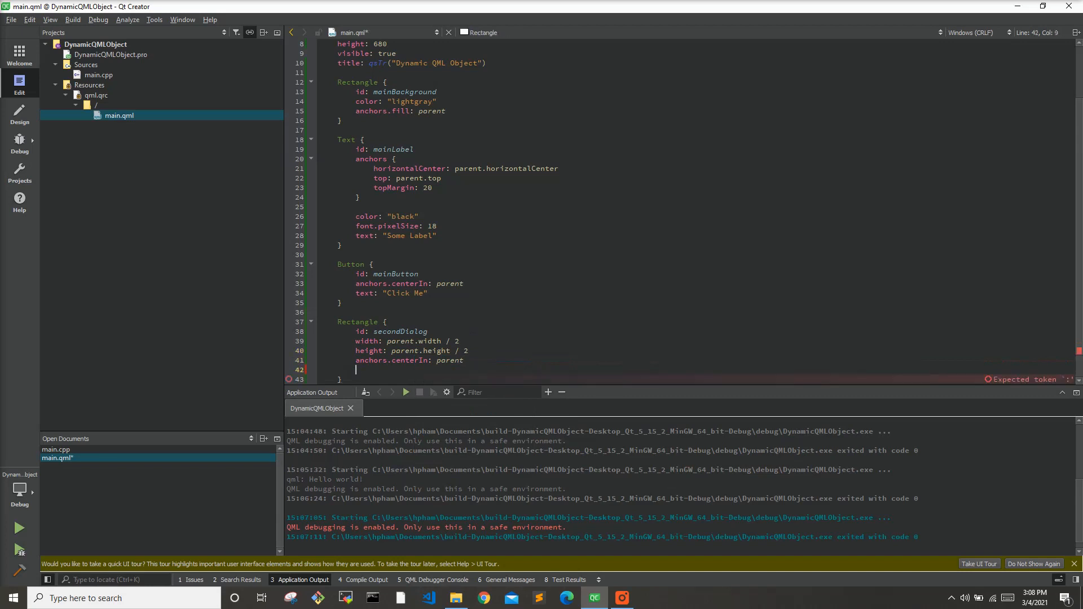
pyautogui.write('color: "')
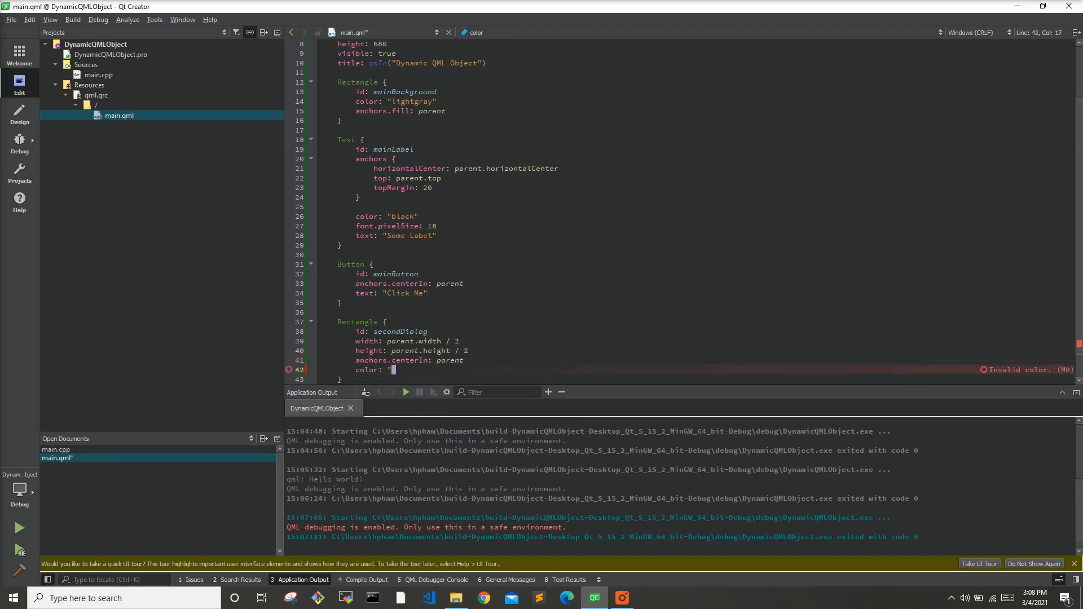
pyautogui.write('blue')
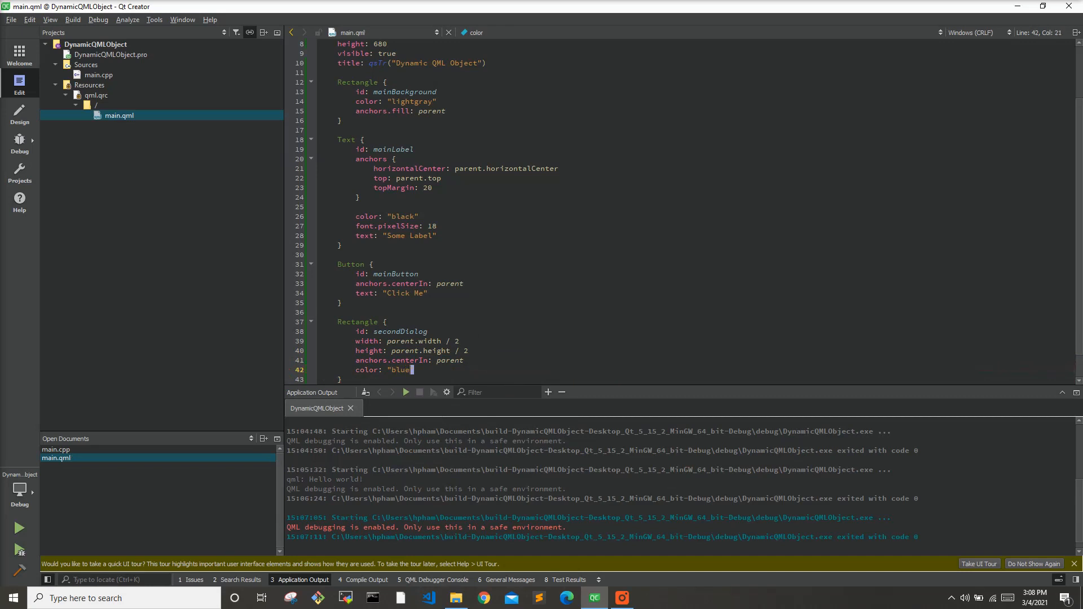
# - Give it id secondDialog with visible: false, make mainButton's onClicked set visible = true, and begin a nested Button
pyautogui.click(429, 330)
pyautogui.write('visible: f')
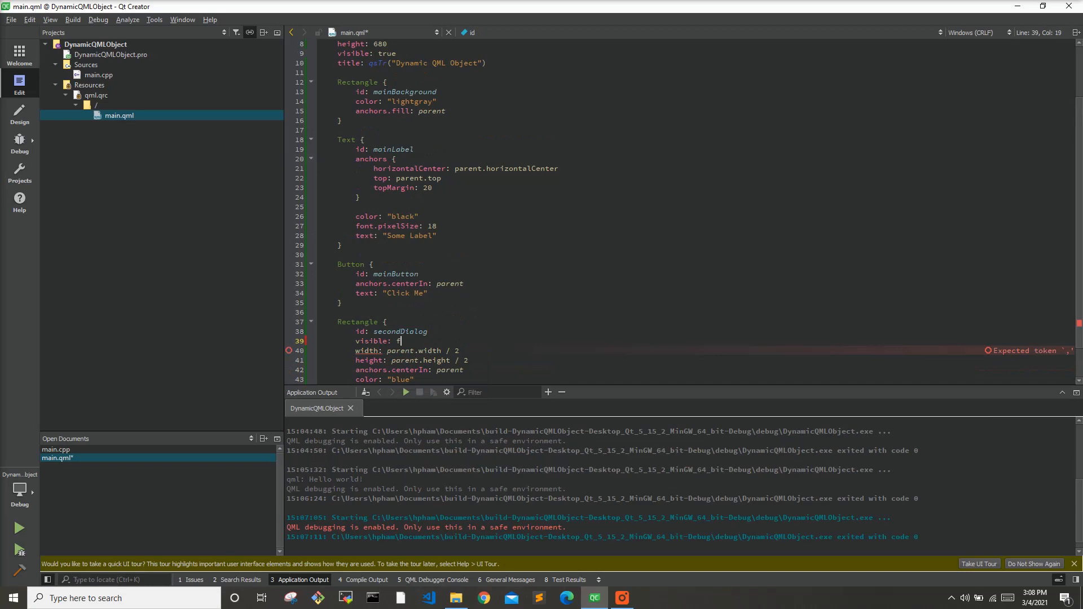
pyautogui.write('alse')
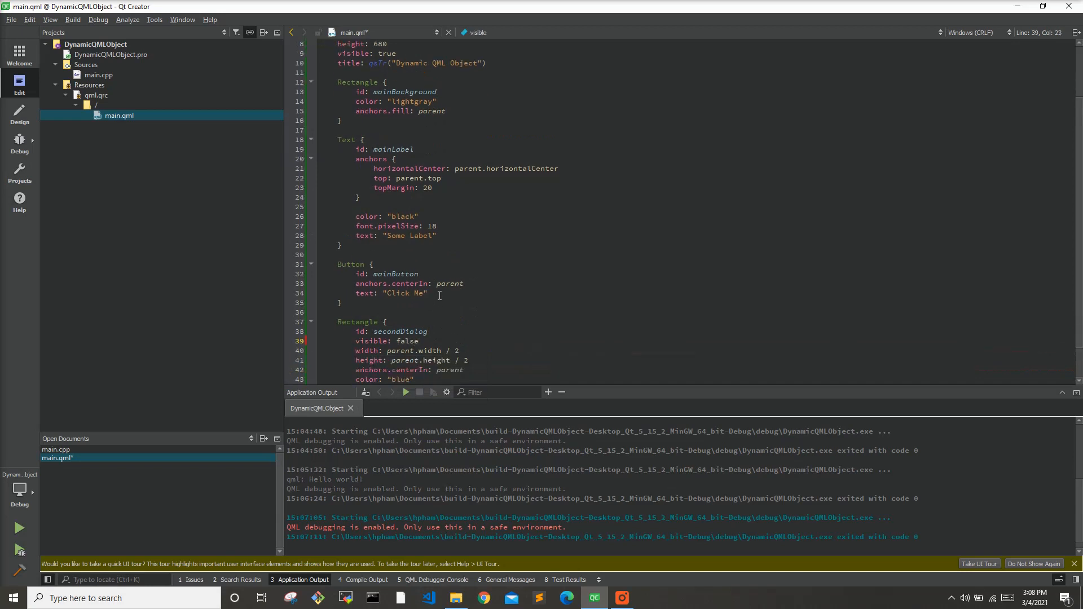
pyautogui.write('onClicked: secondDialog.visible')
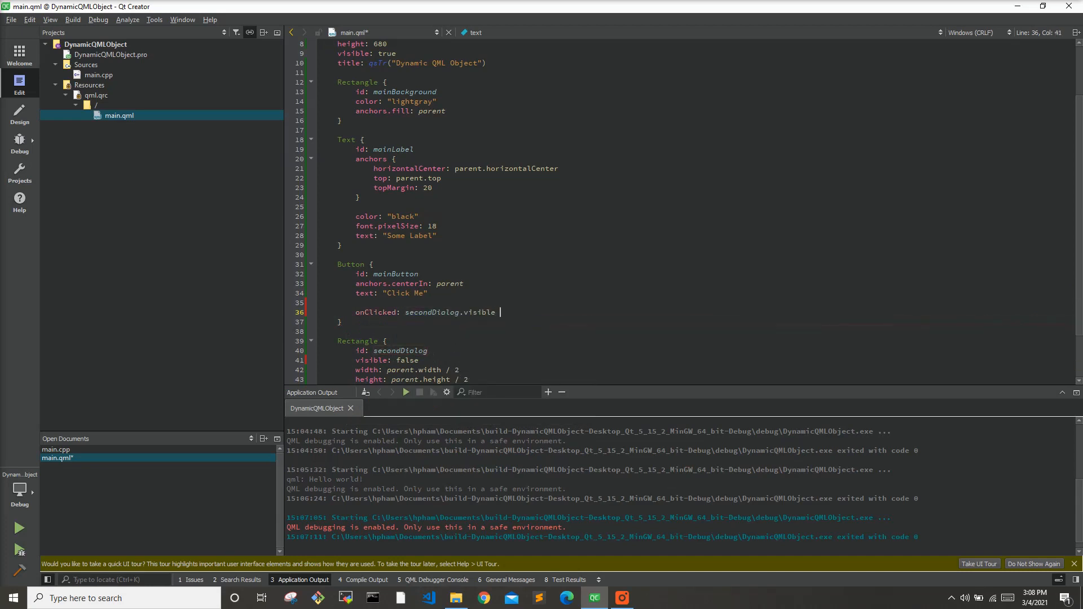
pyautogui.write('= true')
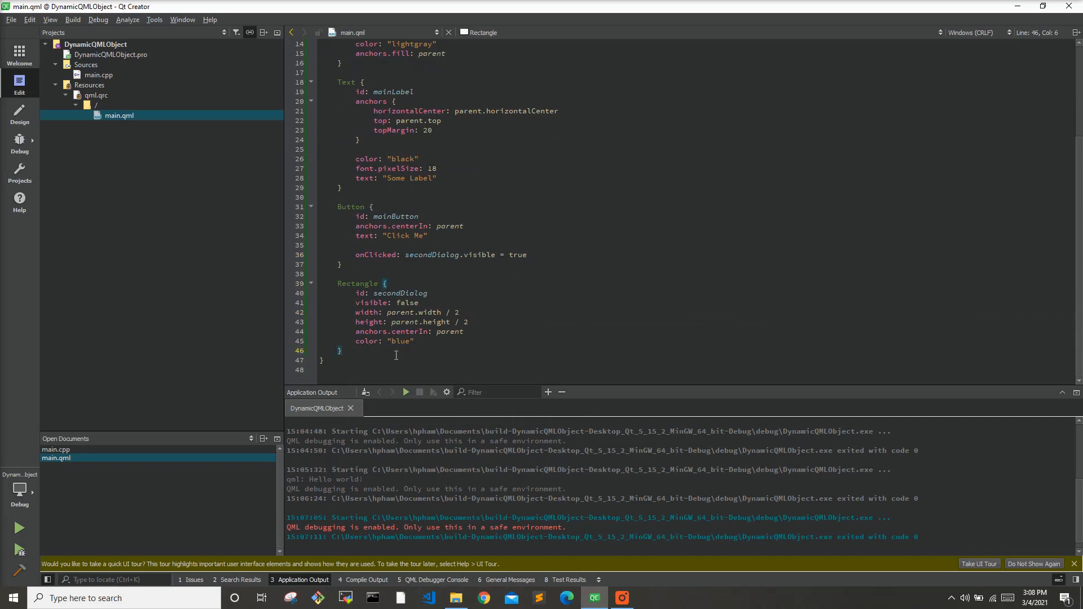
pyautogui.click(415, 341)
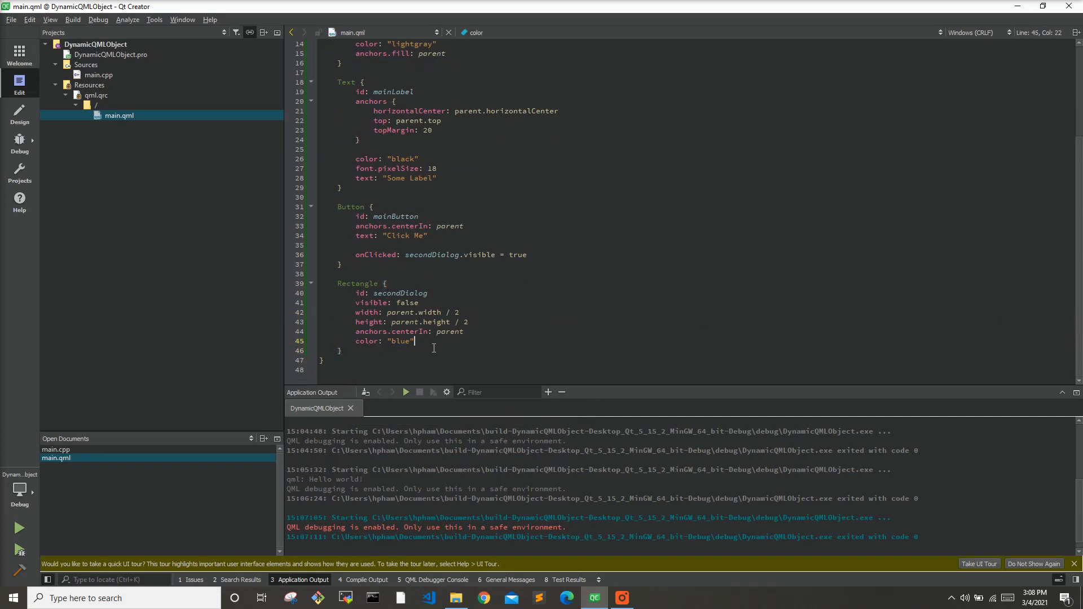
pyautogui.write('Button')
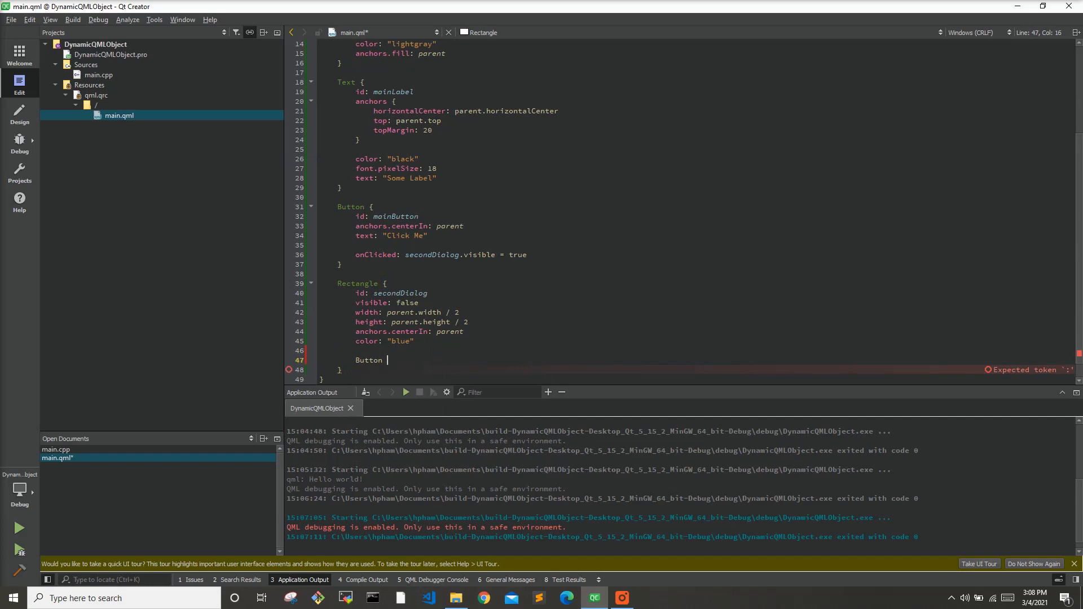
# - Give the nested button id hideWindowButton and anchors.centerIn: parent, fixing a bad autocomplete
pyautogui.write('{')
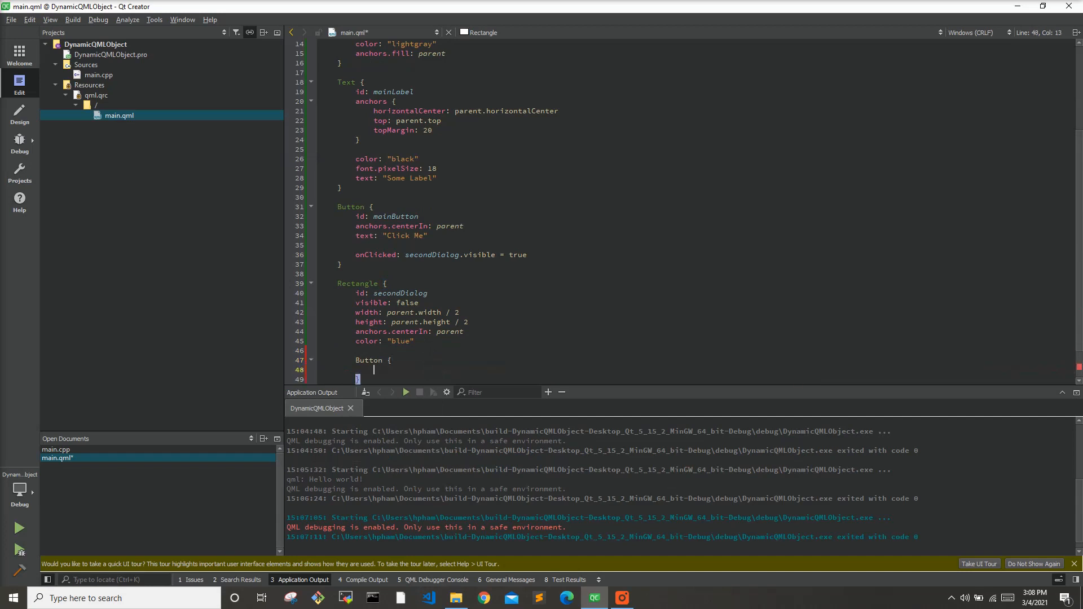
pyautogui.write('id: h')
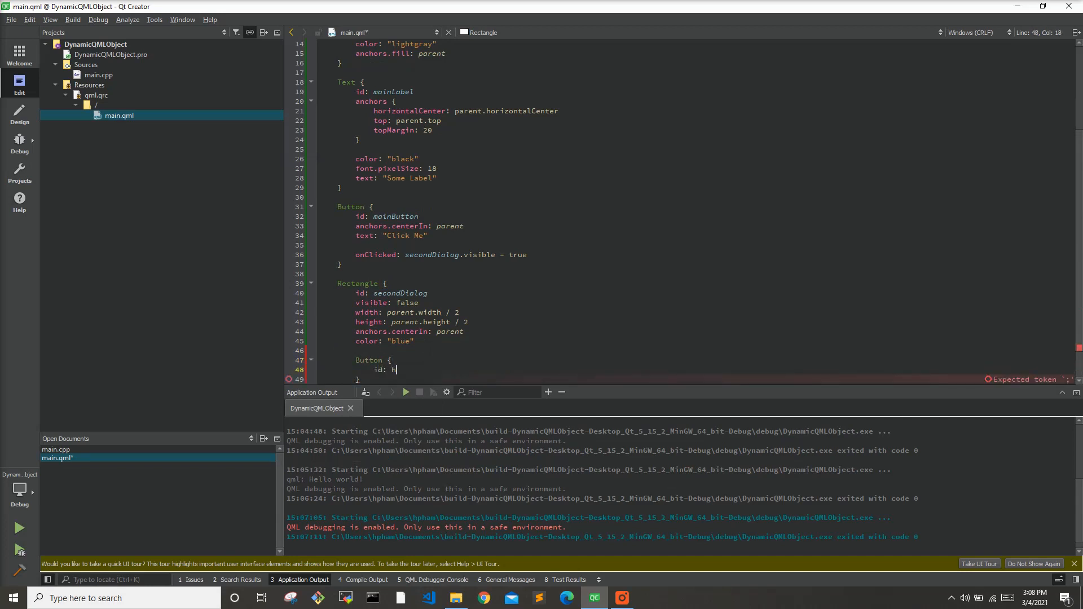
pyautogui.write('ideWindowButton')
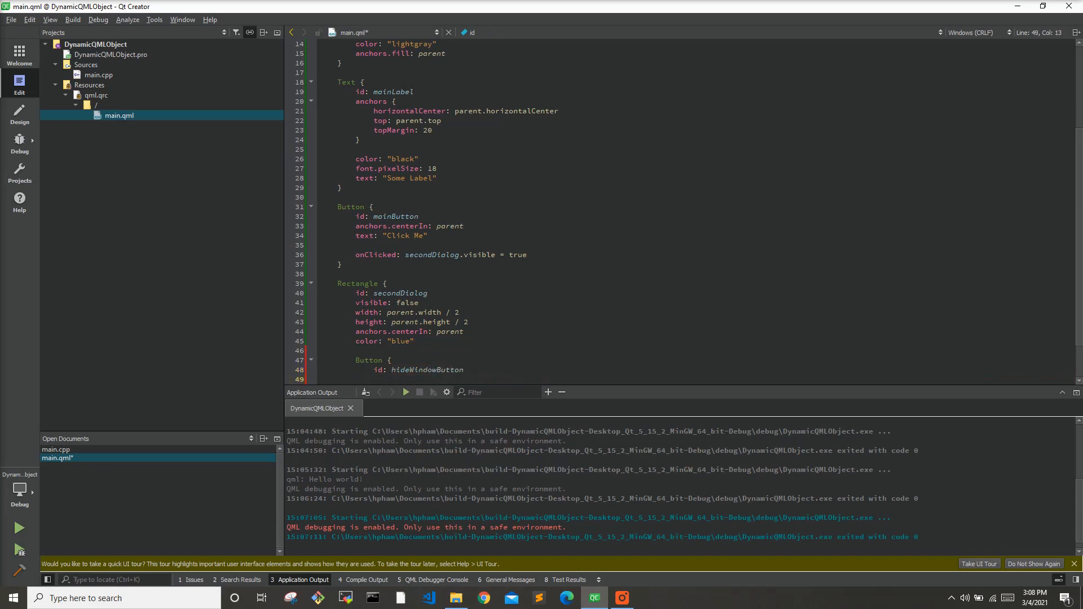
pyautogui.write('anch')
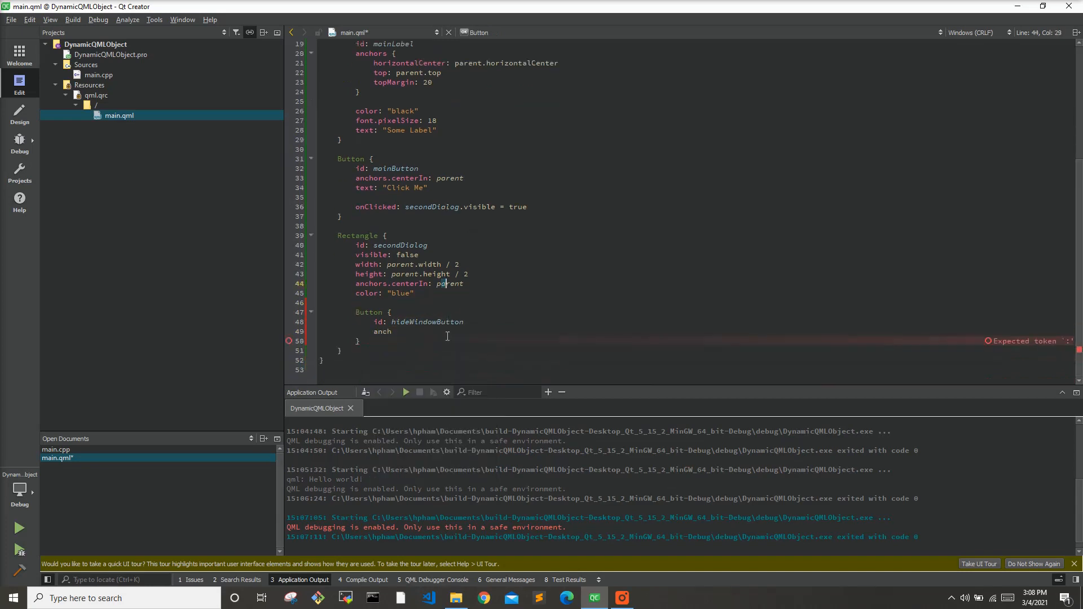
pyautogui.write('anchor')
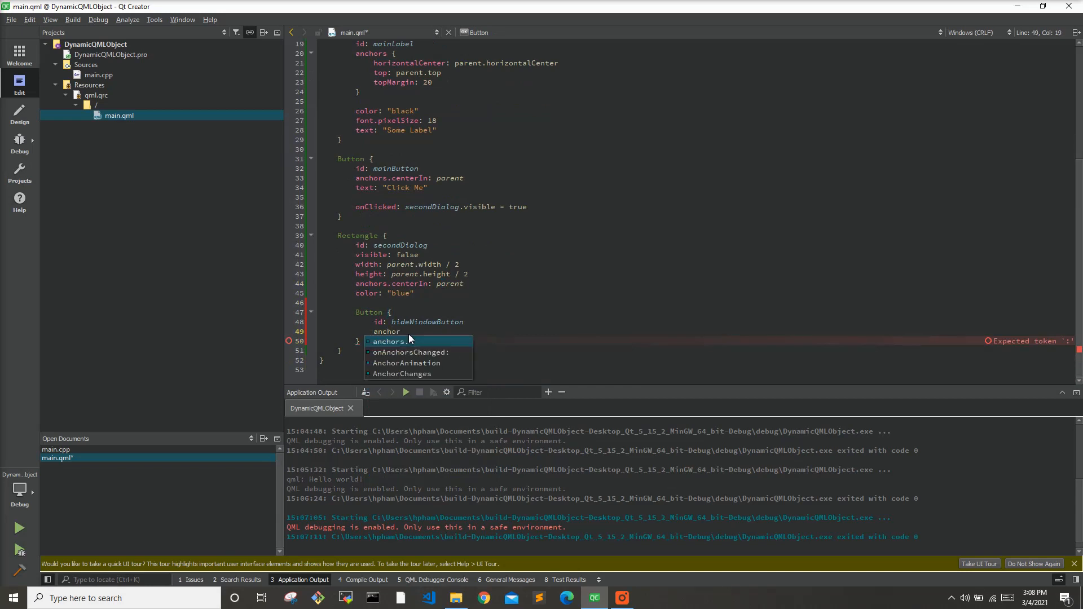
pyautogui.write('.centerAlignedChanged:')
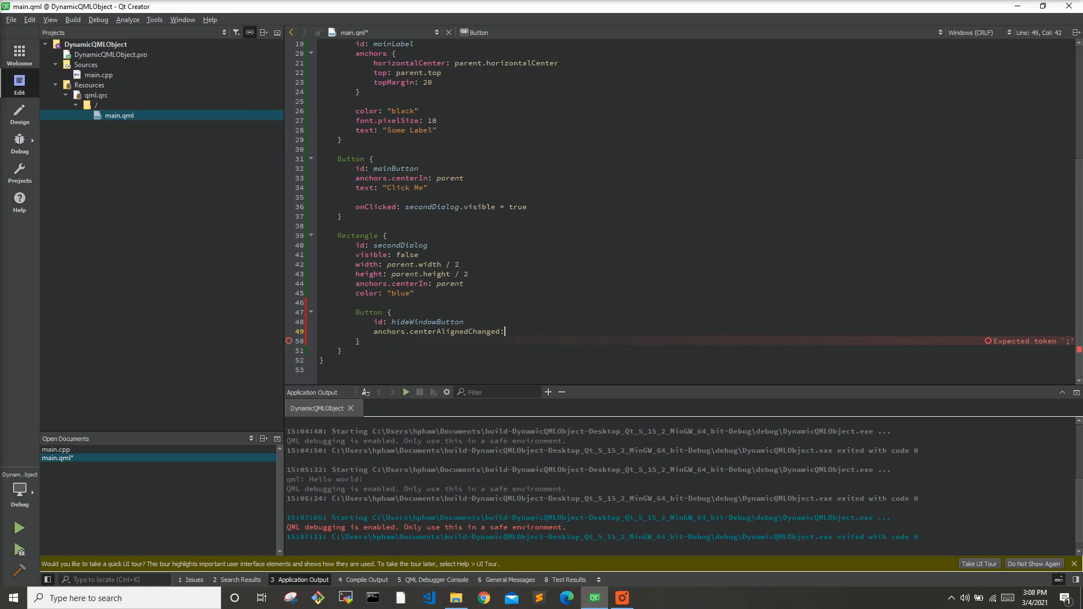
pyautogui.press('Backspace')
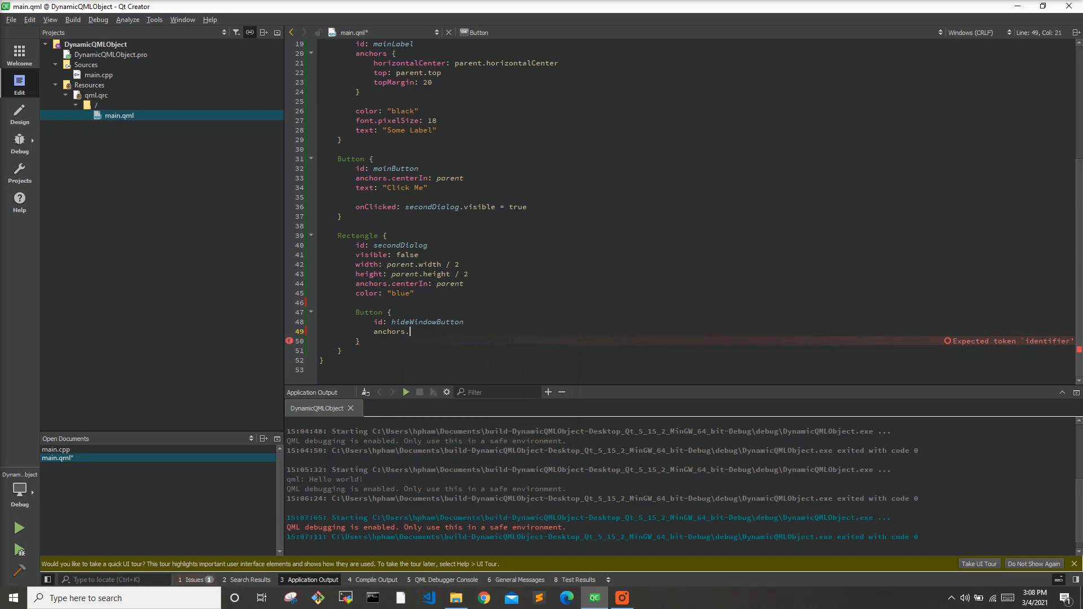
pyautogui.write('centerIn: parent')
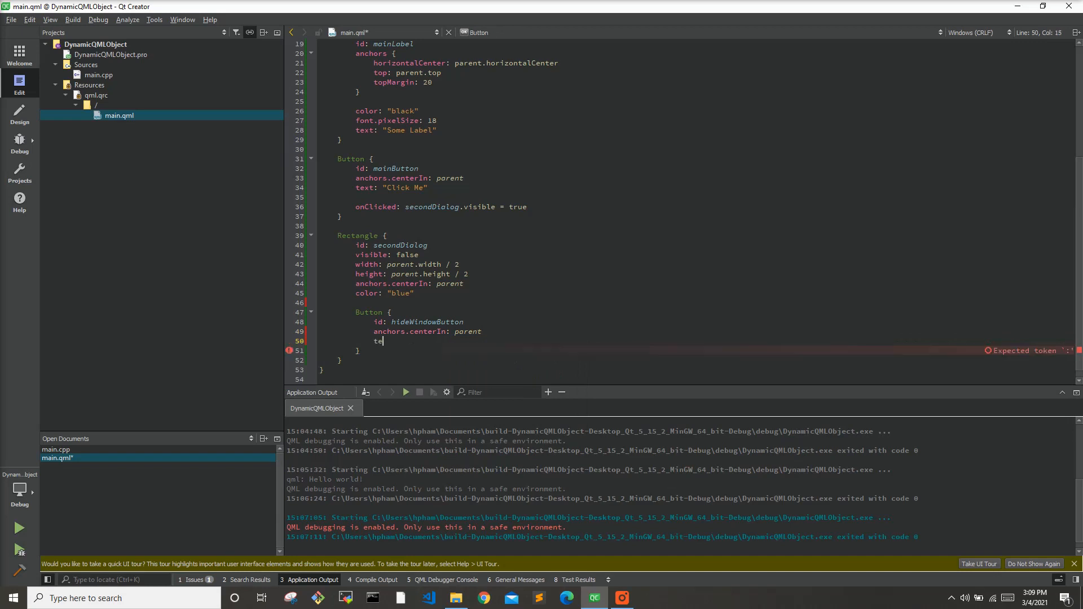
# - Label it "Hide me!" and make onClicked set secondDialog.visible = false
pyautogui.write('xt: "Hide')
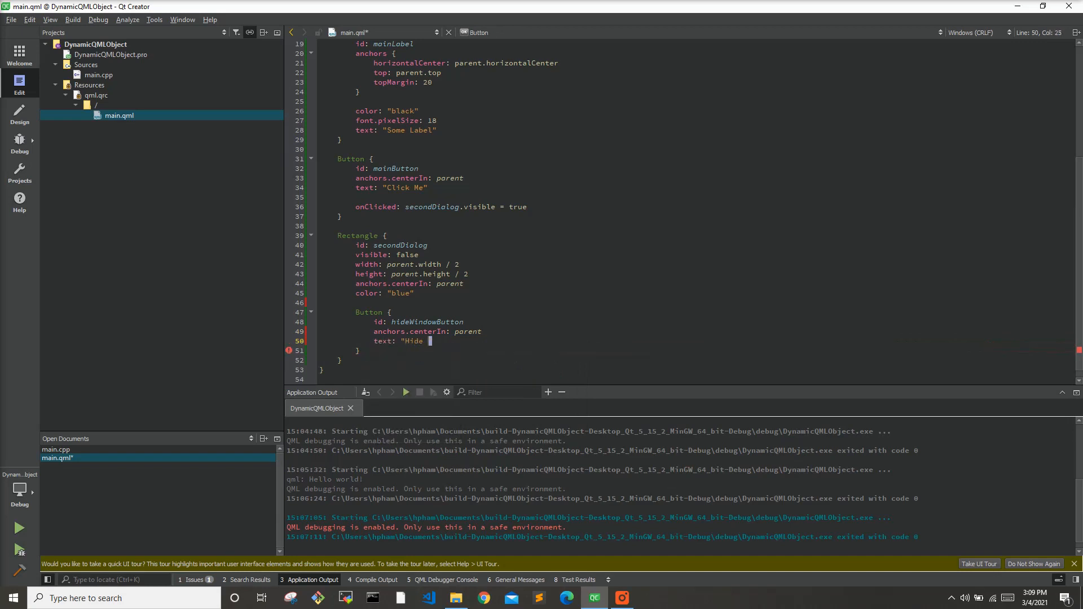
pyautogui.write('me!')
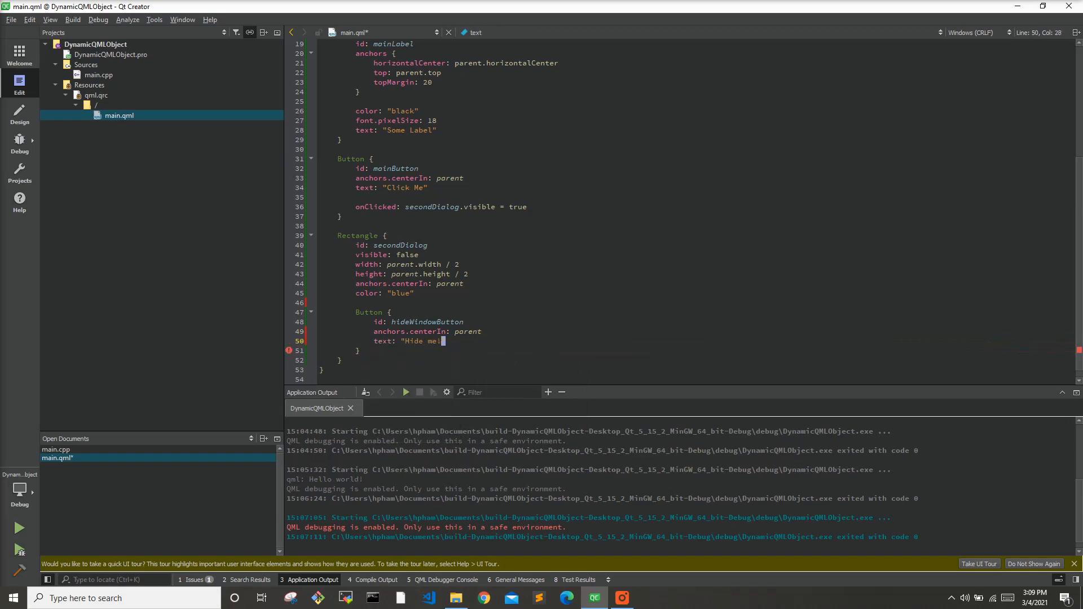
pyautogui.write('onClicked: secondDialog.visible =')
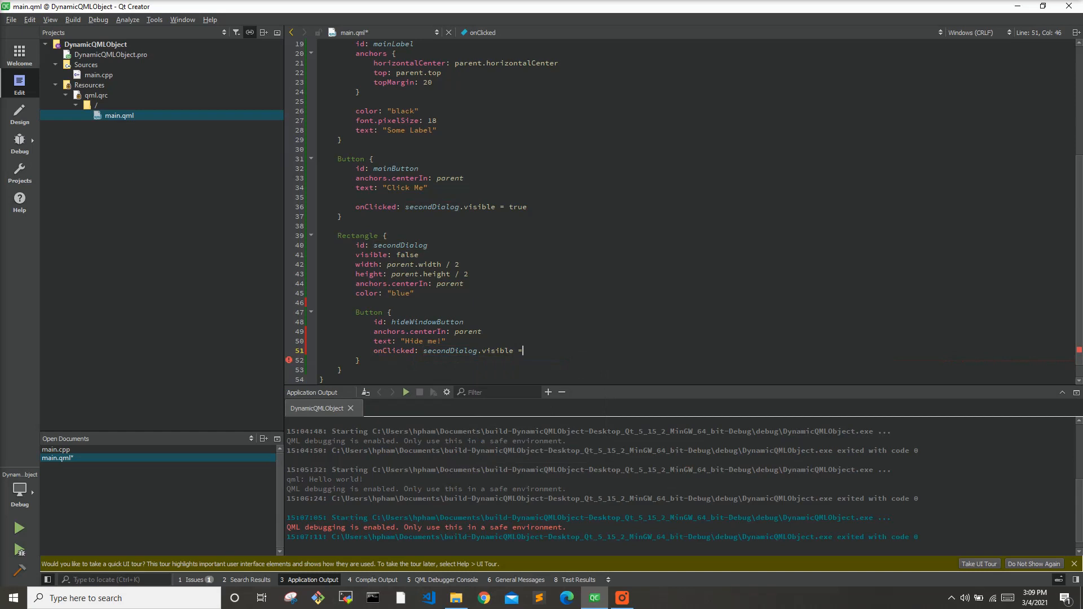
pyautogui.write('false')
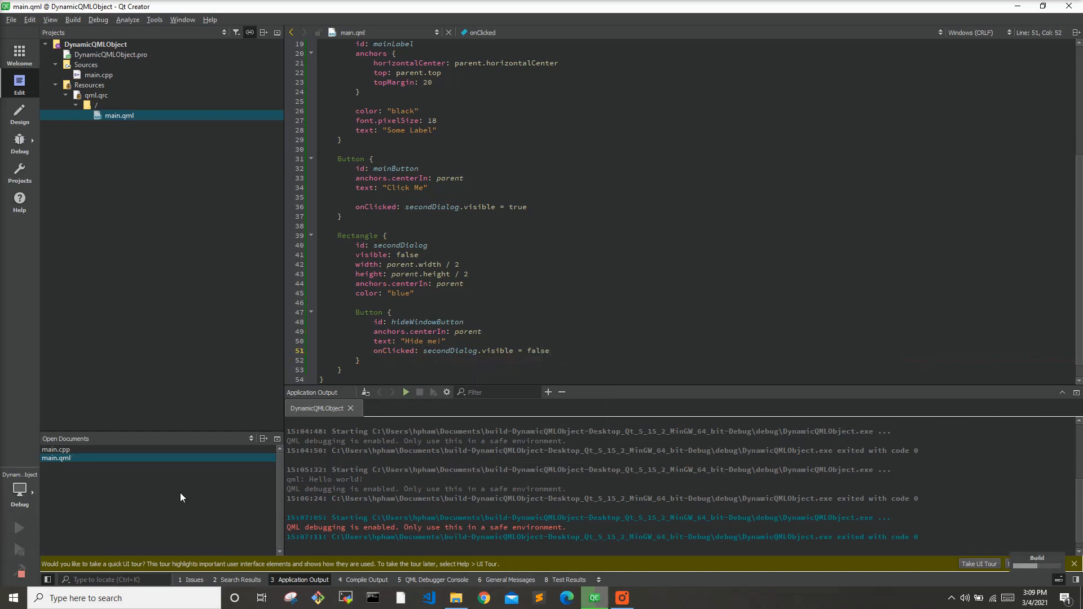
# - Run the app, show the blue rectangle with Click Me, hide it with Hide me!, then close the app
pyautogui.click(19, 528)
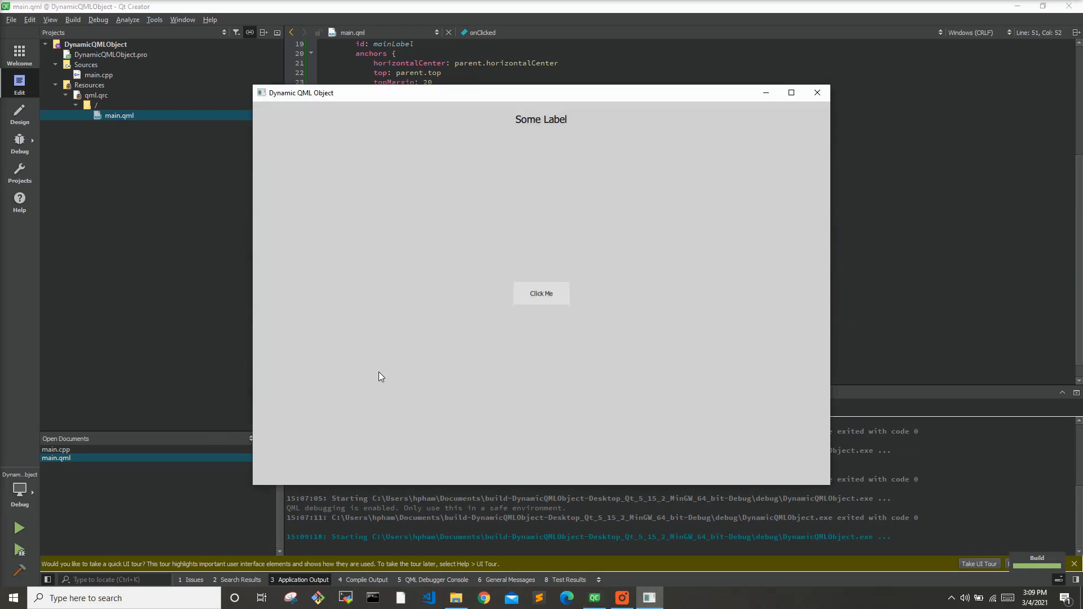
pyautogui.moveTo(540, 294)
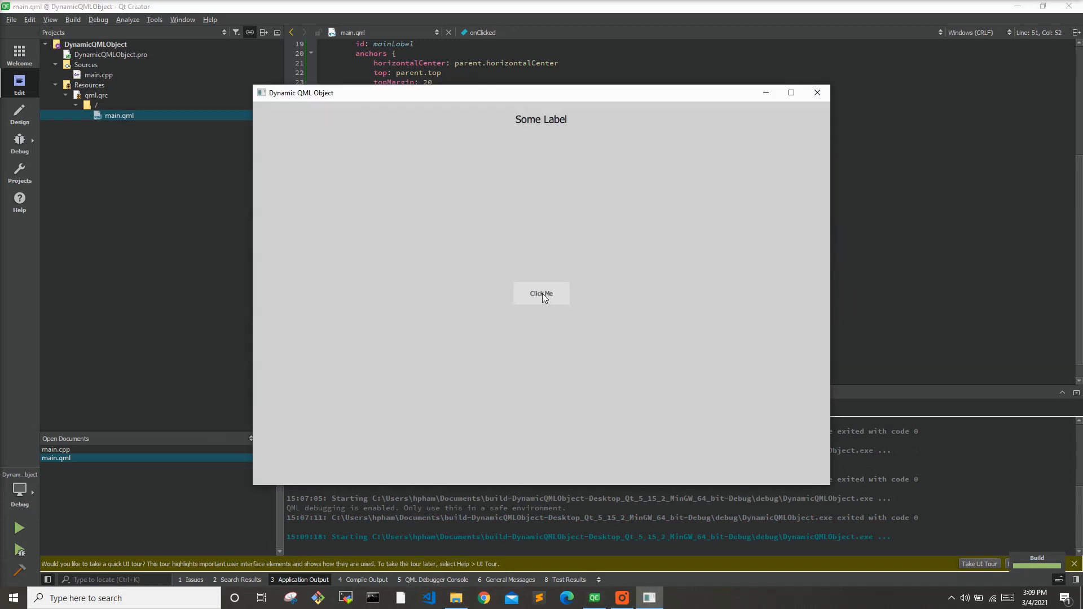
pyautogui.click(540, 293)
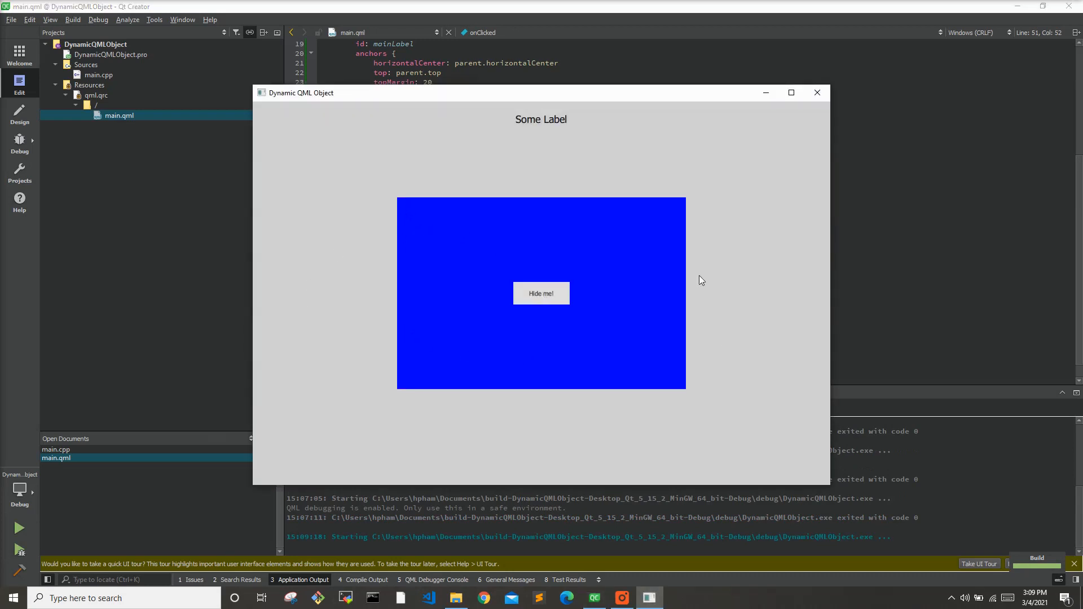
pyautogui.click(540, 293)
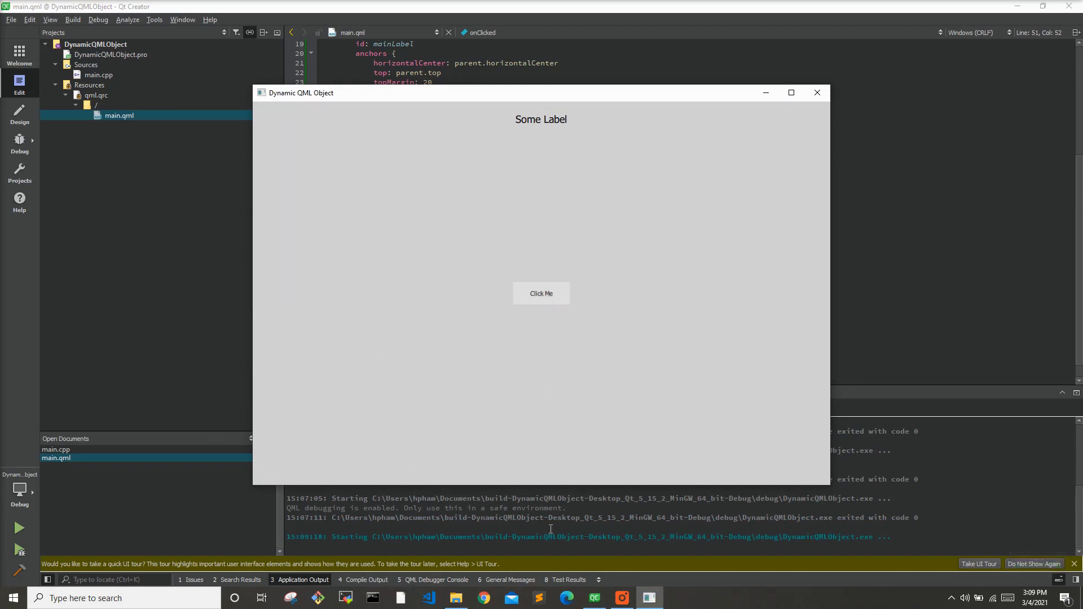
pyautogui.click(816, 92)
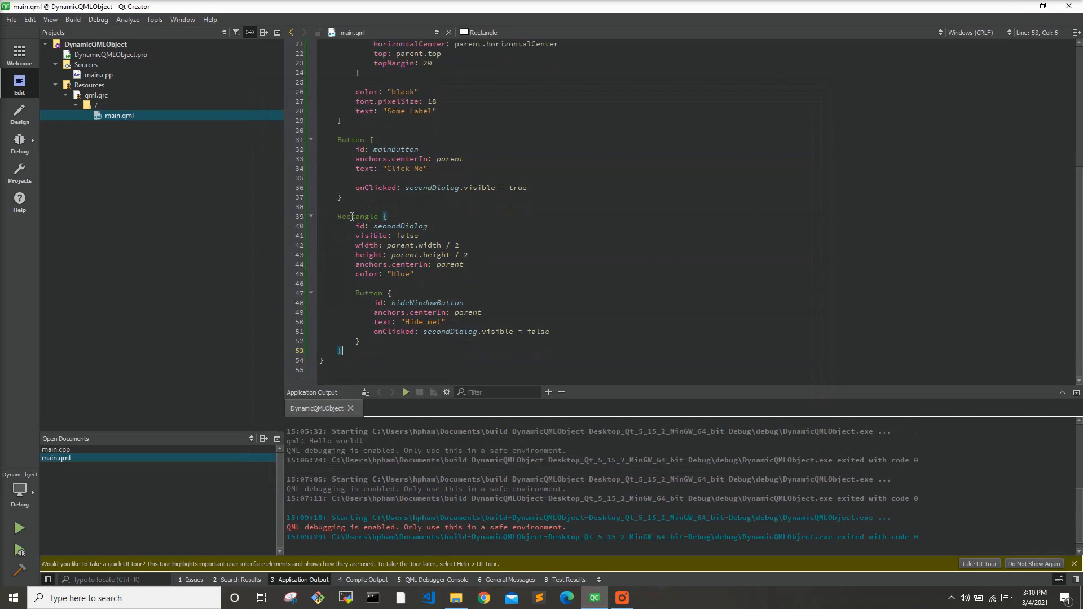
pyautogui.scroll(3)
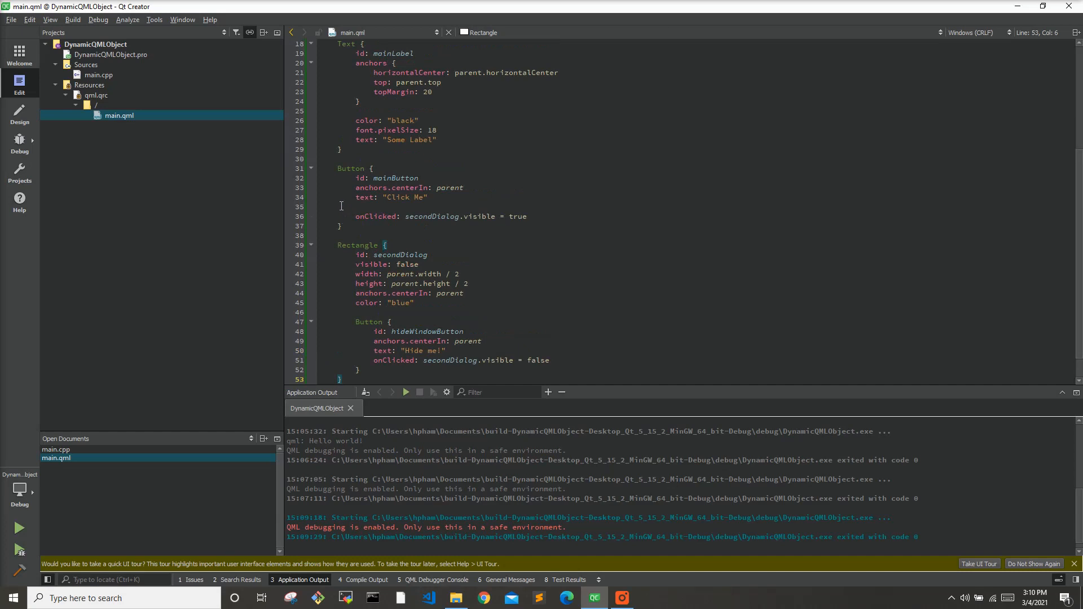
pyautogui.scroll(3)
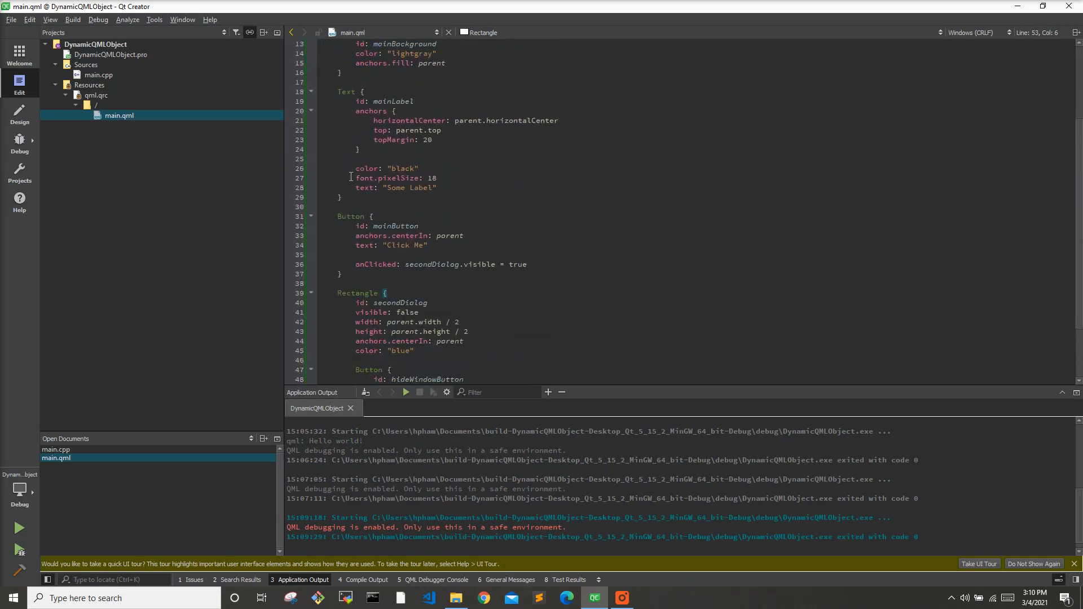
pyautogui.scroll(-3)
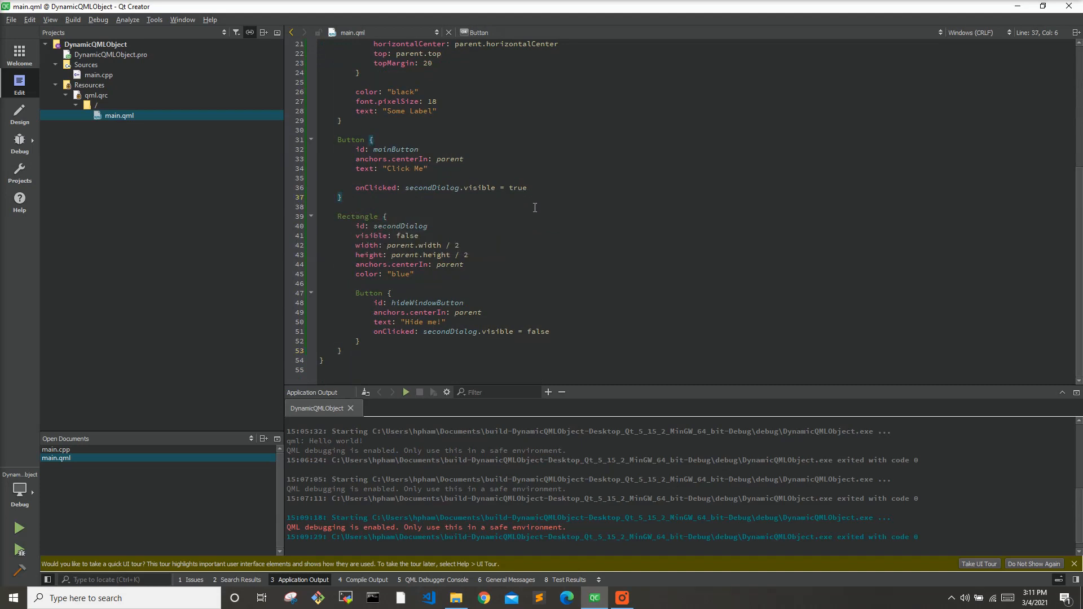
pyautogui.click(343, 196)
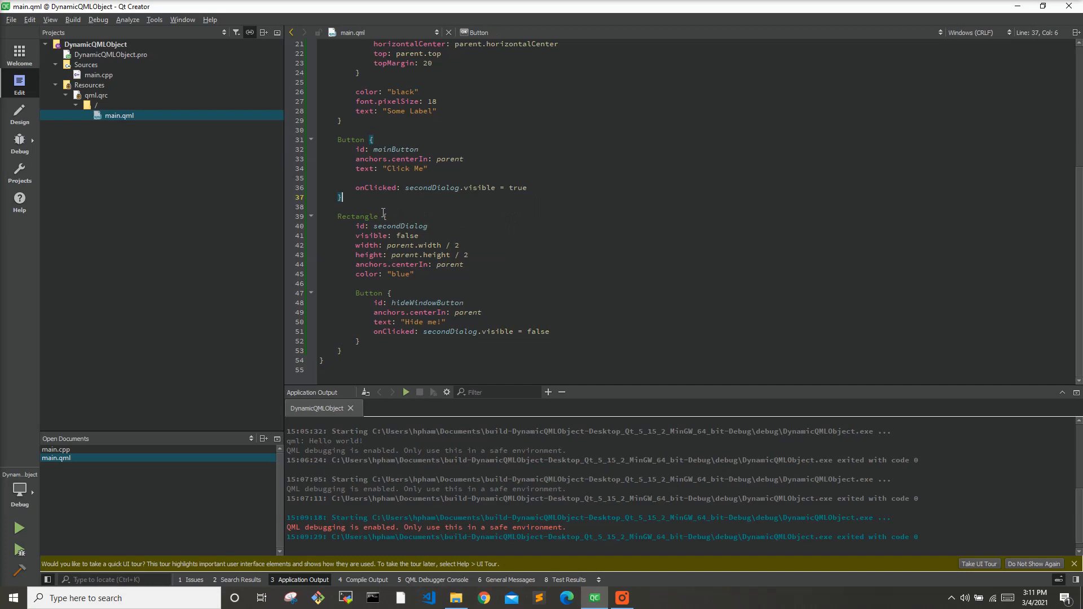
pyautogui.moveTo(416, 220)
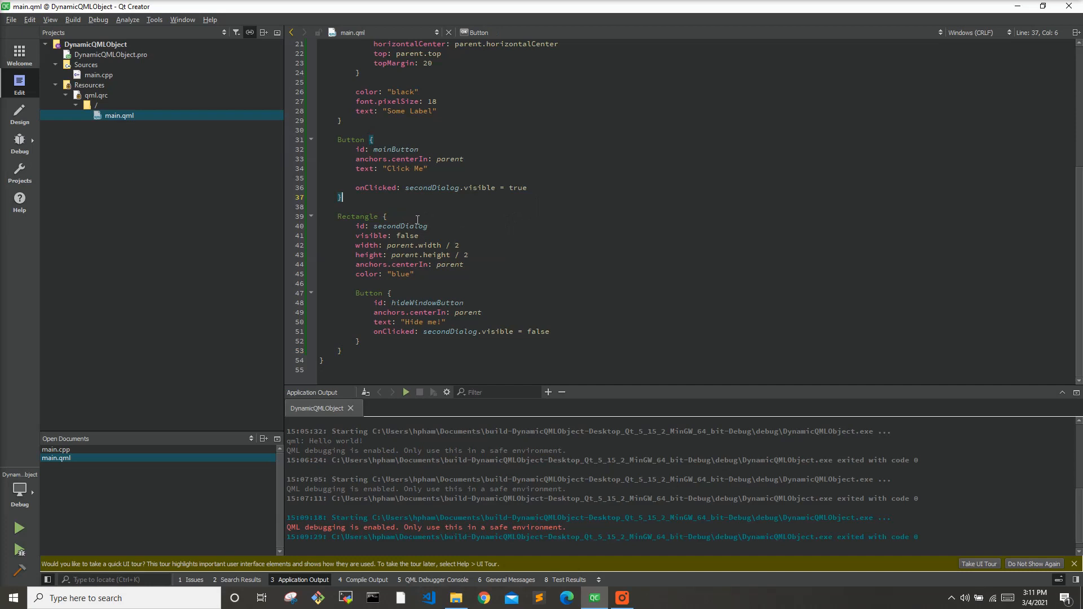
pyautogui.moveTo(512, 216)
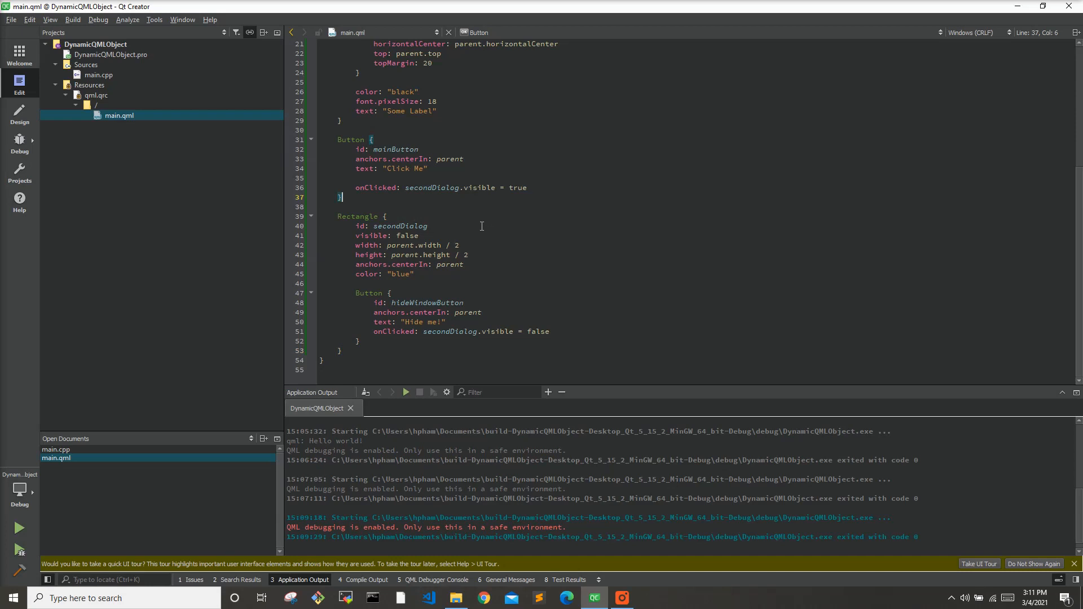
pyautogui.moveTo(371, 214)
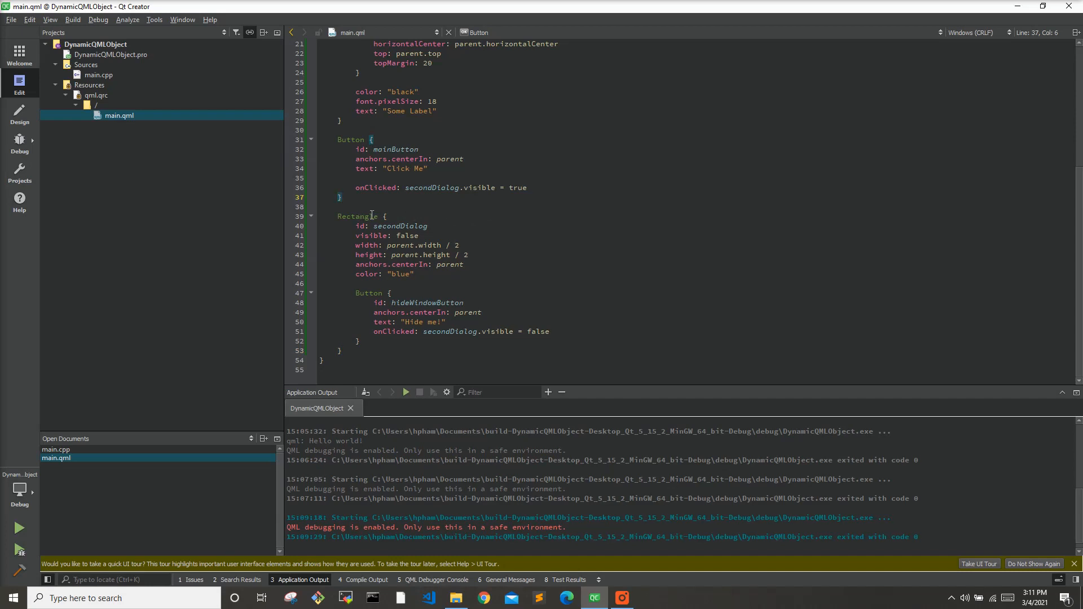
pyautogui.moveTo(394, 216)
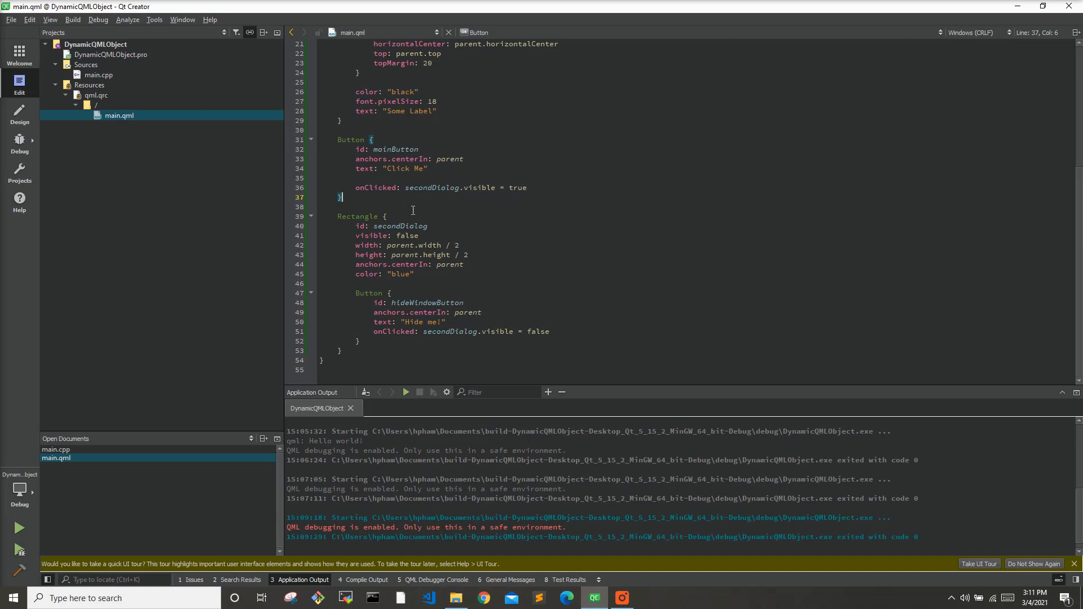
pyautogui.moveTo(390, 202)
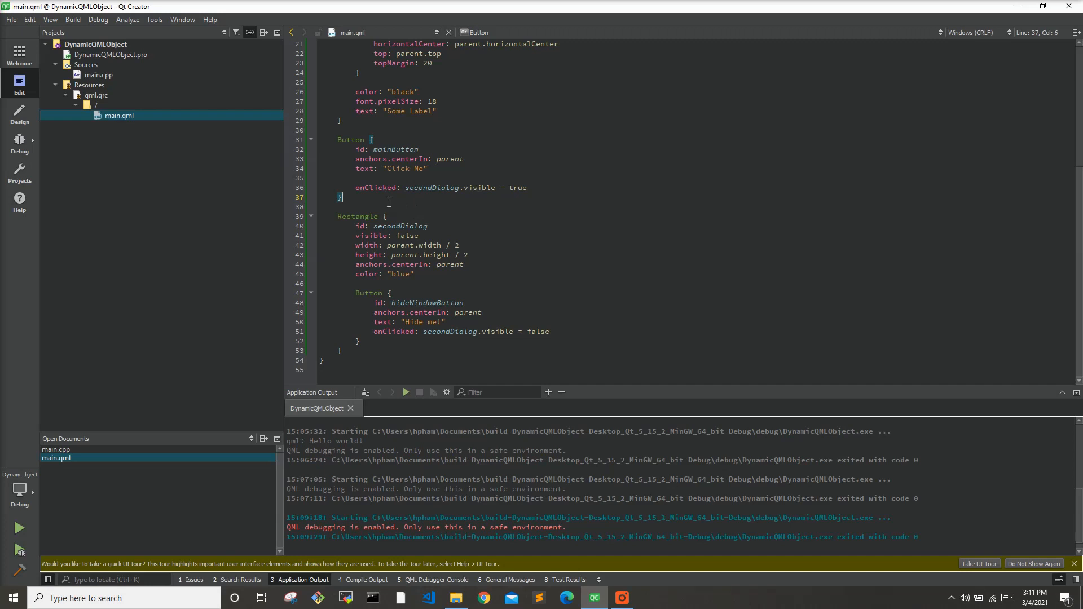
pyautogui.moveTo(404, 228)
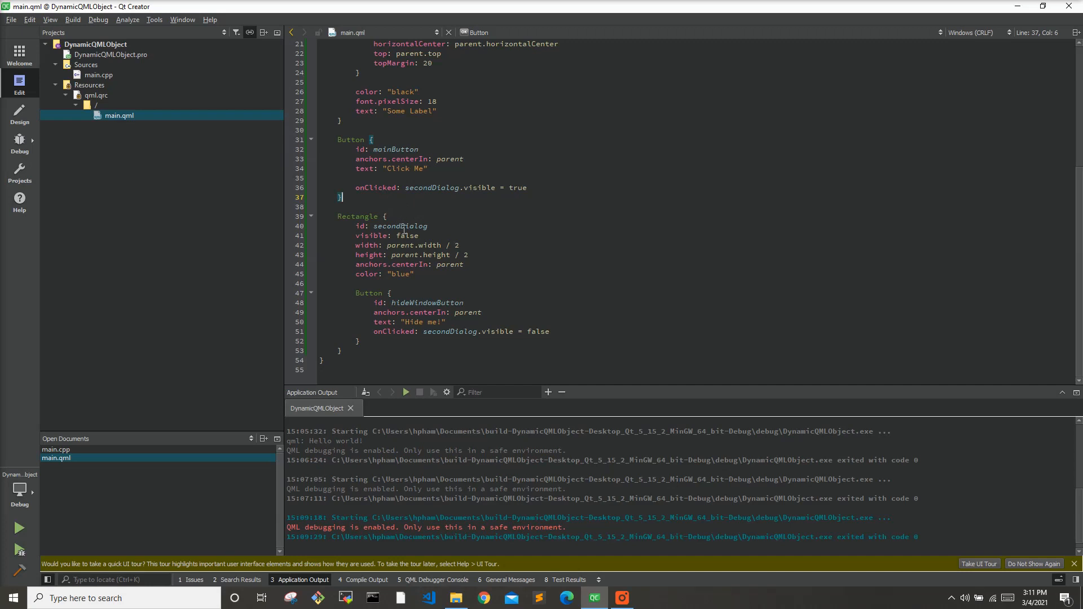
pyautogui.scroll(3)
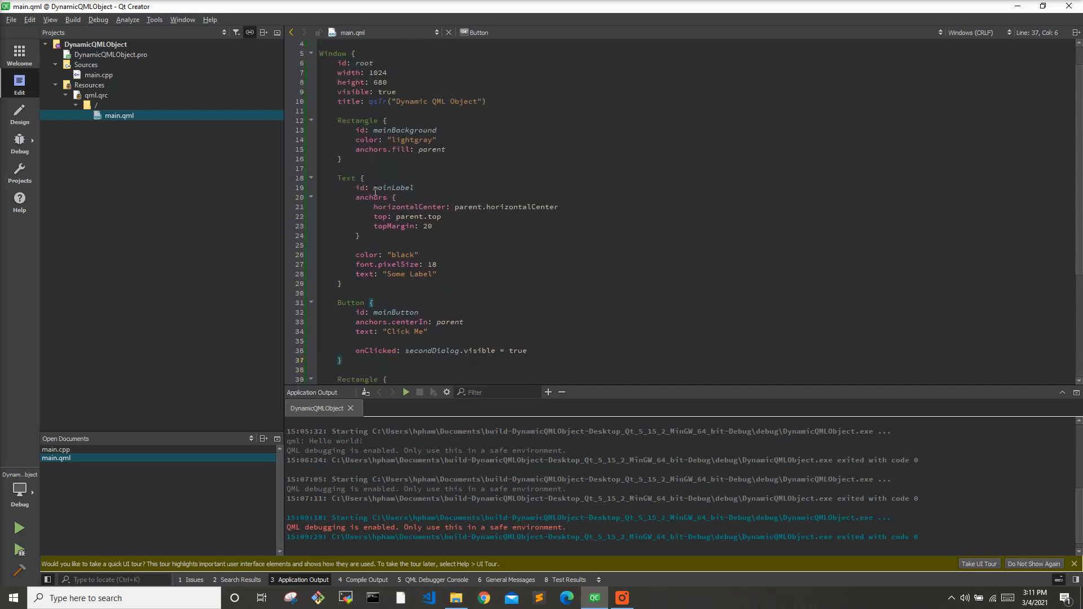
pyautogui.scroll(-3)
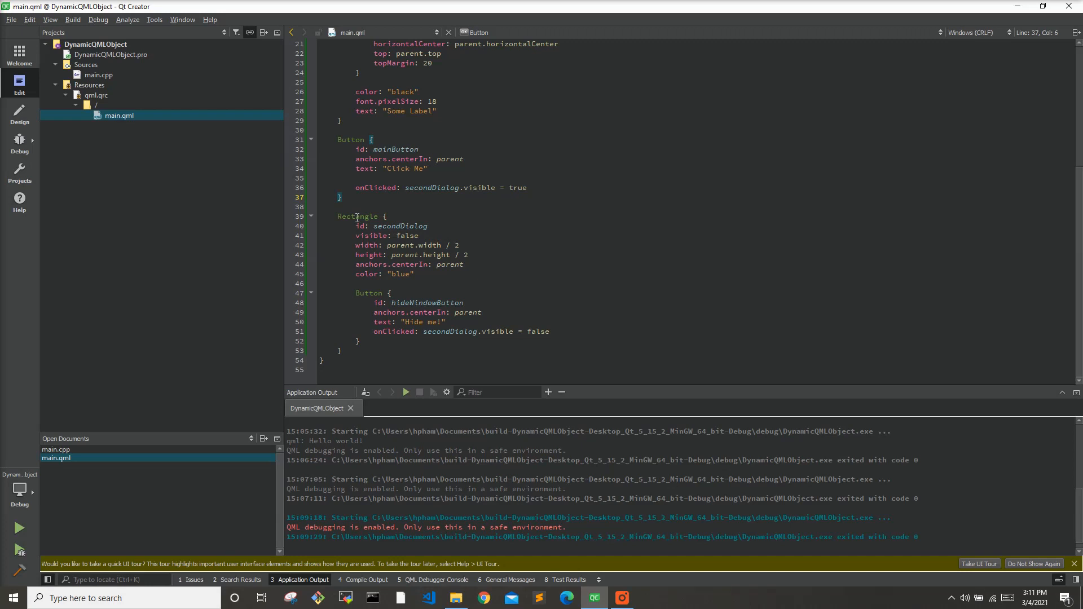
pyautogui.click(342, 196)
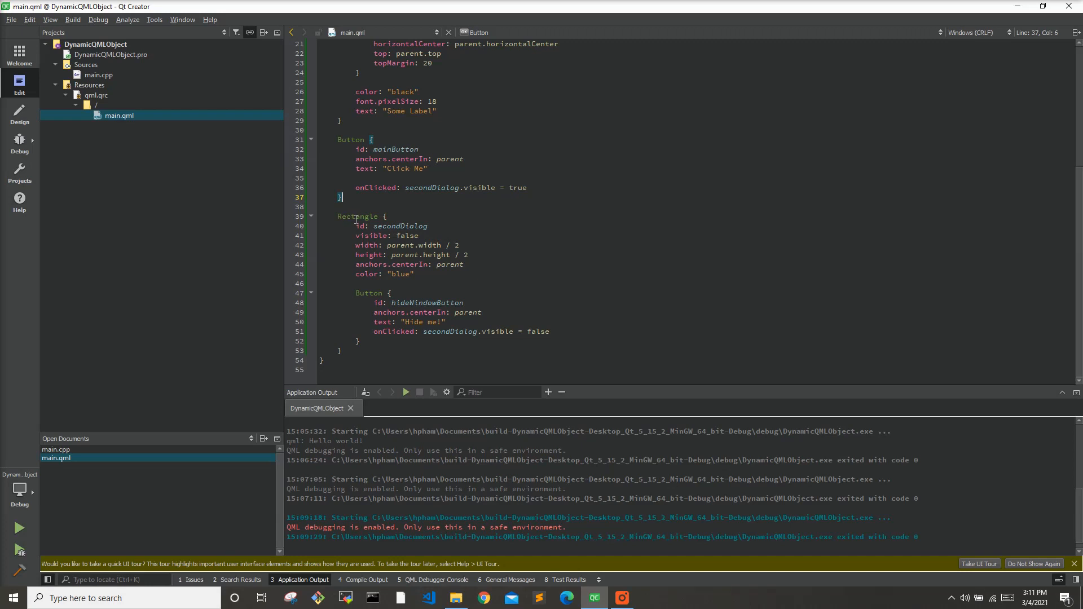
pyautogui.moveTo(357, 217)
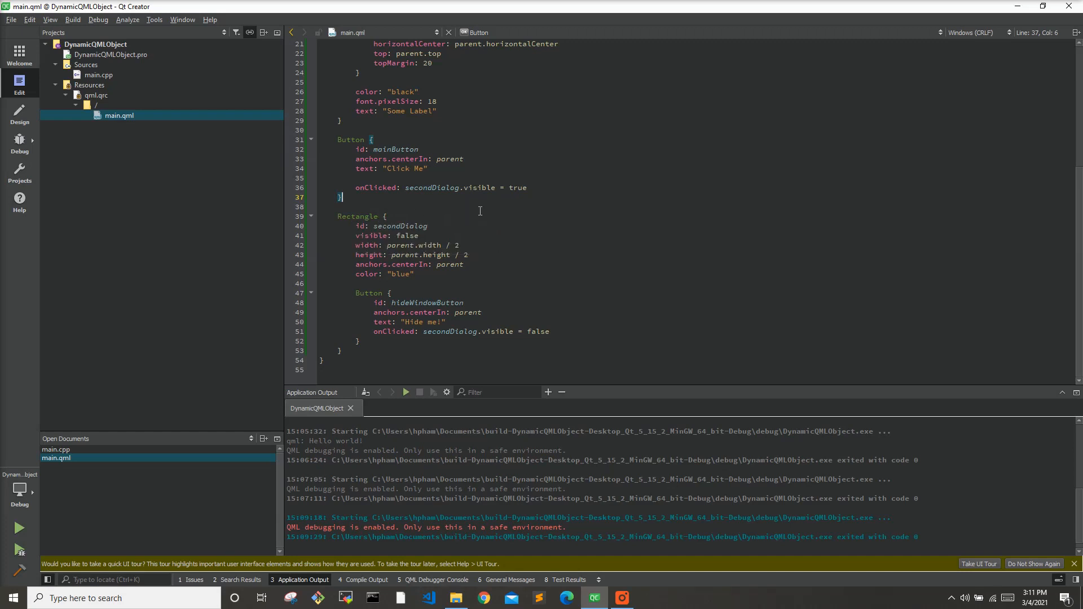
pyautogui.moveTo(584, 217)
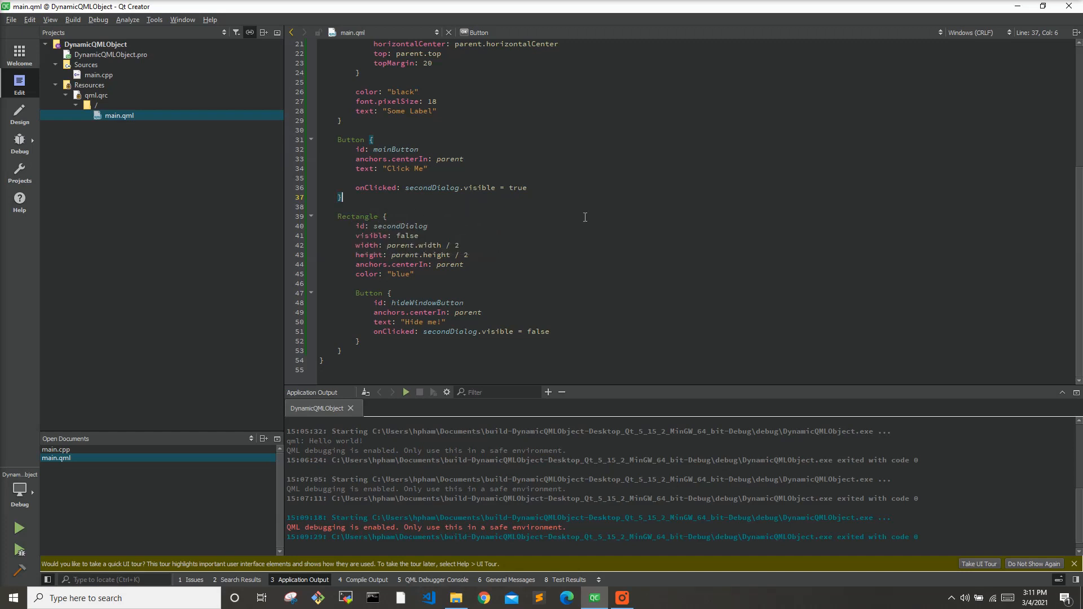
pyautogui.moveTo(486, 220)
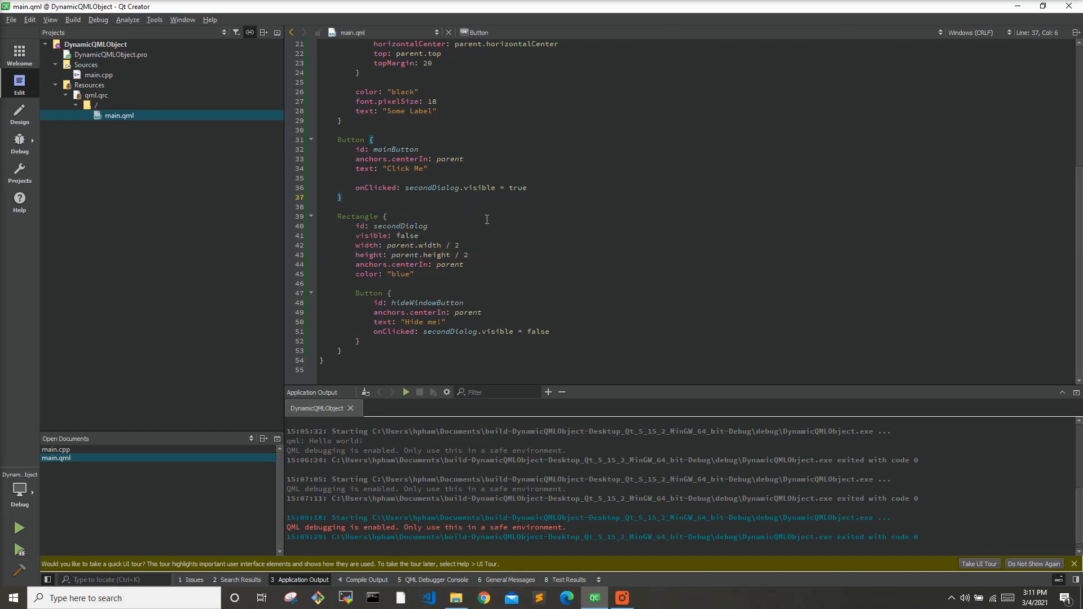
pyautogui.moveTo(364, 229)
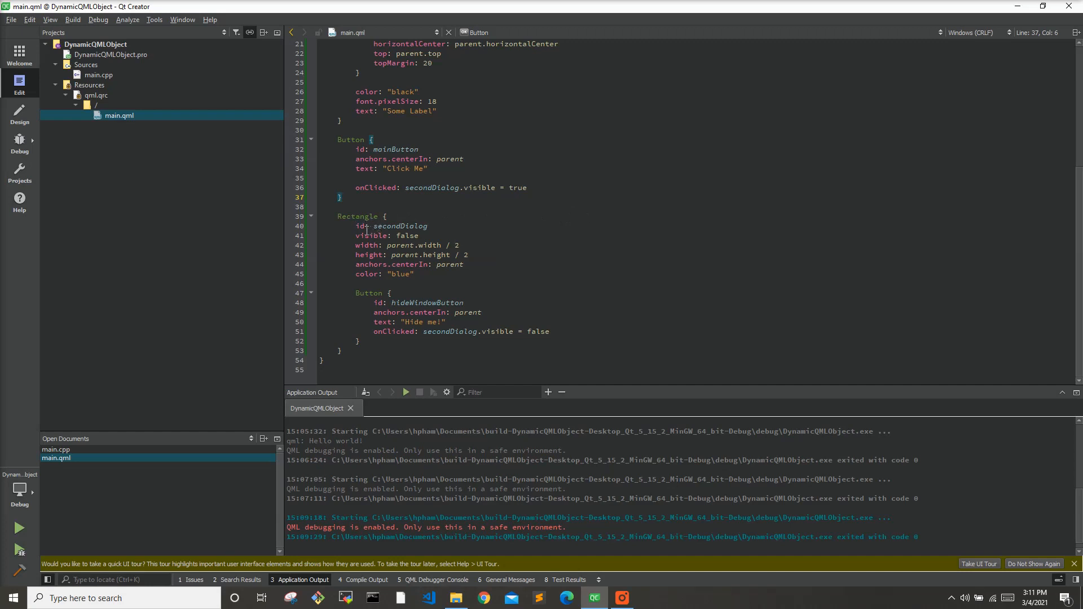
pyautogui.moveTo(393, 216)
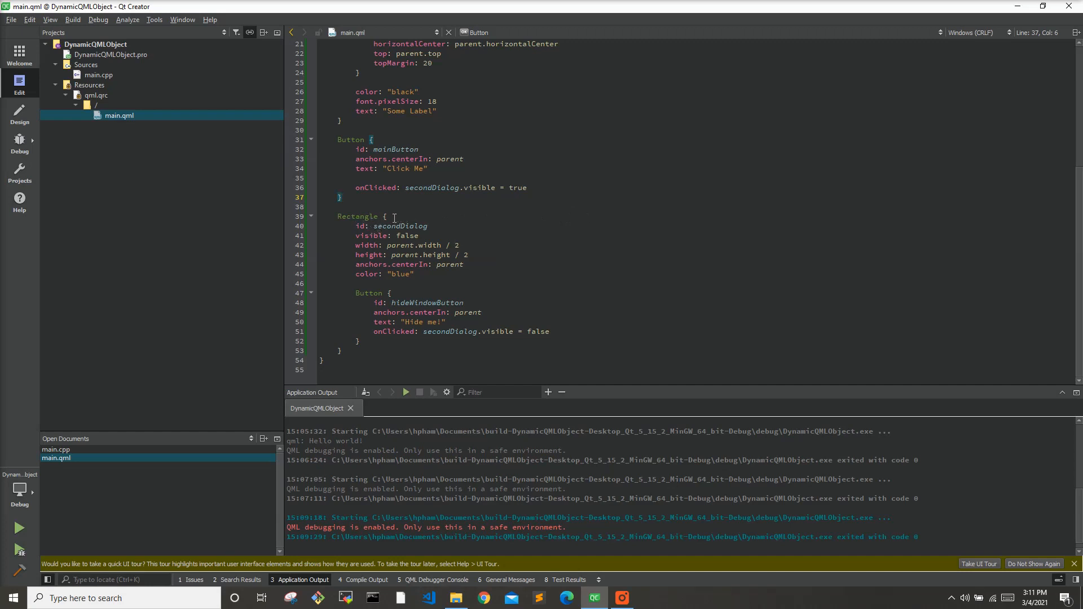
pyautogui.moveTo(513, 233)
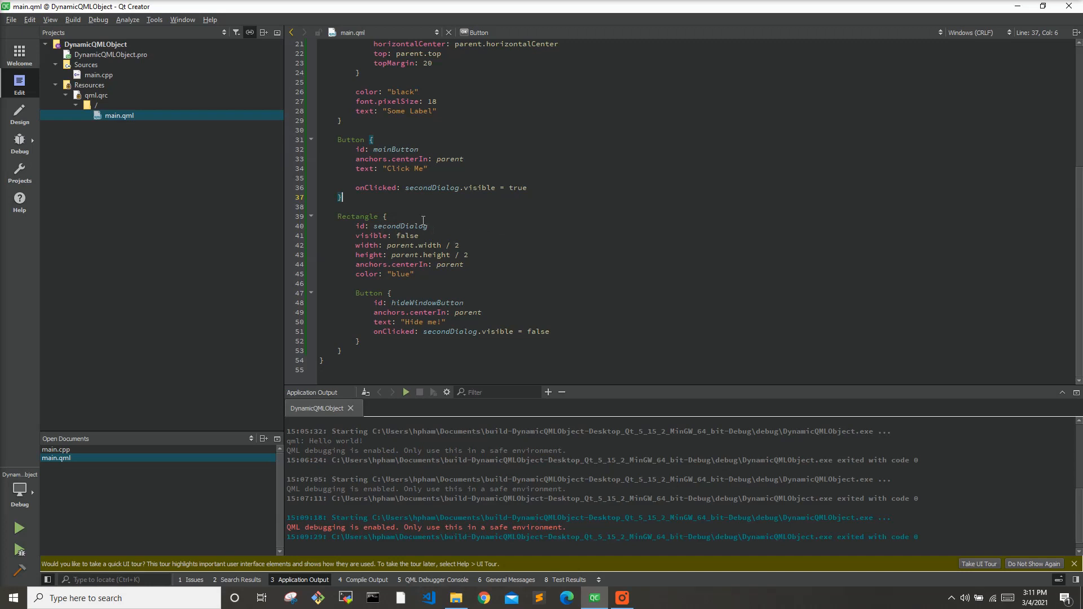
pyautogui.moveTo(19, 31)
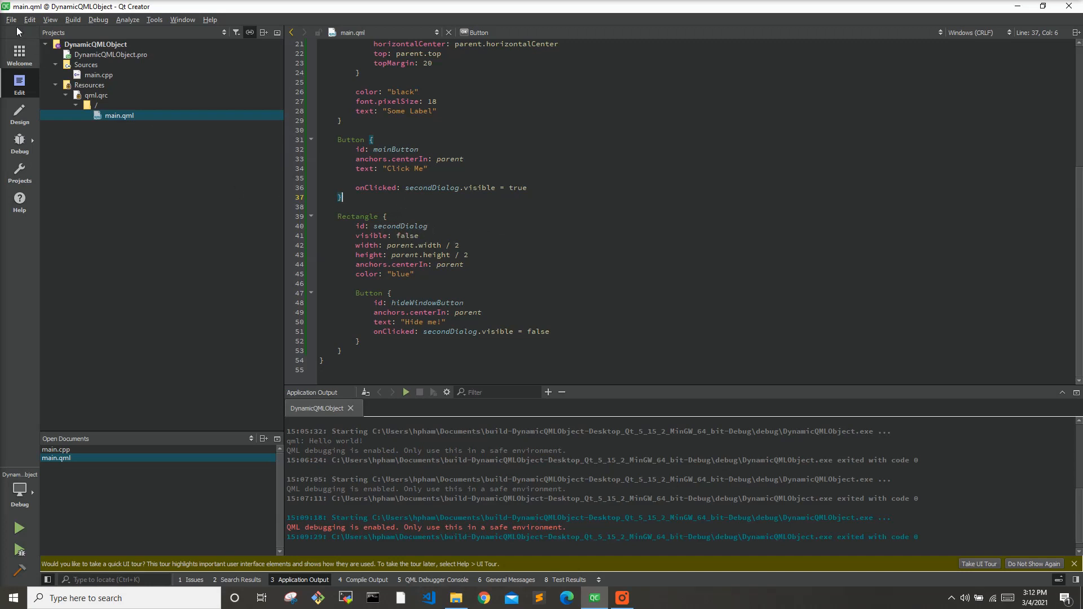
# - Create a new QML File (Qt Quick 2) named SecondWindow via File > New File or Project
pyautogui.click(11, 19)
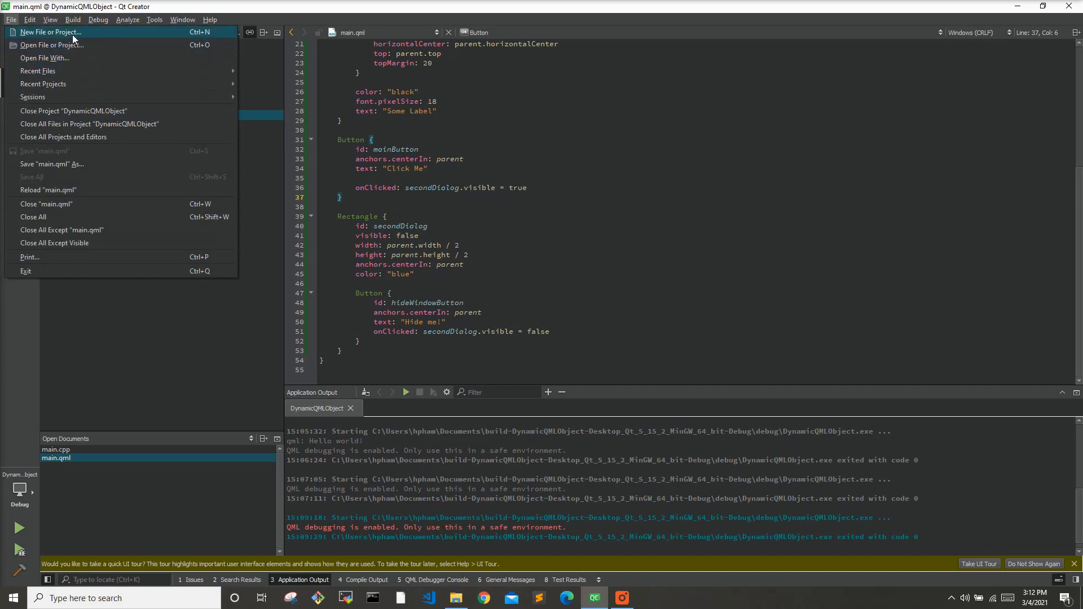
pyautogui.click(49, 31)
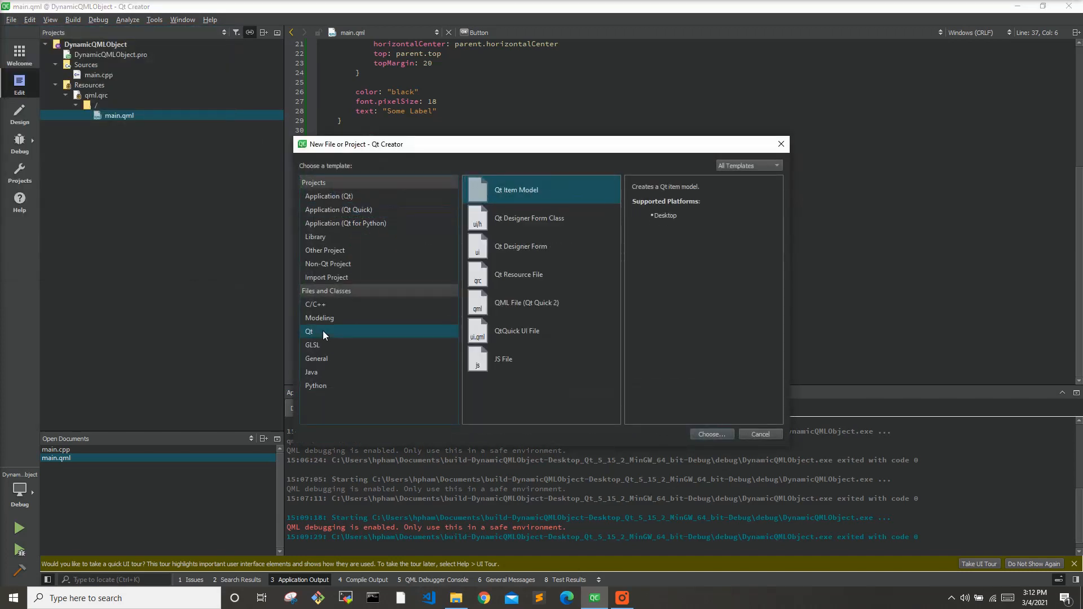
pyautogui.click(527, 303)
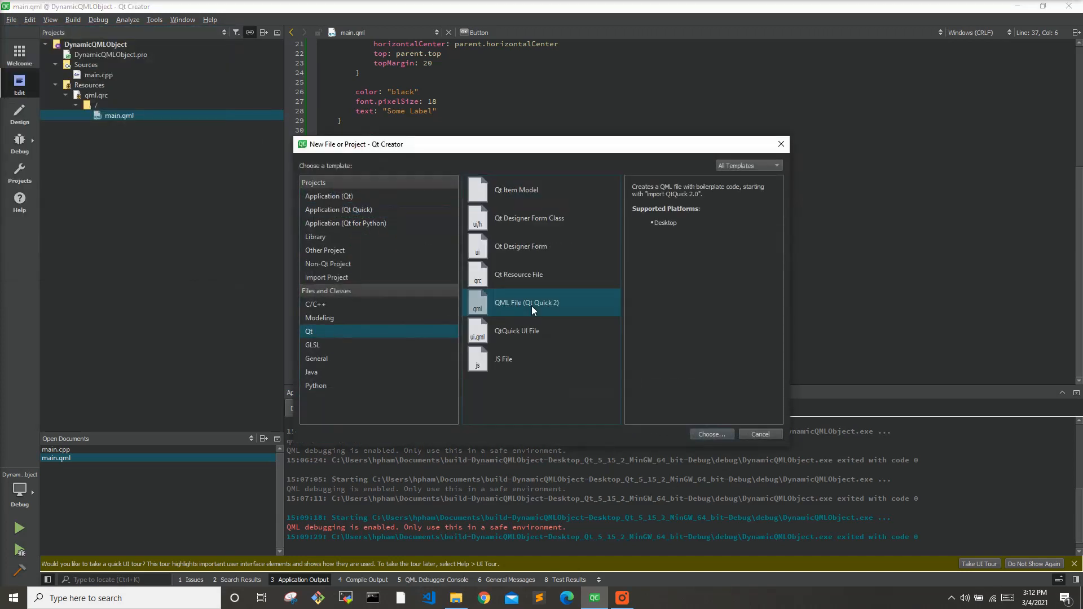
pyautogui.click(710, 433)
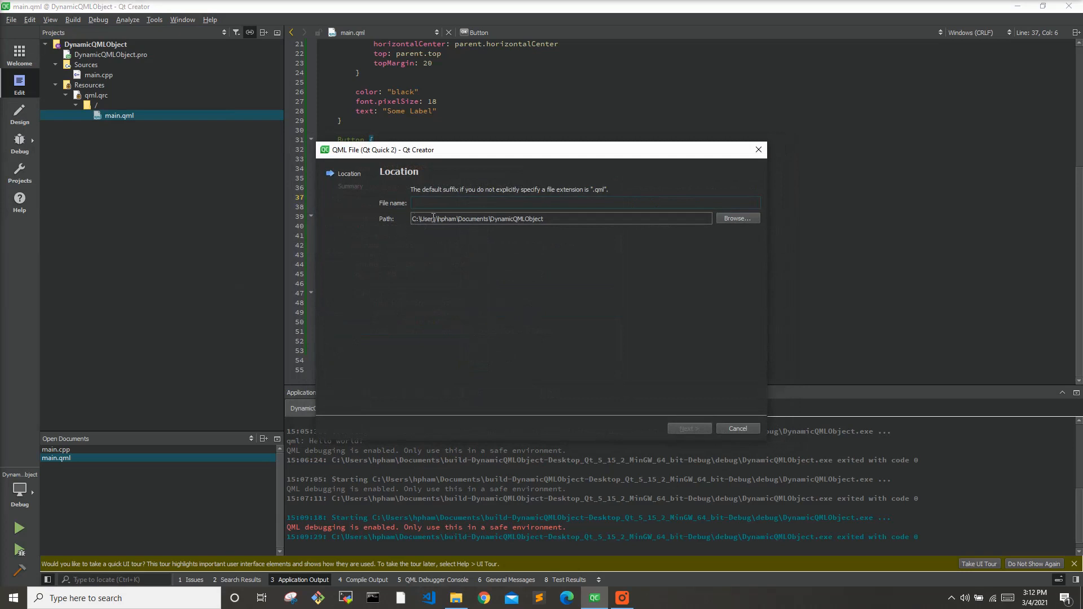
pyautogui.click(583, 202)
pyautogui.write('SecondWindow.q')
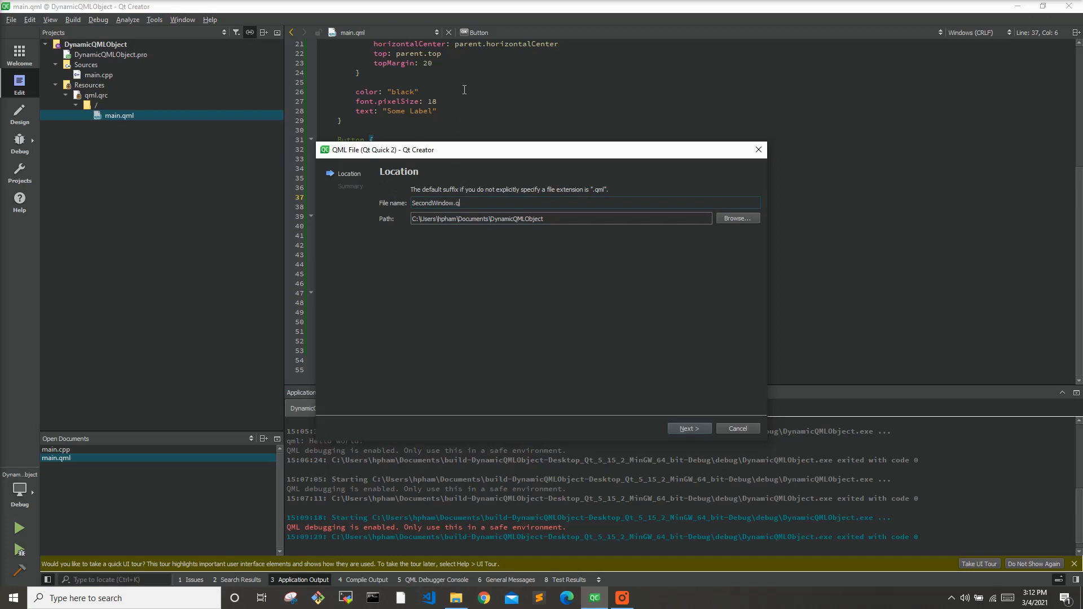
pyautogui.click(688, 429)
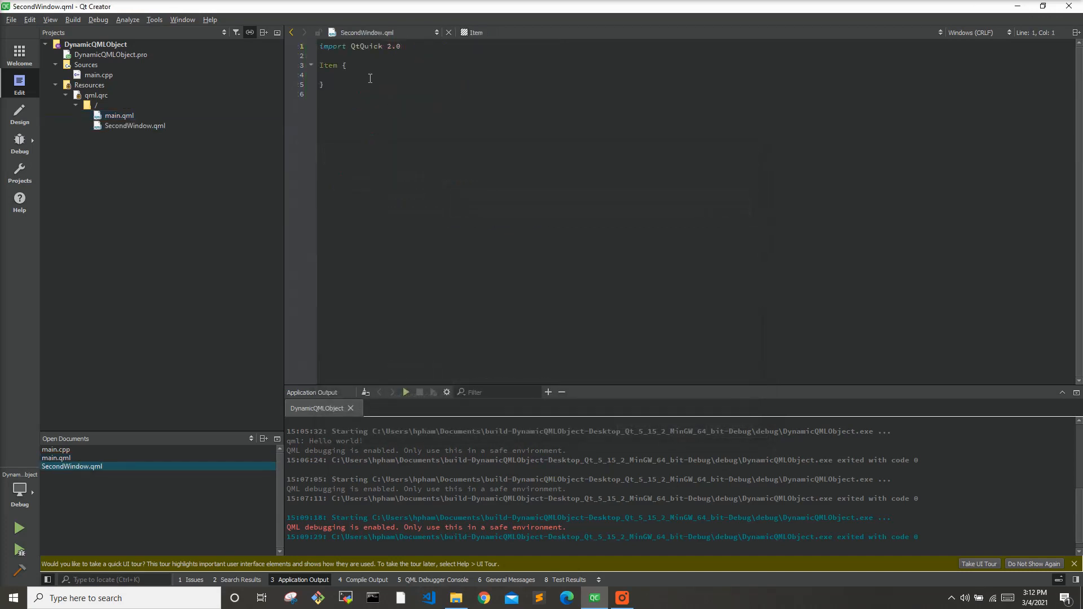
# - Split the editor side by side to show SecondWindow.qml next to main.qml
pyautogui.click(1075, 31)
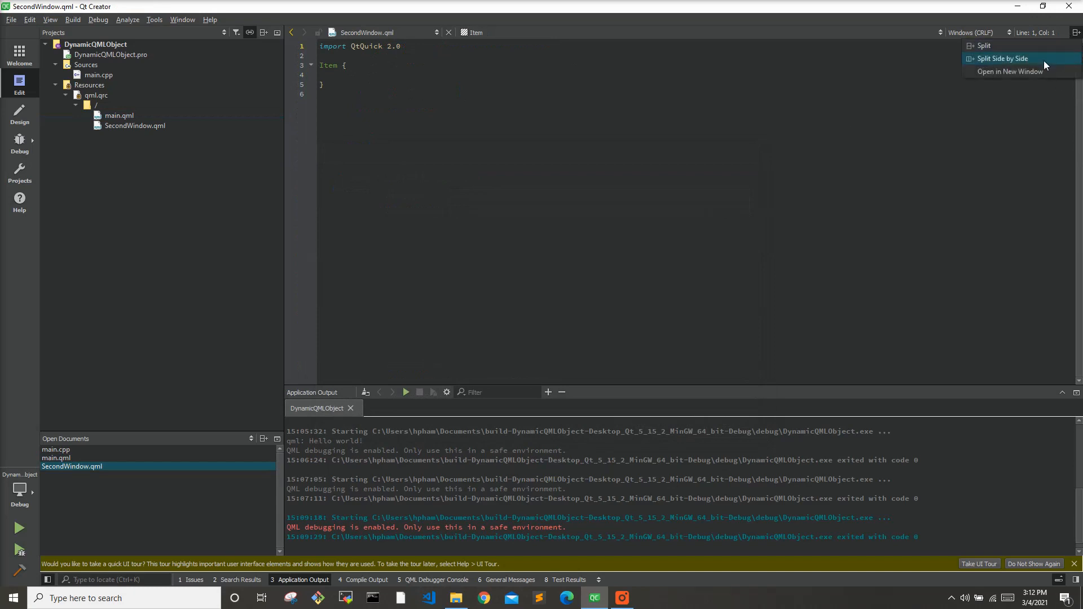
pyautogui.click(1002, 57)
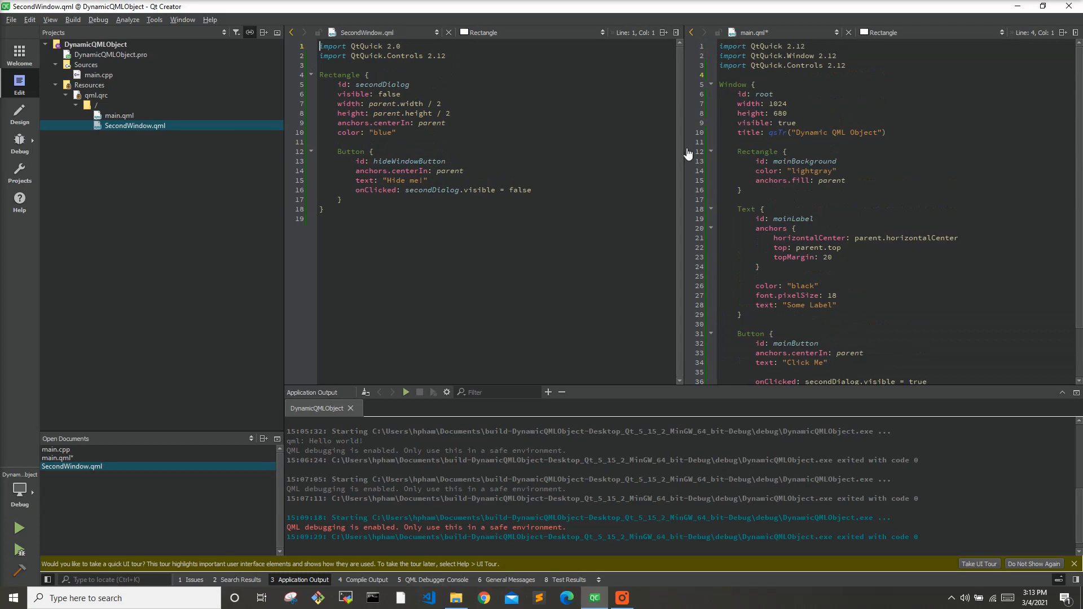
pyautogui.moveTo(537, 146)
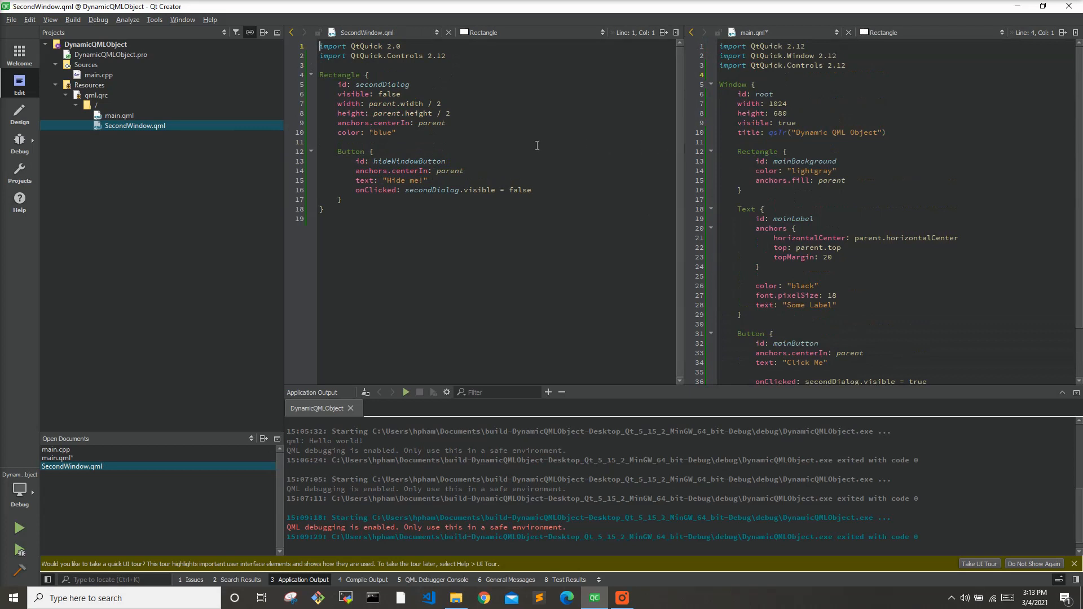
pyautogui.moveTo(811, 155)
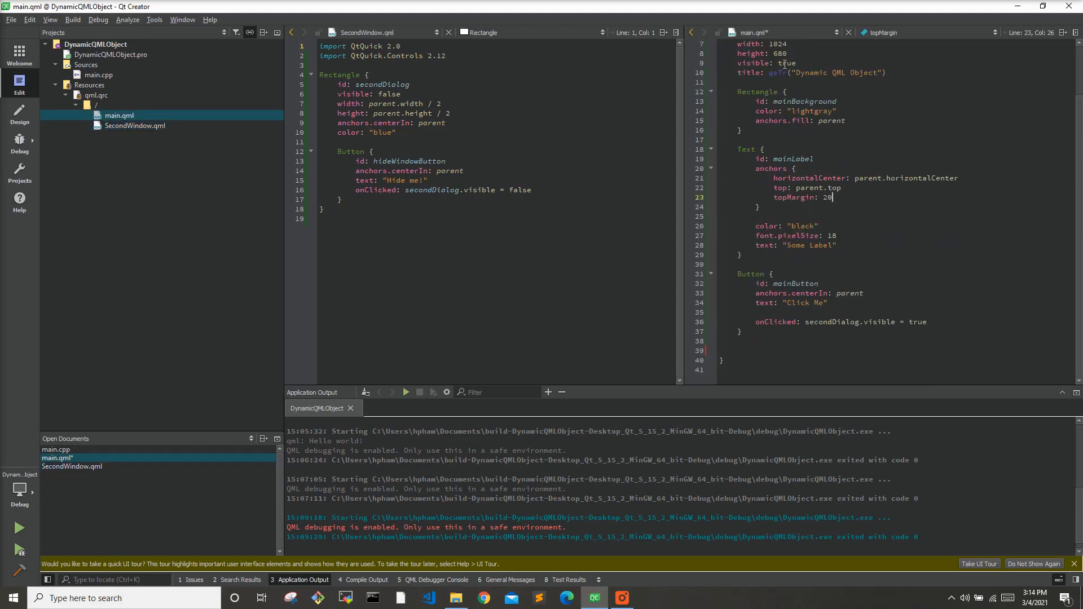
# - Declare SecondWindow { id: secondDialog } after the Click Me button in main.qml
pyautogui.click(454, 598)
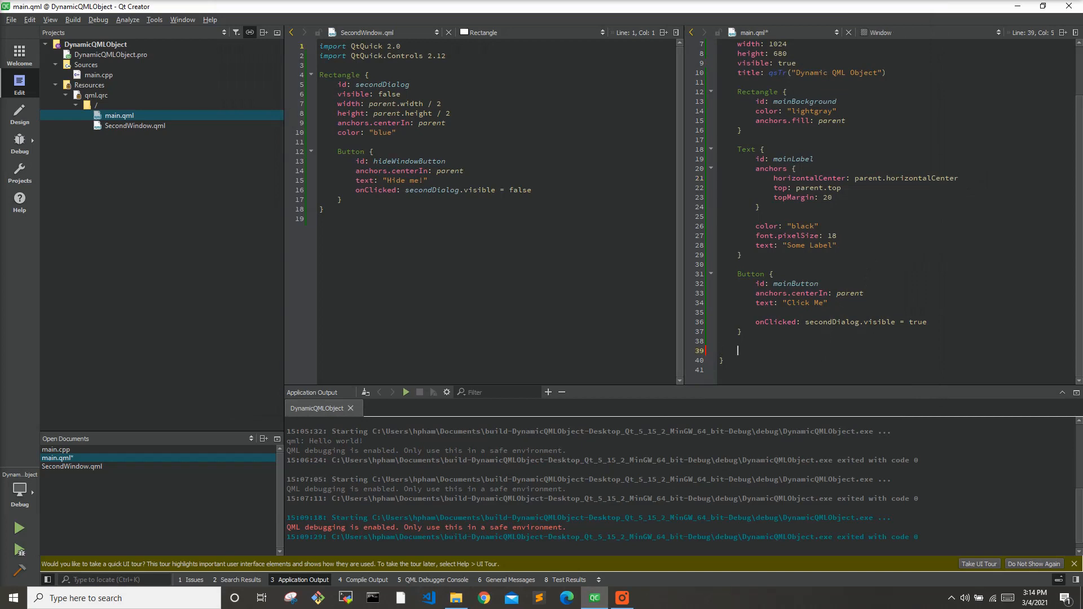
pyautogui.write('SecondWindow {')
pyautogui.write('id: secondWindow')
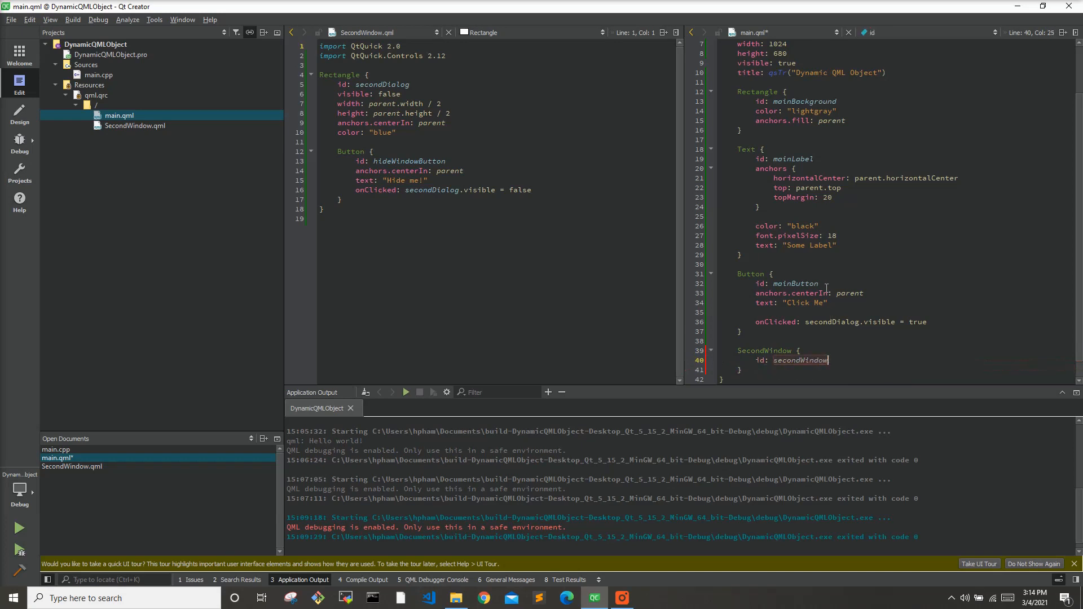
pyautogui.click(810, 360)
pyautogui.write('Dialog')
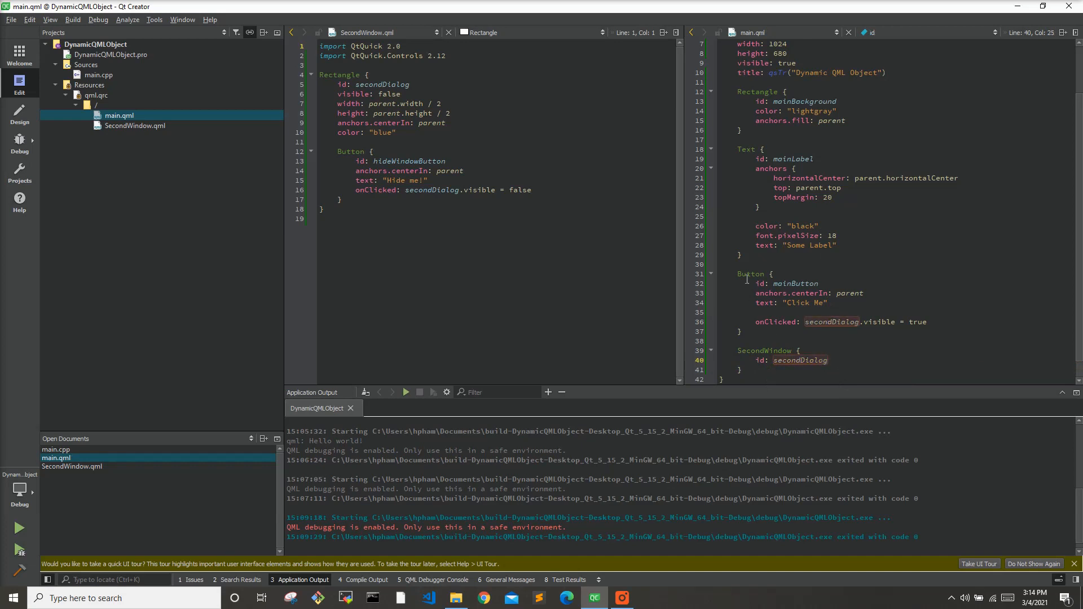
pyautogui.moveTo(718, 247)
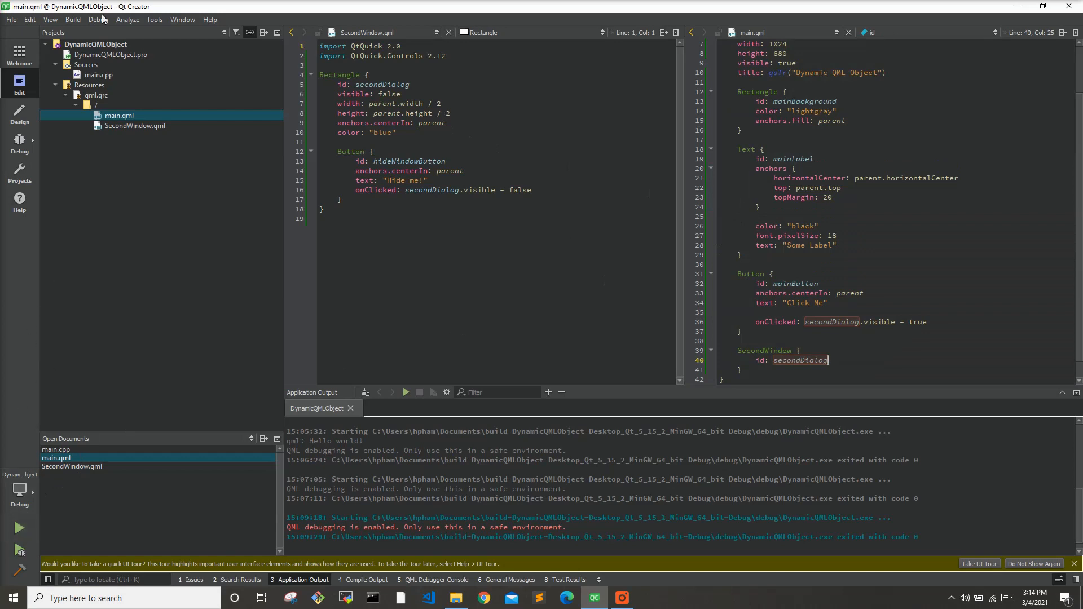
# - Rerun qmake from the Build menu and launch the app showing Some Label and Click Me
pyautogui.click(73, 20)
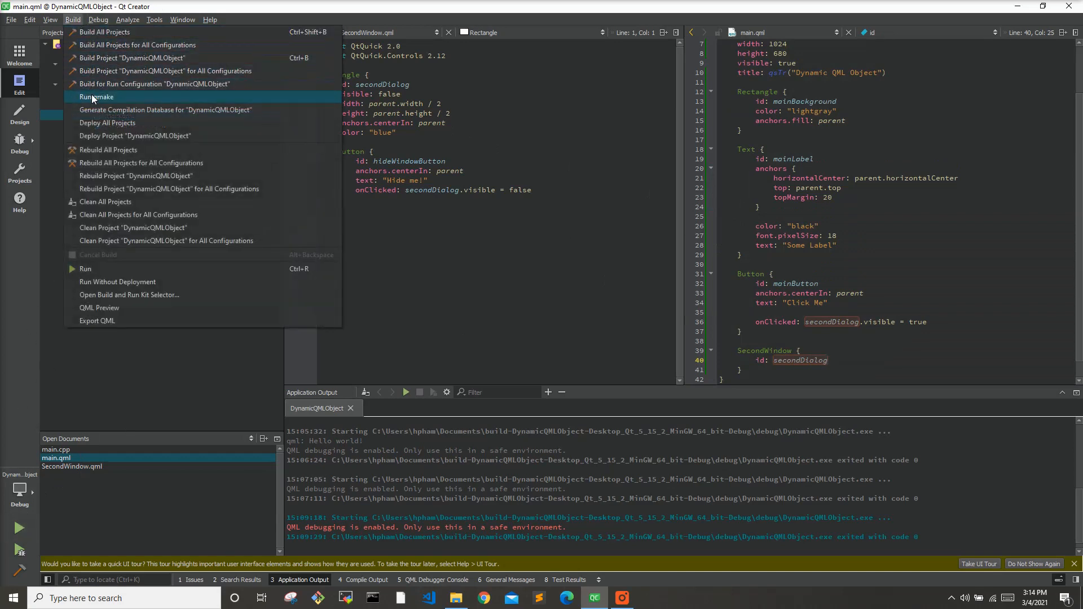
pyautogui.click(96, 97)
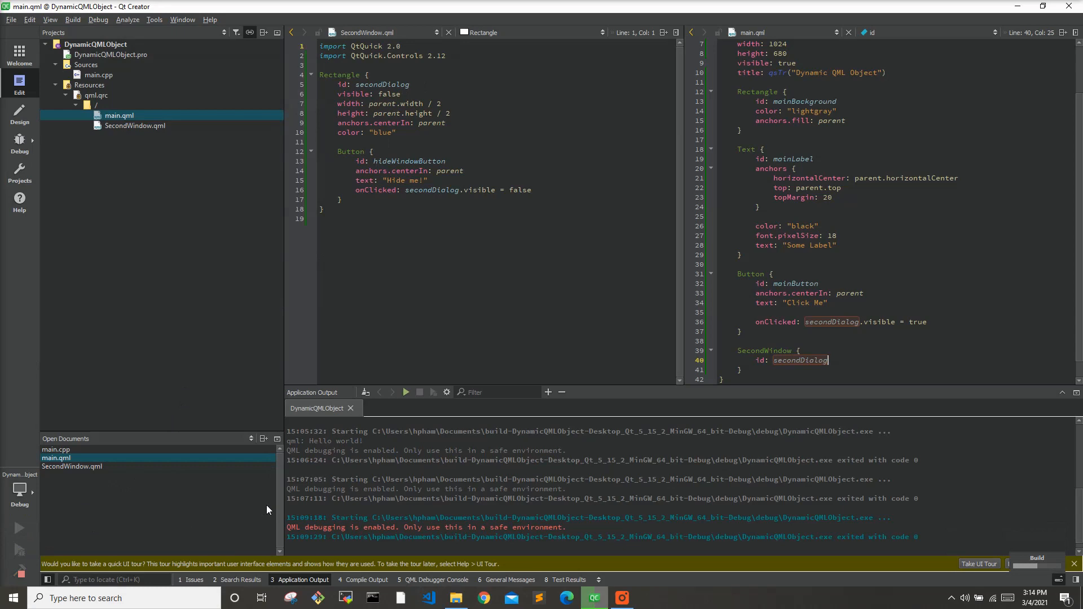
pyautogui.click(19, 528)
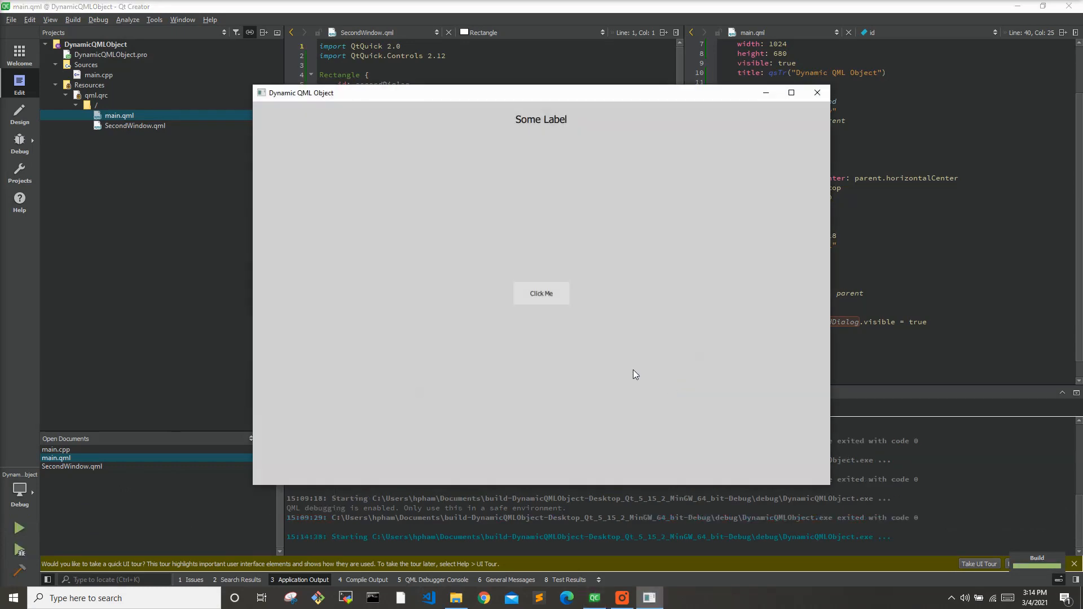
pyautogui.moveTo(777, 181)
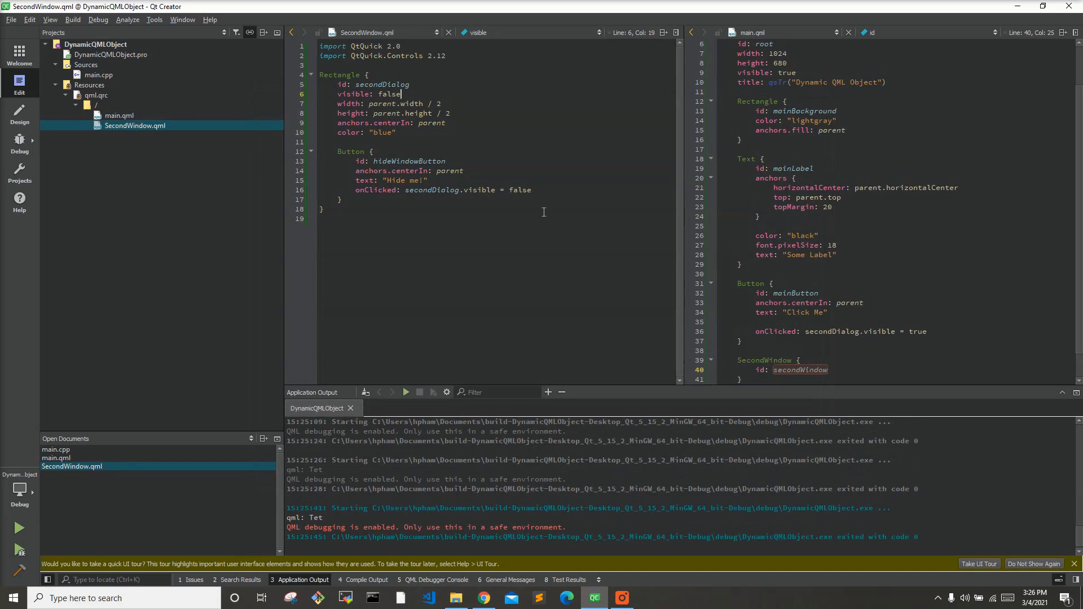
pyautogui.moveTo(535, 229)
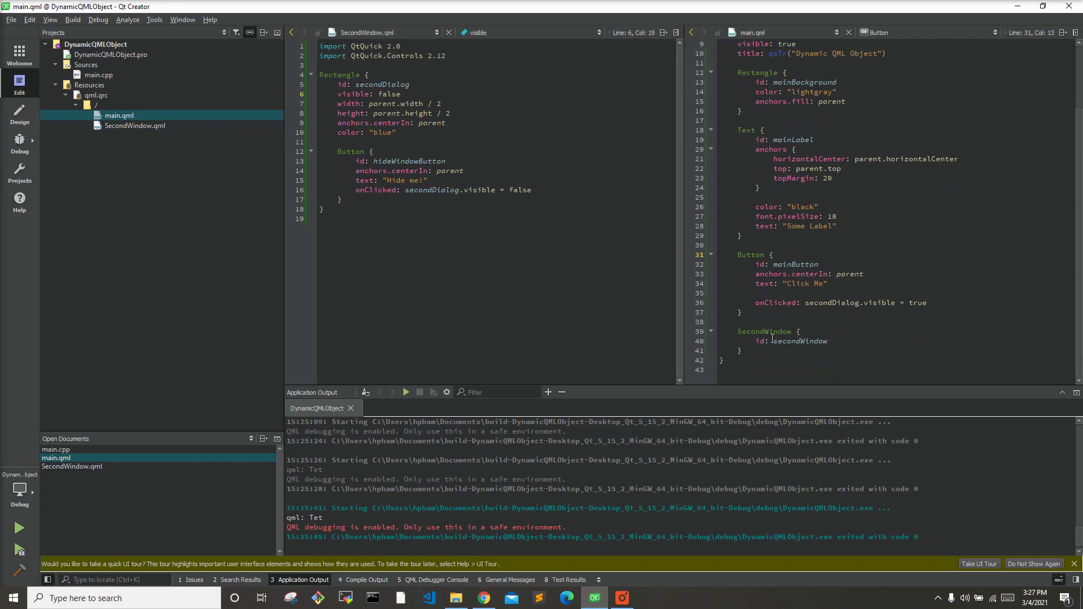
pyautogui.moveTo(778, 332)
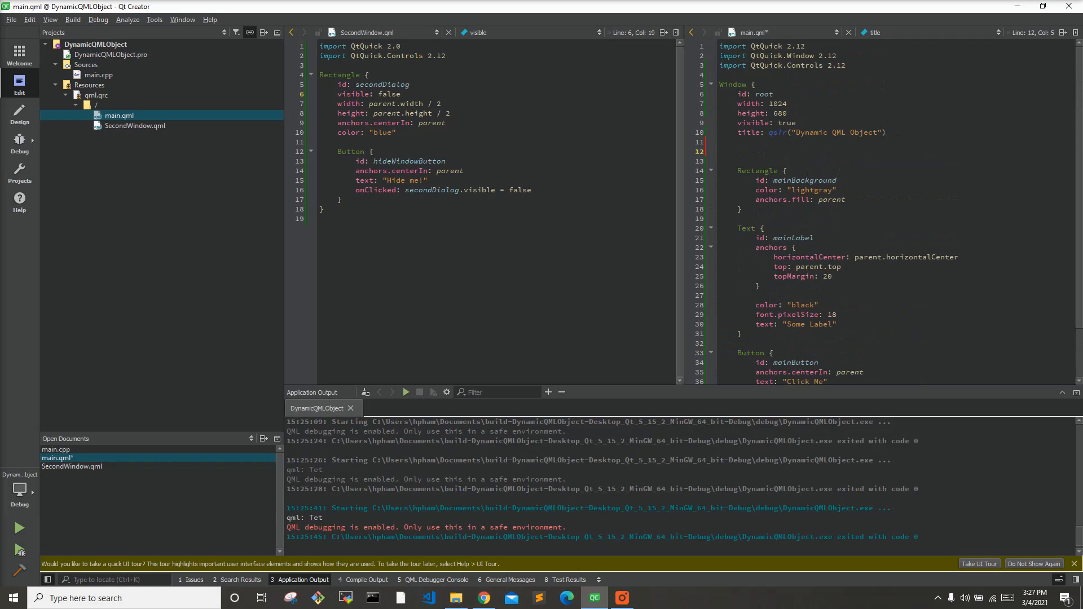
# - Add property var secondWindow: null and an empty function createSecondWindow() below the title
pyautogui.click(738, 150)
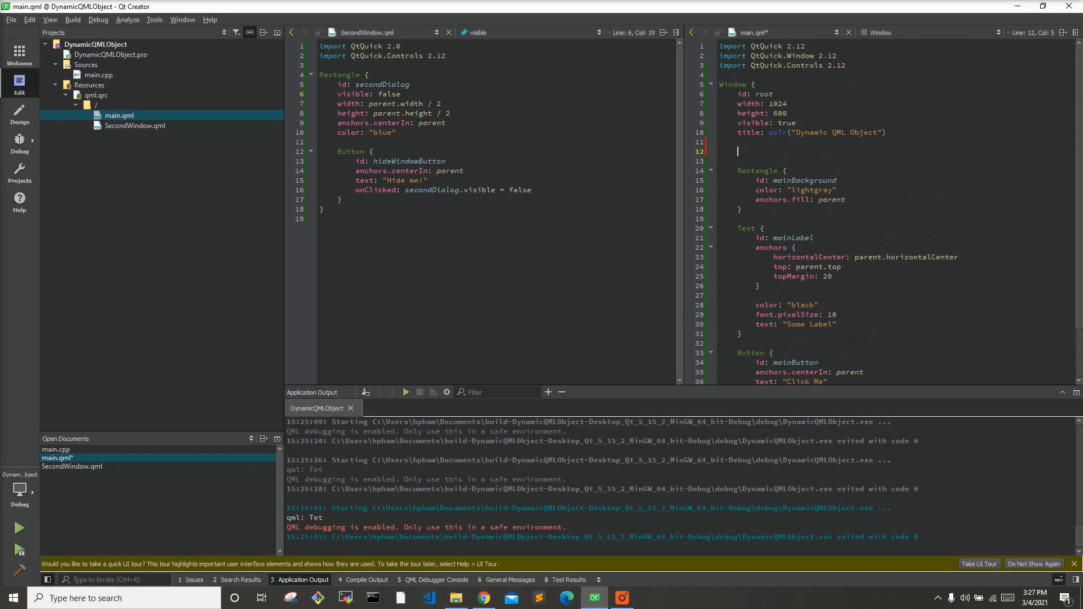
pyautogui.write('propert')
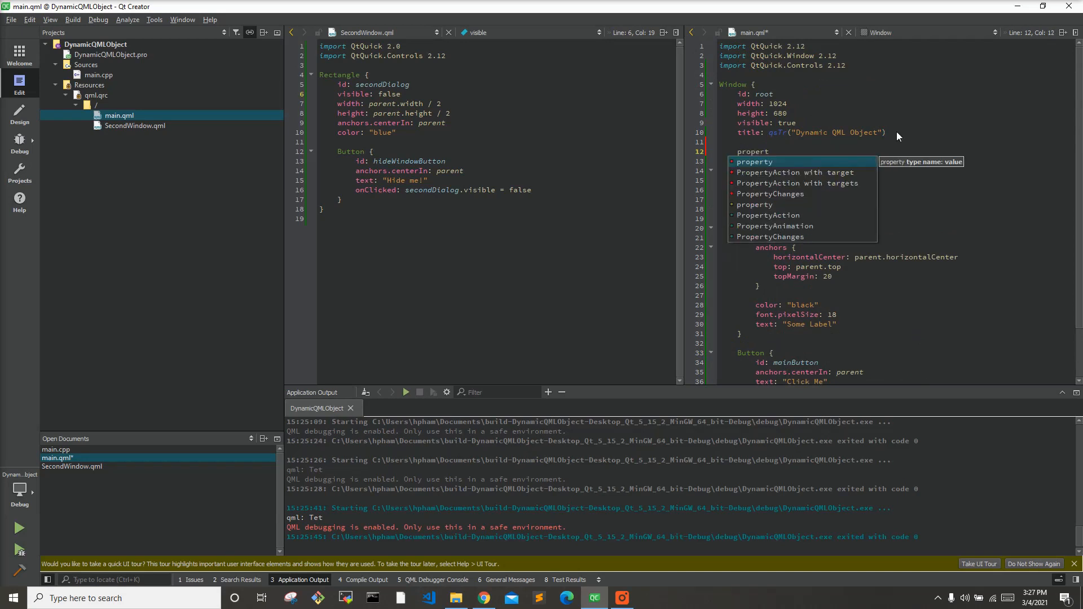
pyautogui.write('var')
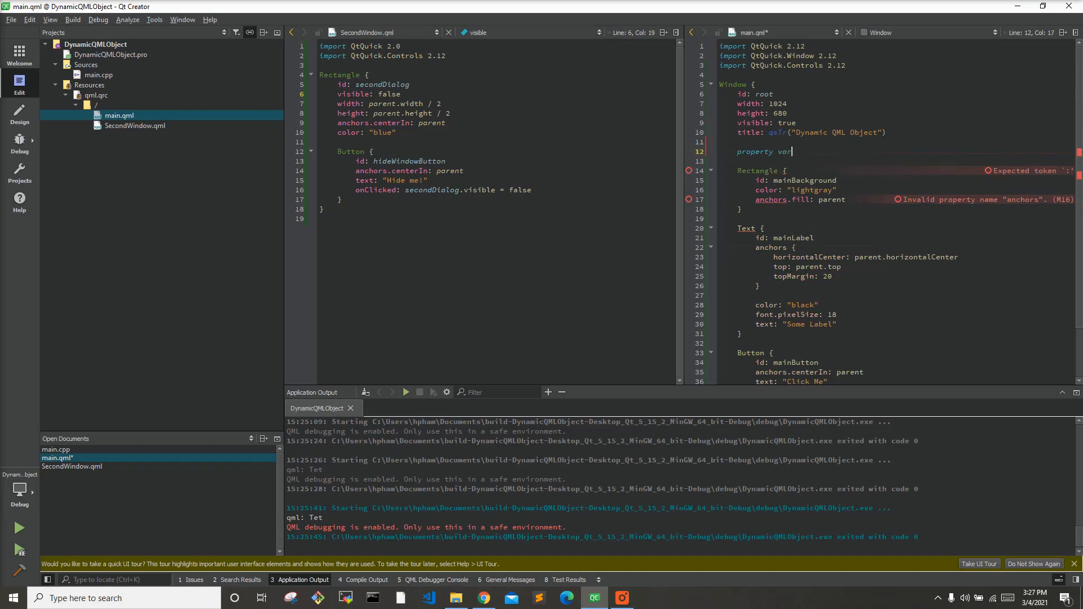
pyautogui.write('secondWindow: null')
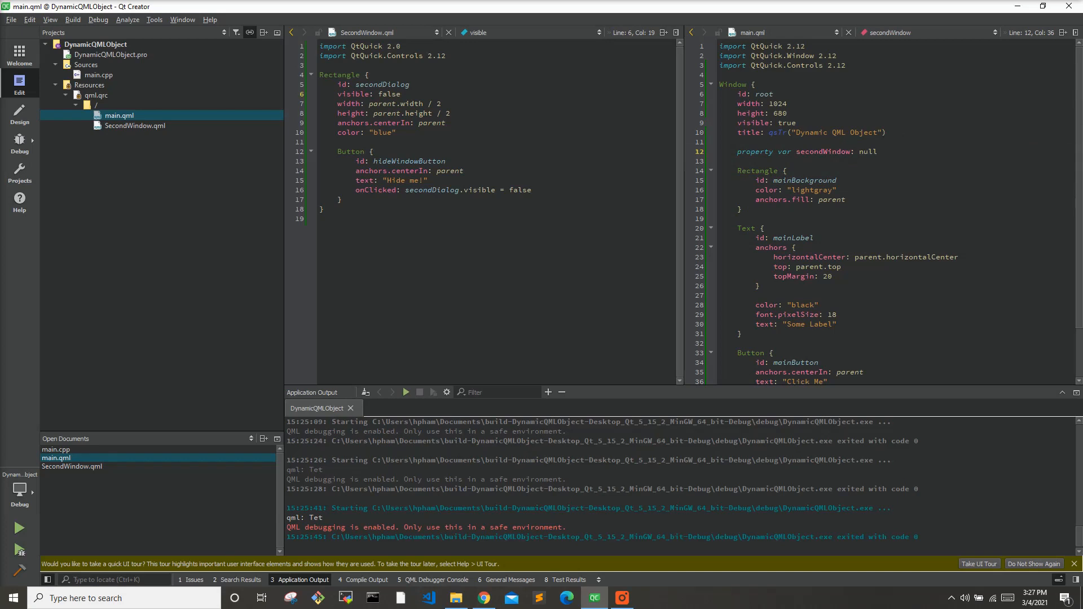
pyautogui.write('function creat')
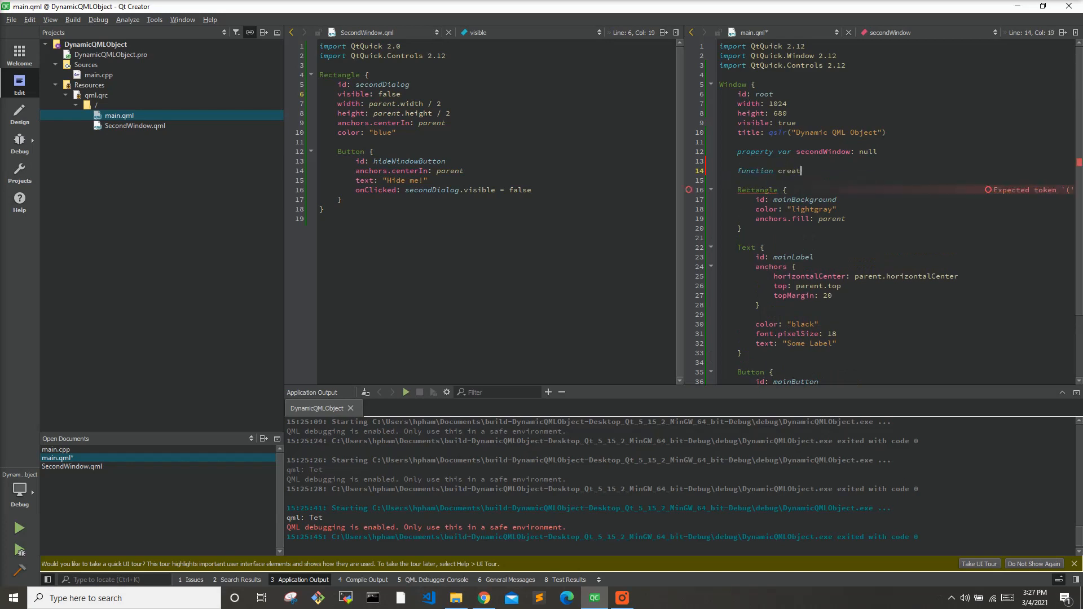
pyautogui.write('eSecondWindow() {')
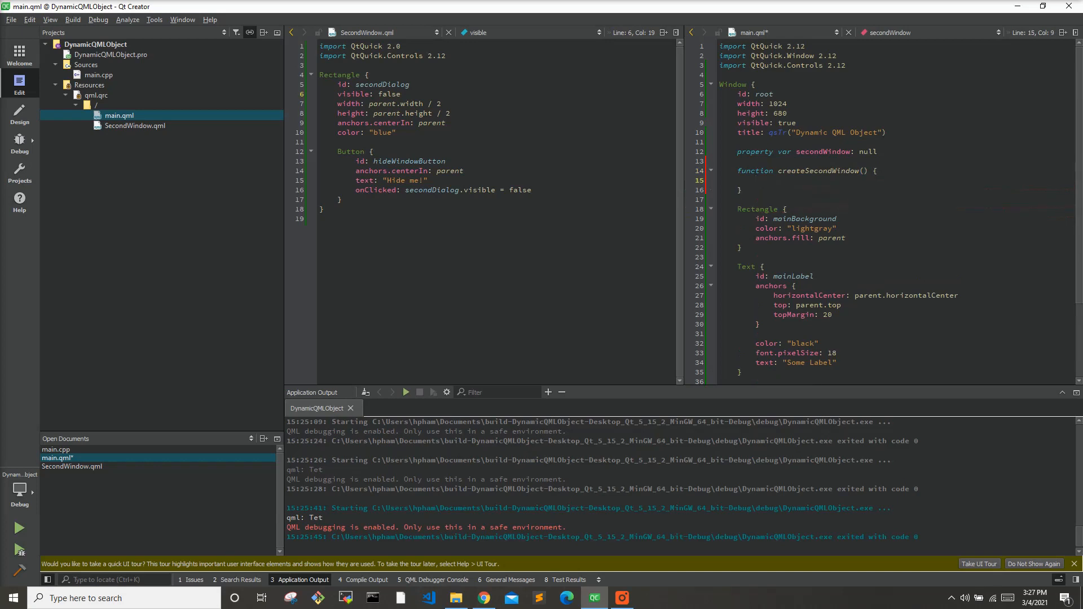
pyautogui.scroll(-3)
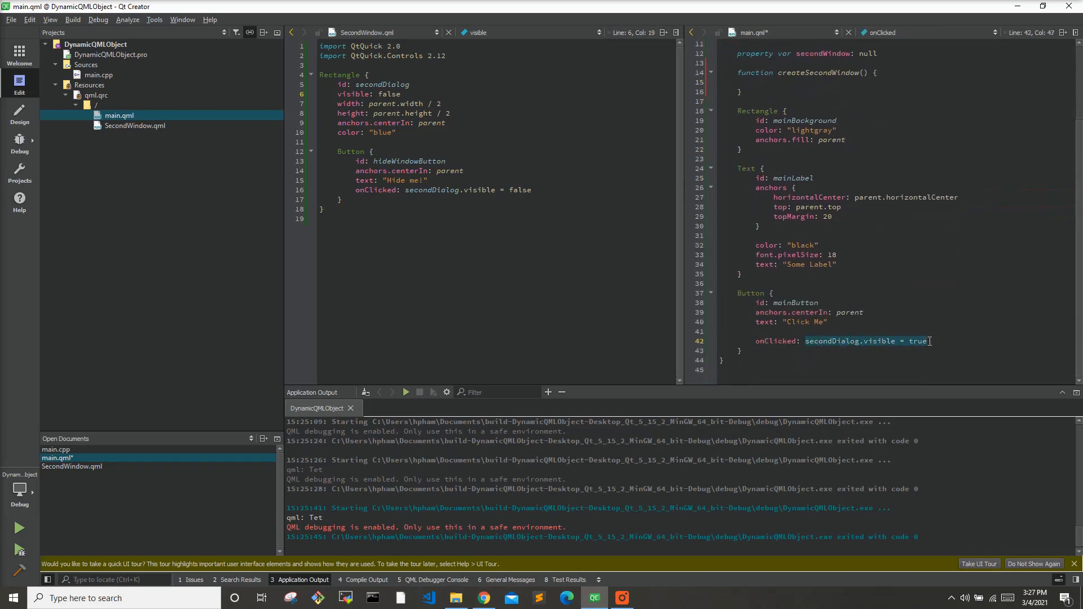
pyautogui.write('createSecondWindow()')
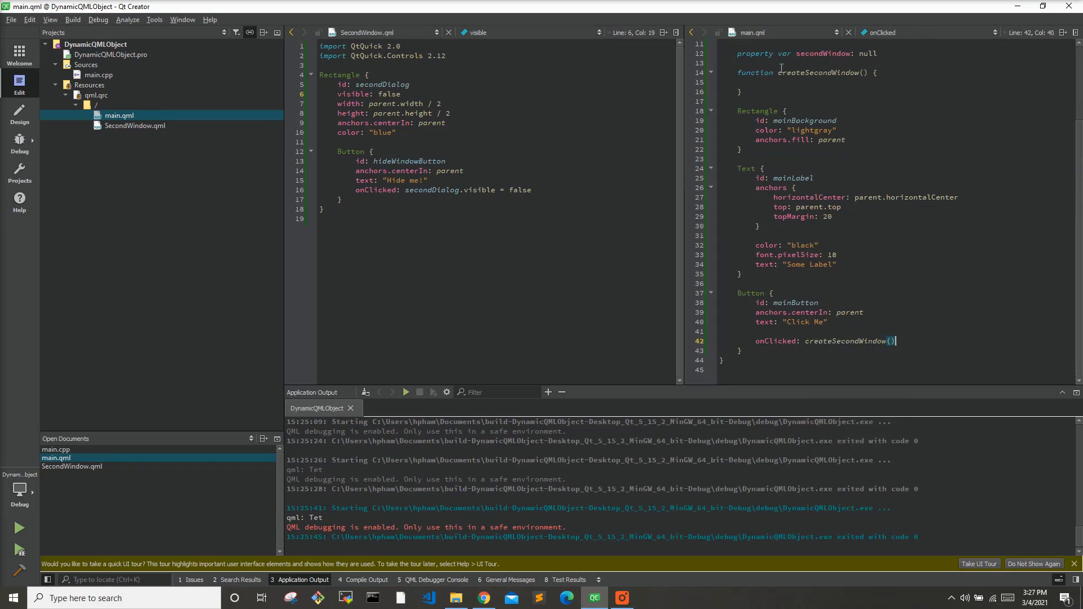
pyautogui.scroll(3)
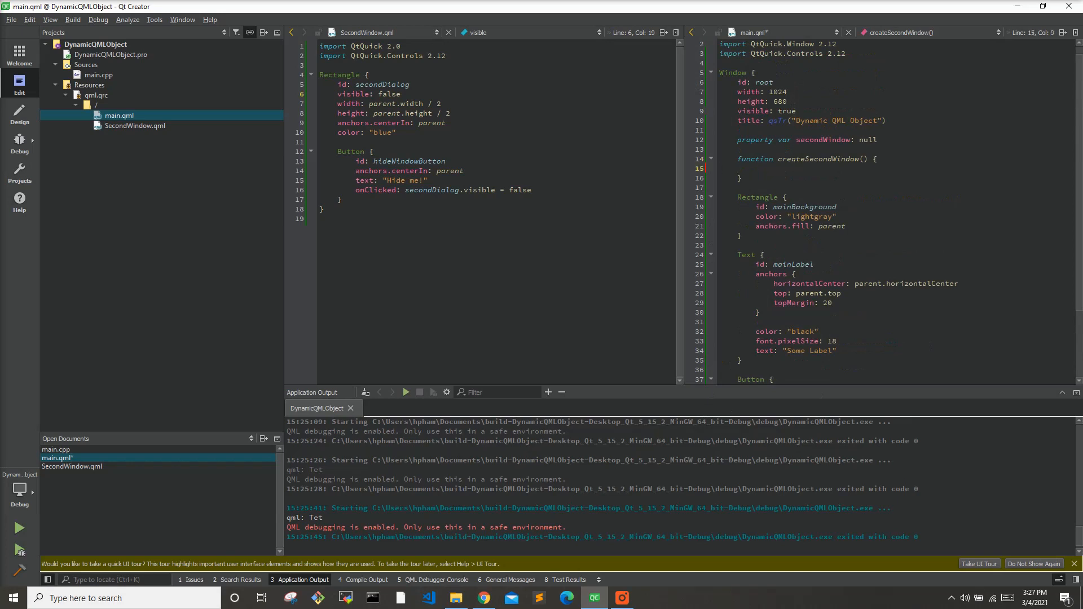
# - Add if (secondWindow == null) with var component = Qt.createComponent("SecondWindow.qml") and confirm the file exists
pyautogui.write('if ( secondWindow')
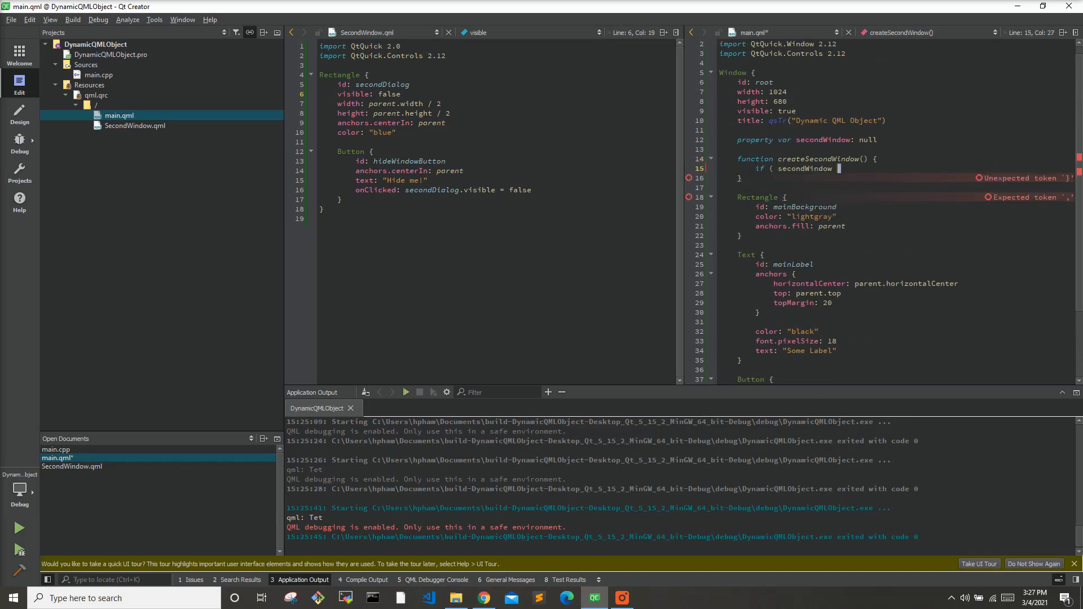
pyautogui.write('== null ) {')
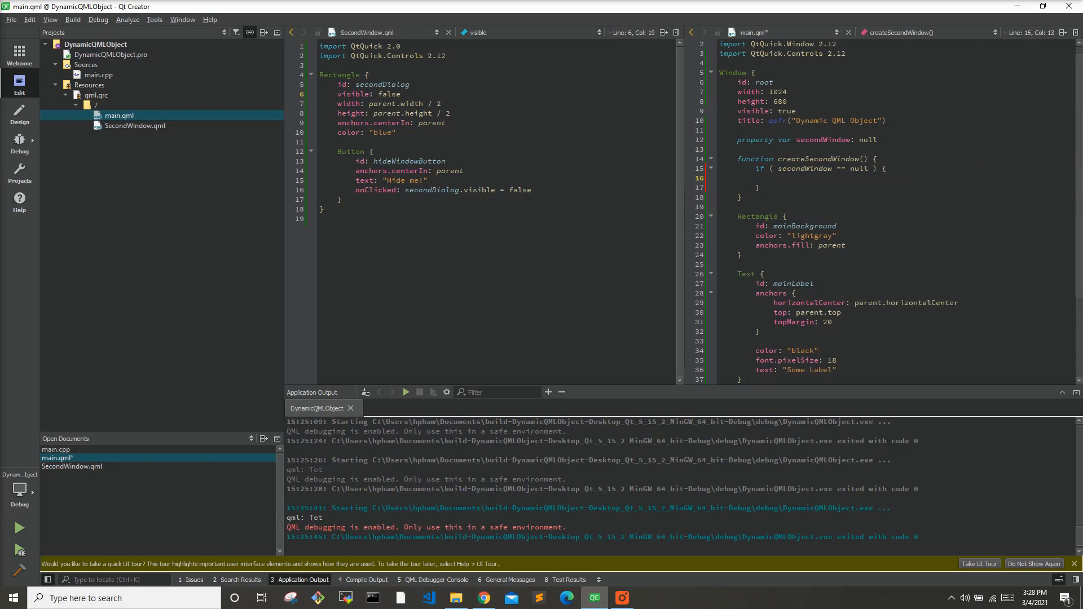
pyautogui.write('c')
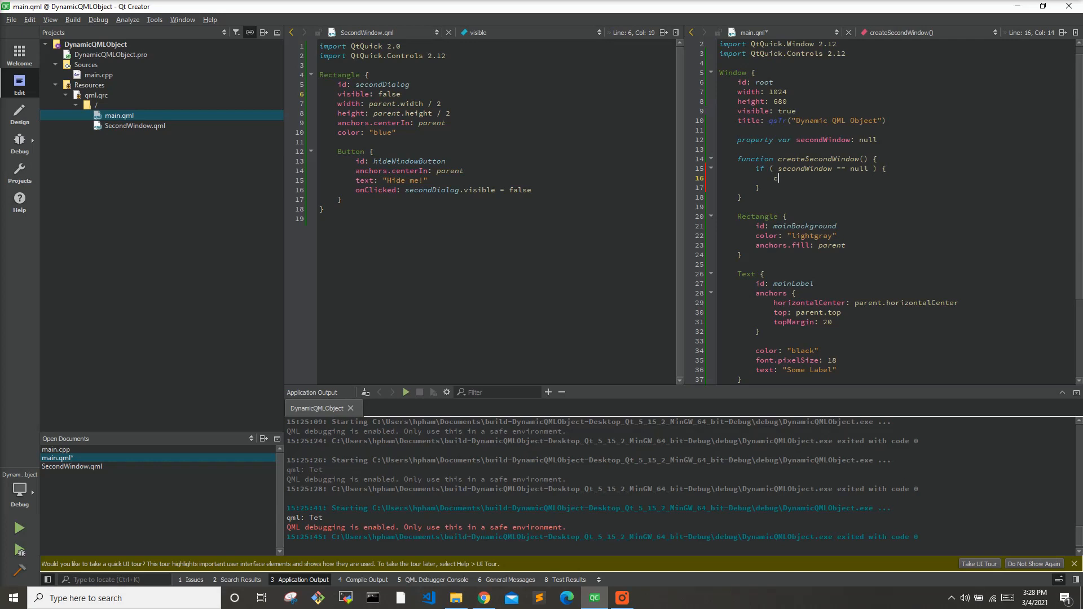
pyautogui.write('var component')
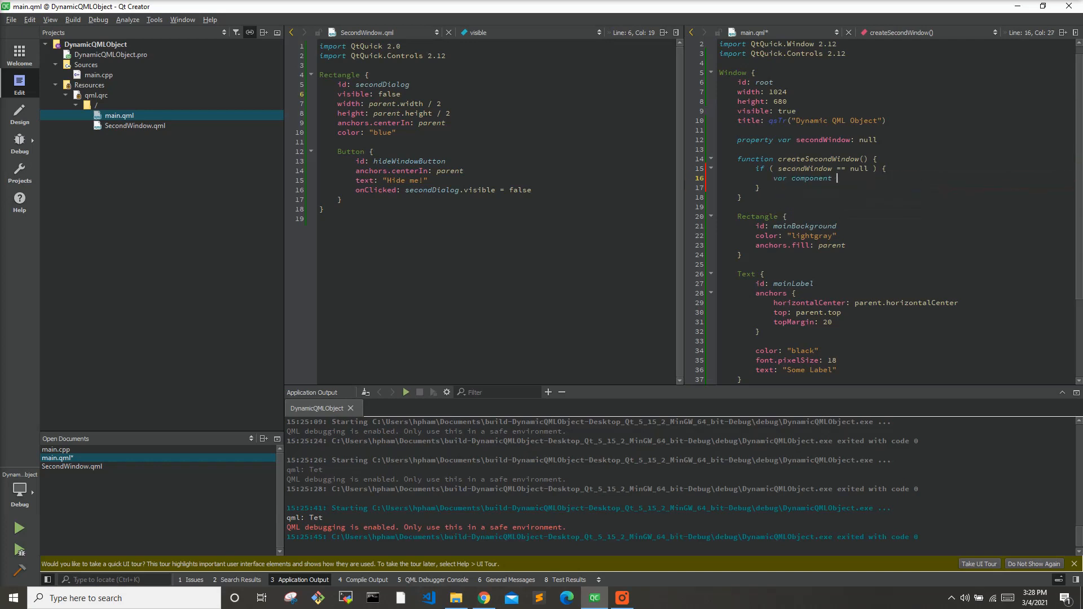
pyautogui.write('= Qt.createComponent(')
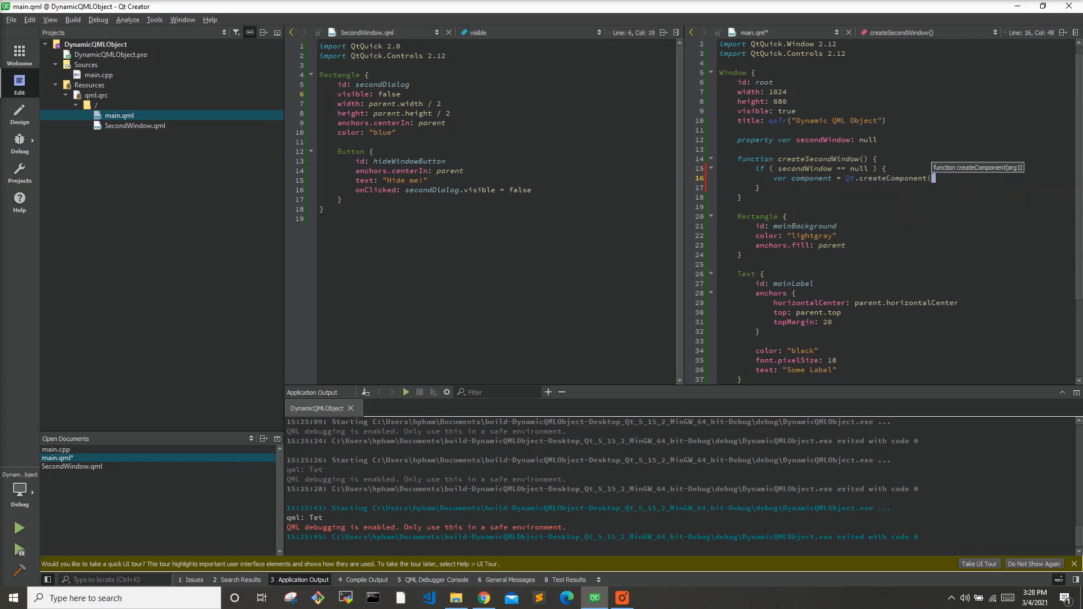
pyautogui.write('"C')
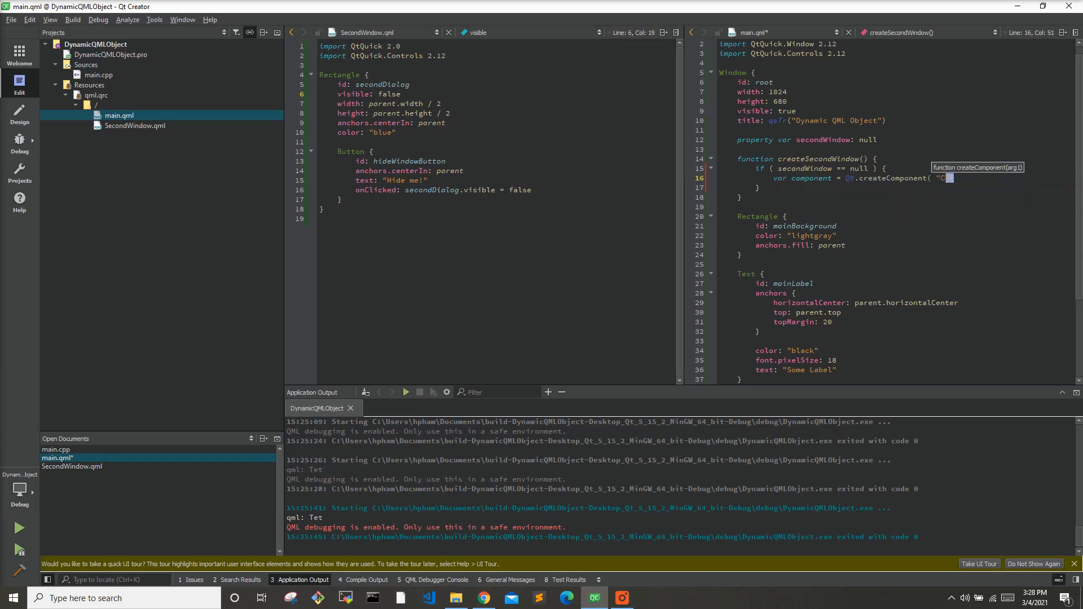
pyautogui.write('SecondWindow')
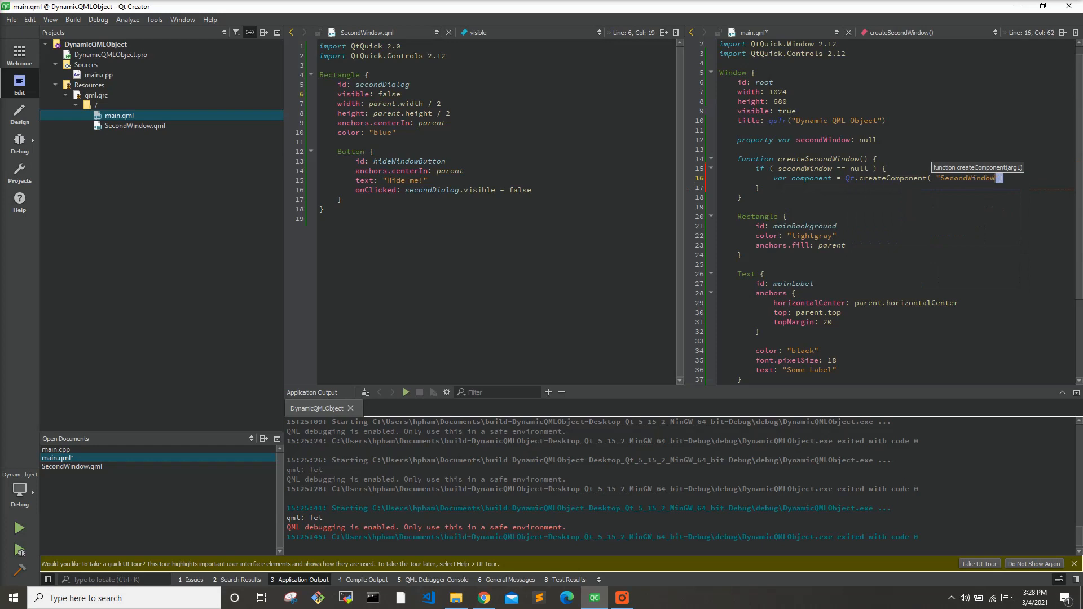
pyautogui.write('.qml"')
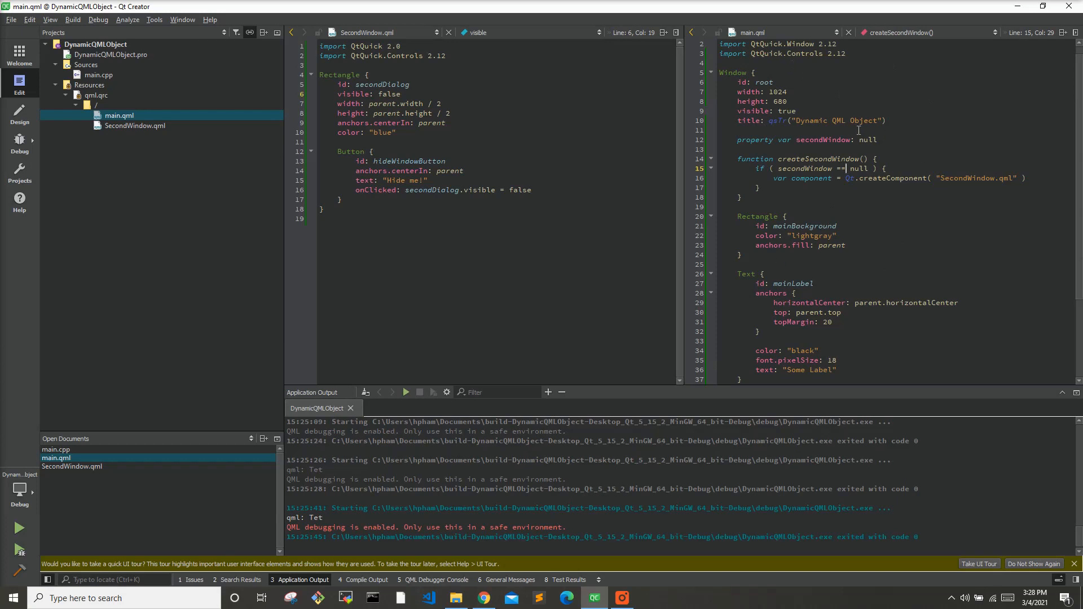
pyautogui.click(453, 598)
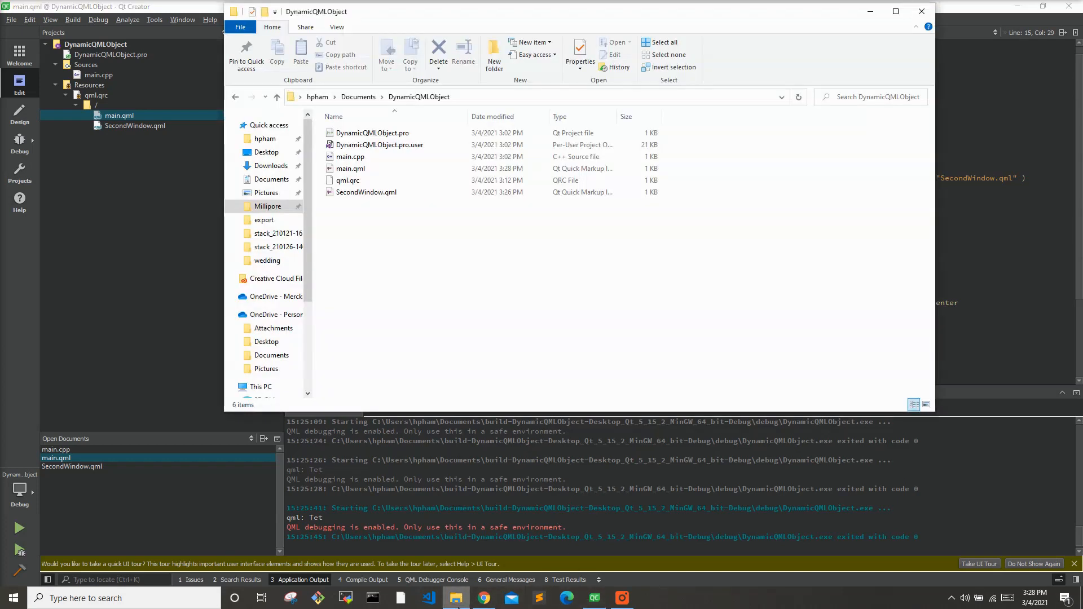
pyautogui.moveTo(942, 193)
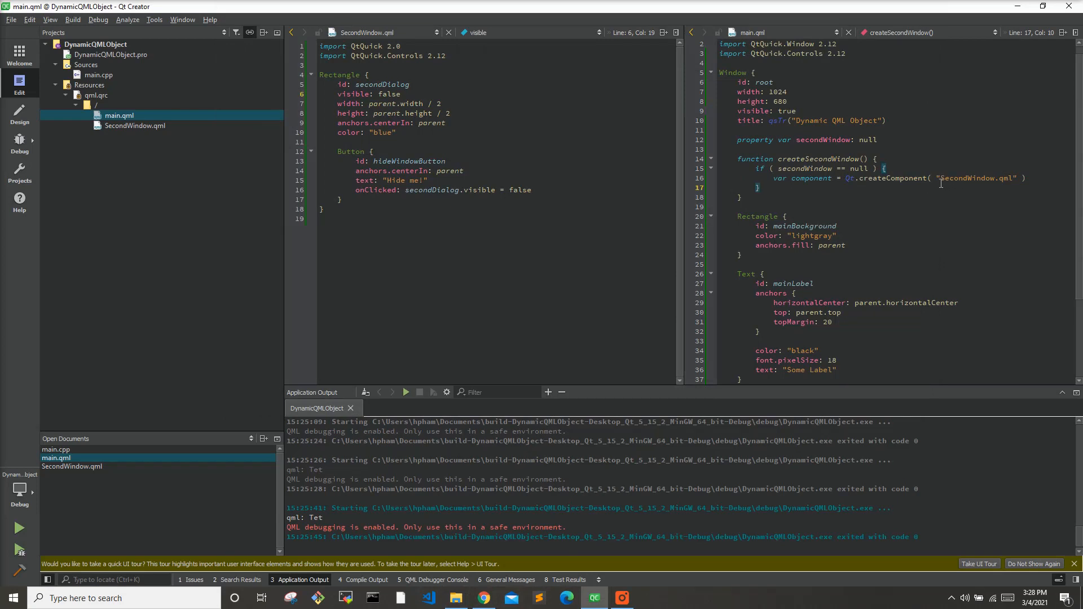
# - Assign secondWindow = component.createObject(root, {"x": 0, "y": 0}) inside the null check
pyautogui.click(940, 177)
pyautogui.write('secondWindow =')
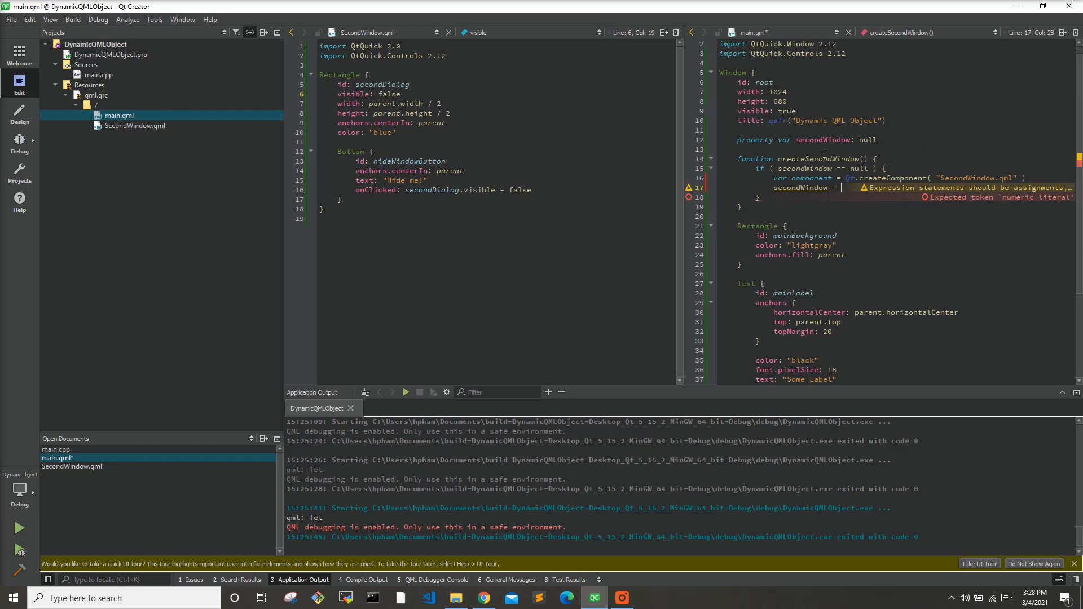
pyautogui.write('component')
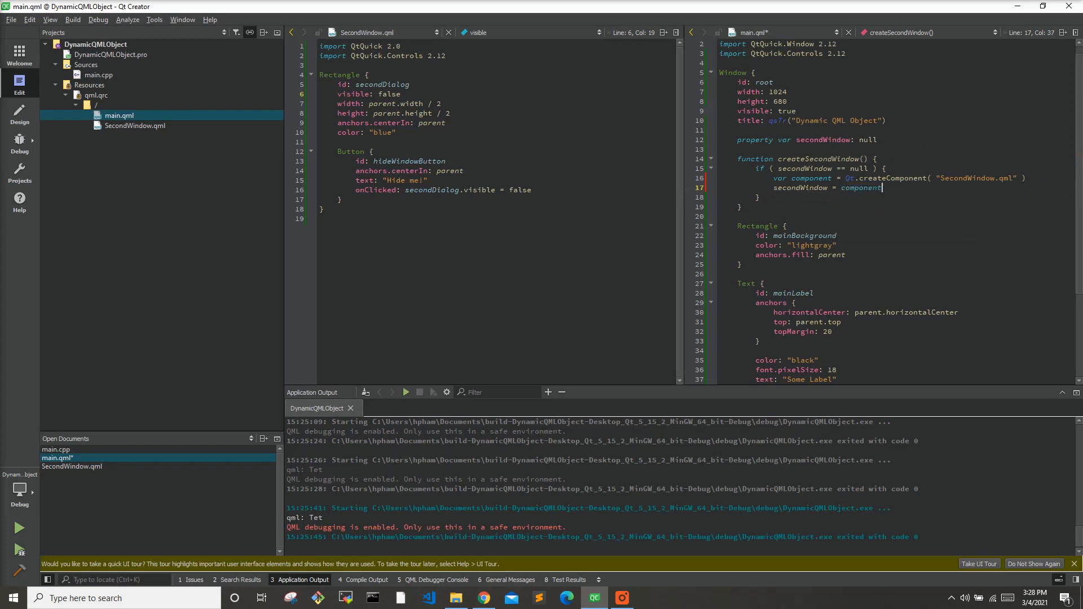
pyautogui.write('.createO')
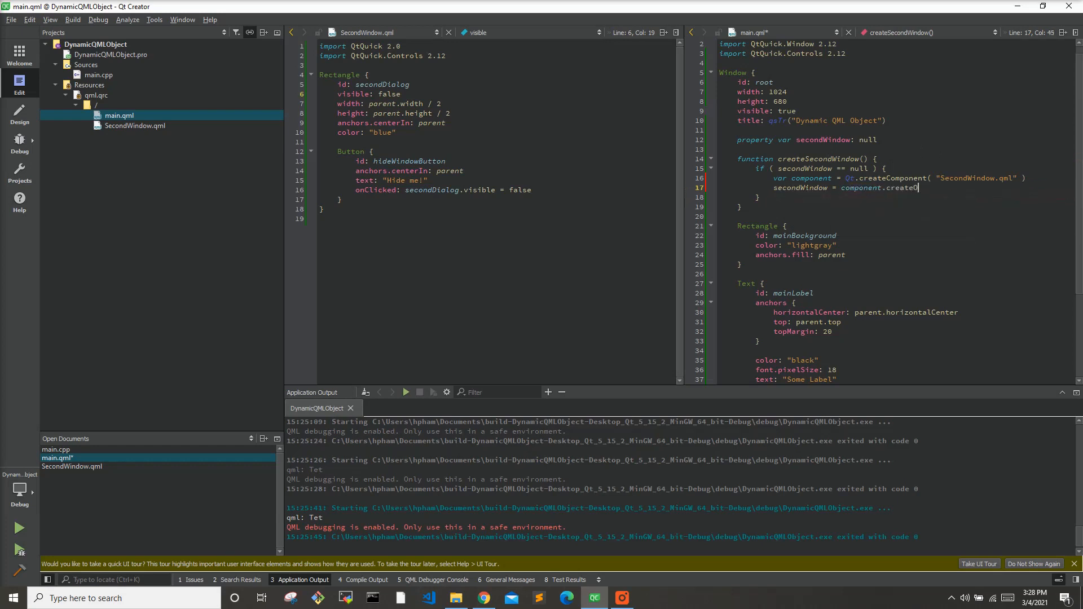
pyautogui.write('bject(')
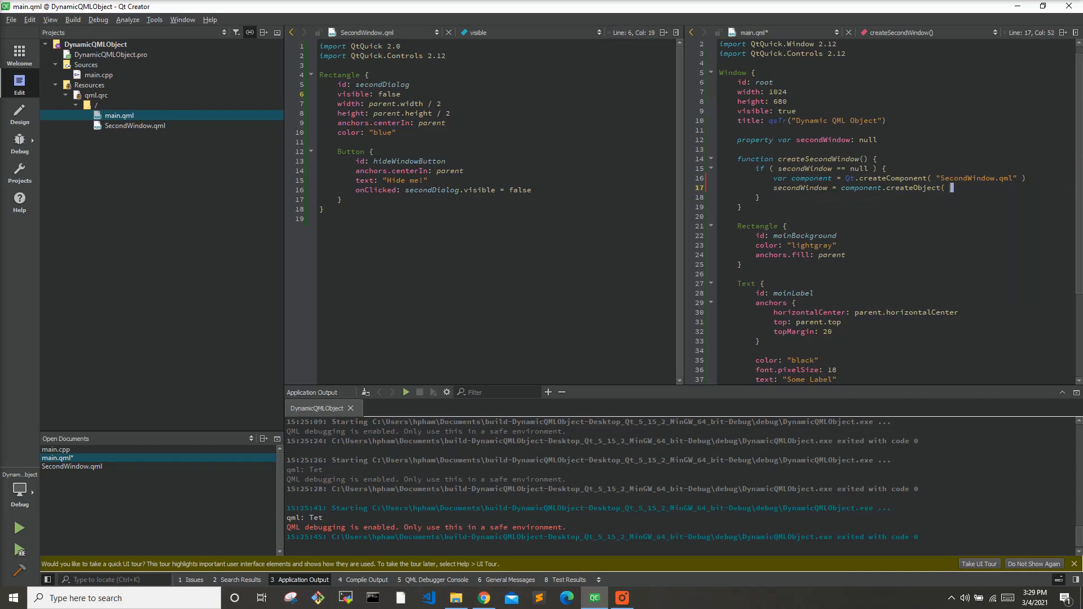
pyautogui.write('root,')
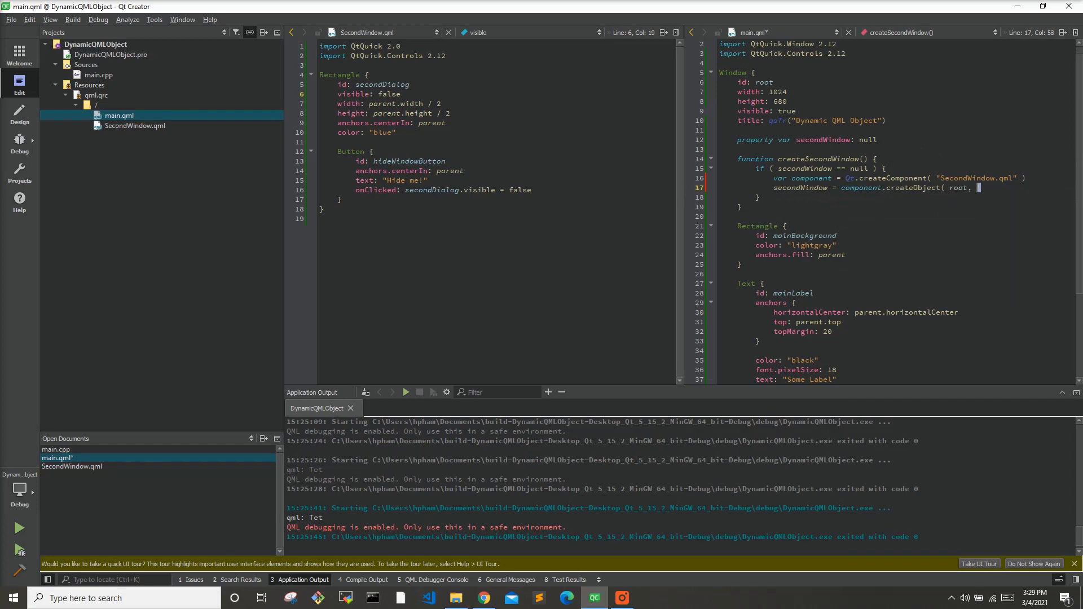
pyautogui.write('{"x": 0, "y')
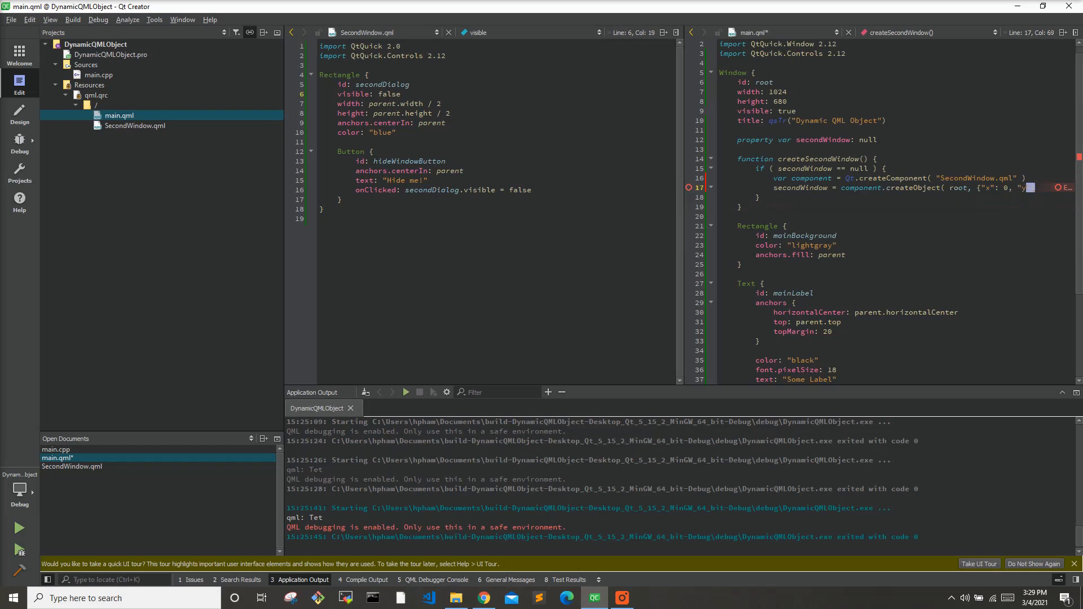
pyautogui.write('0}')
pyautogui.write('if ( secondWindow ==')
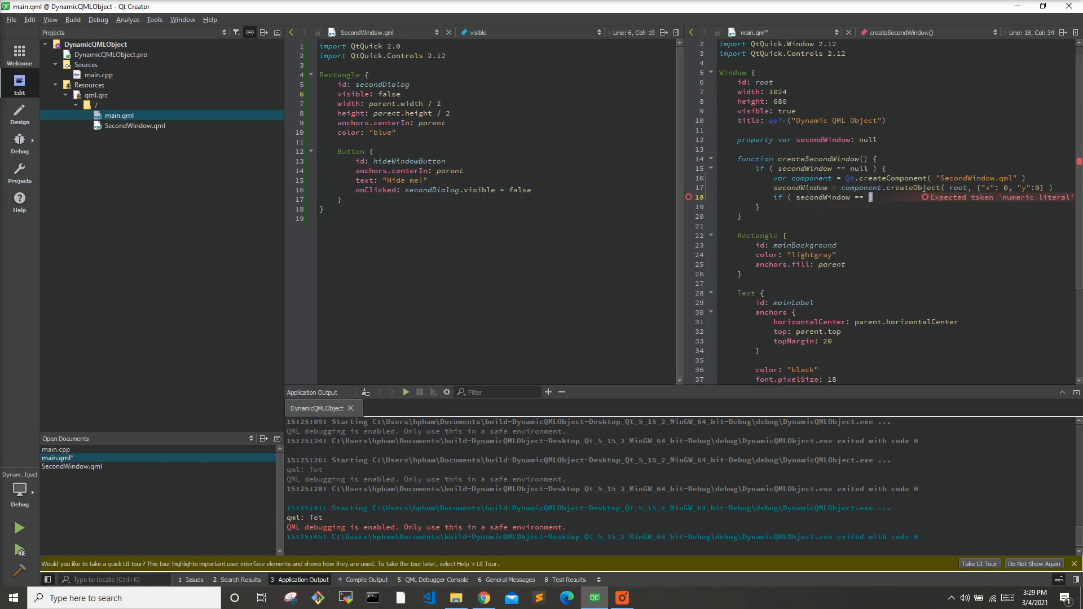
# - Add a second null check that centers secondWindow in mainBackground and review the code
pyautogui.write('null ) {')
pyautogui.write('secondWindow.anchors.centerIn:')
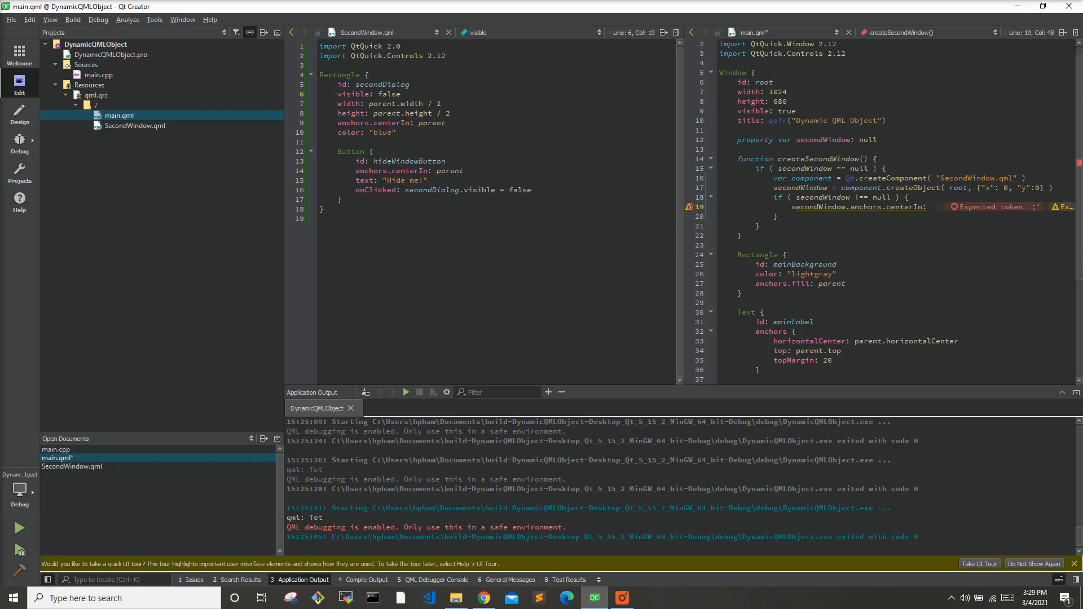
pyautogui.write('mainBackground')
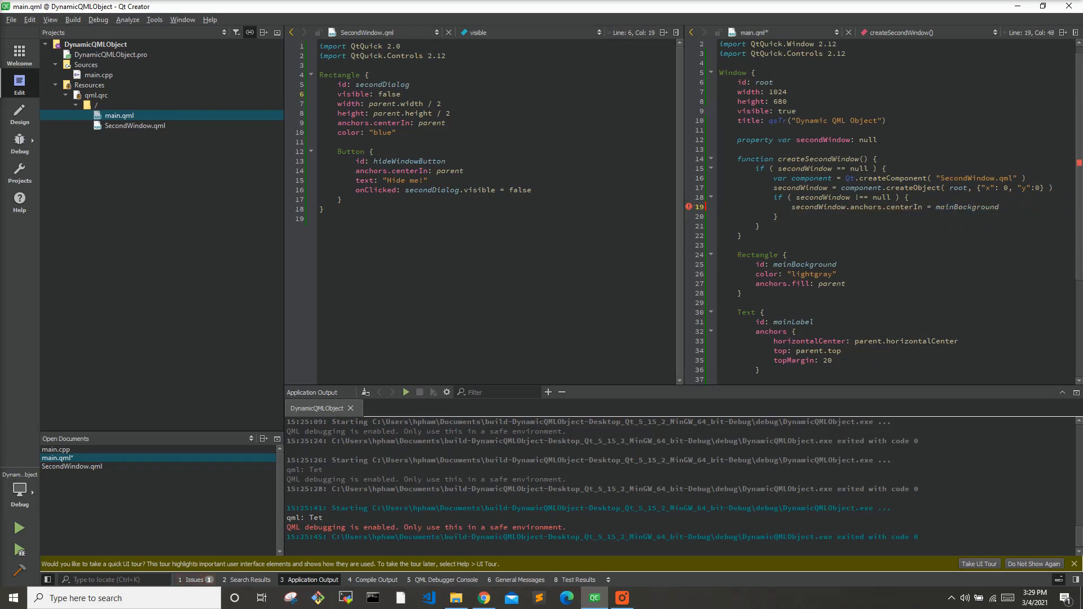
pyautogui.scroll(-3)
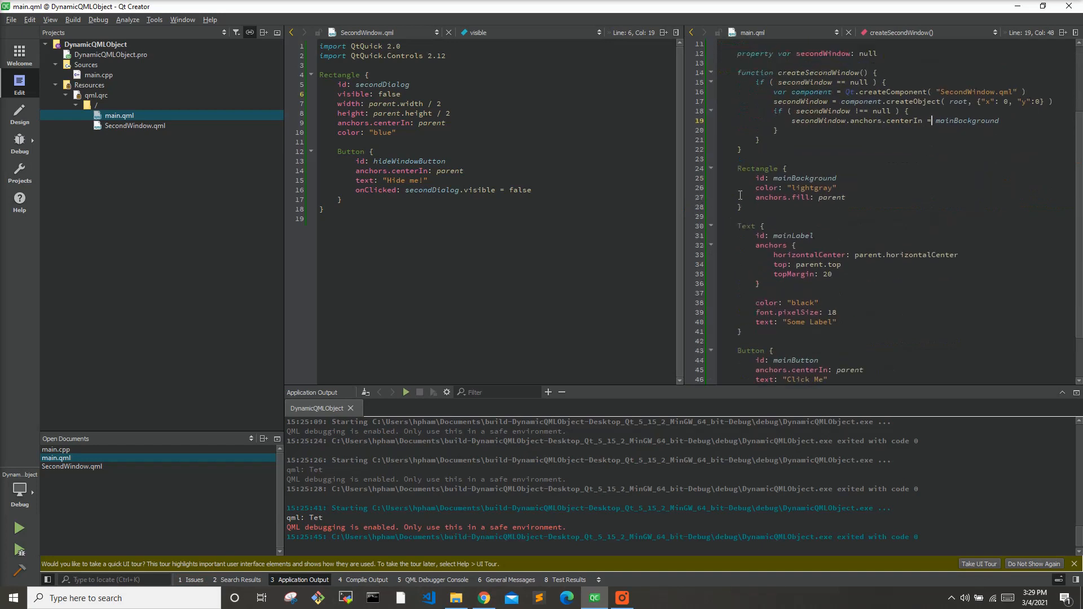
pyautogui.scroll(3)
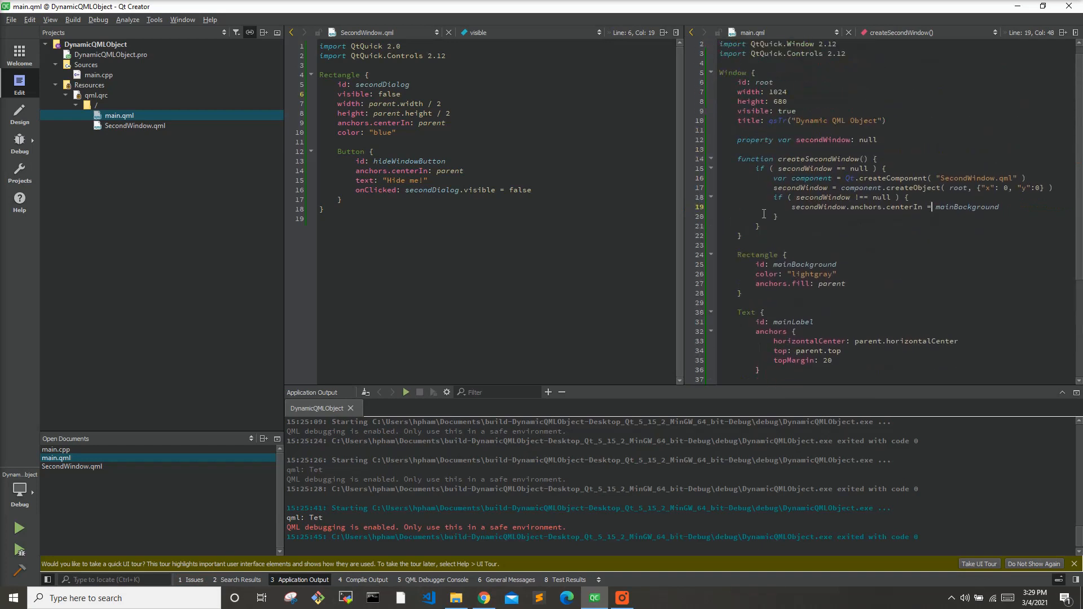
pyautogui.scroll(-3)
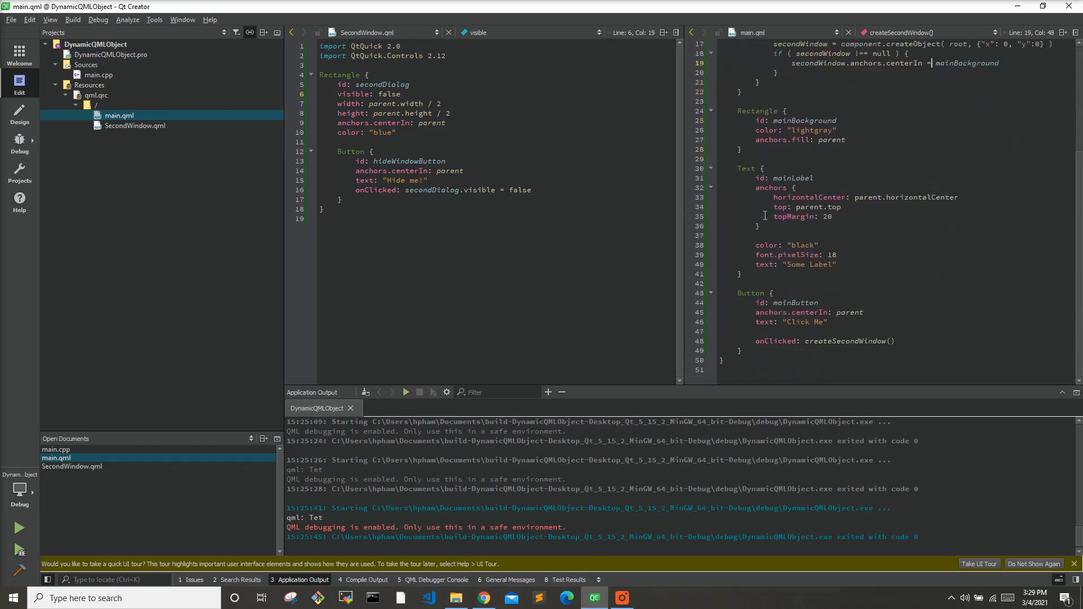
pyautogui.scroll(3)
pyautogui.write('tru')
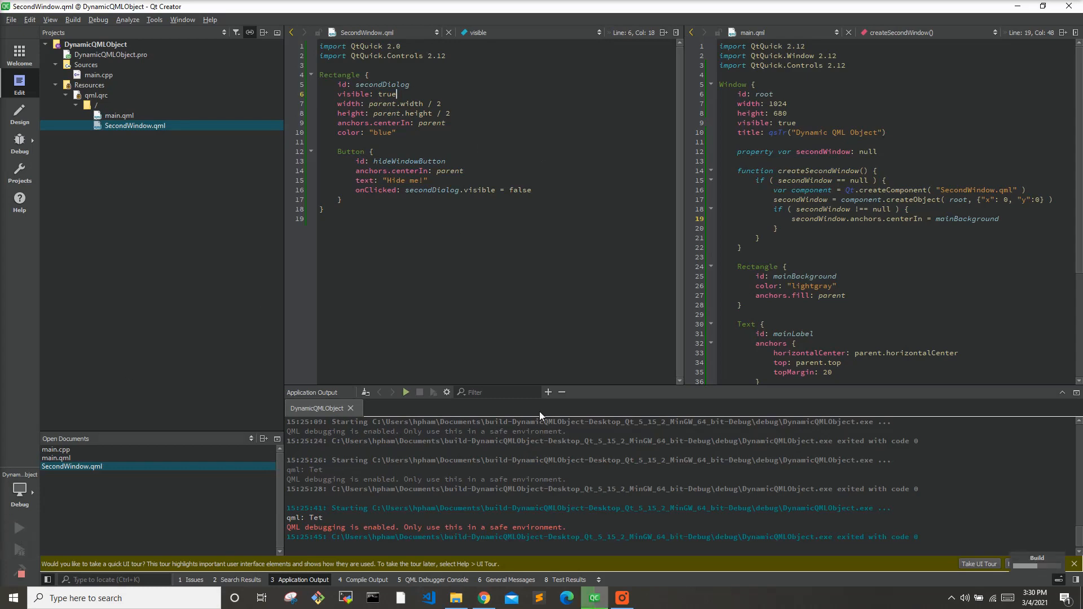
# - Run the app and use Click Me to create the blue second window, then hide it
pyautogui.click(406, 392)
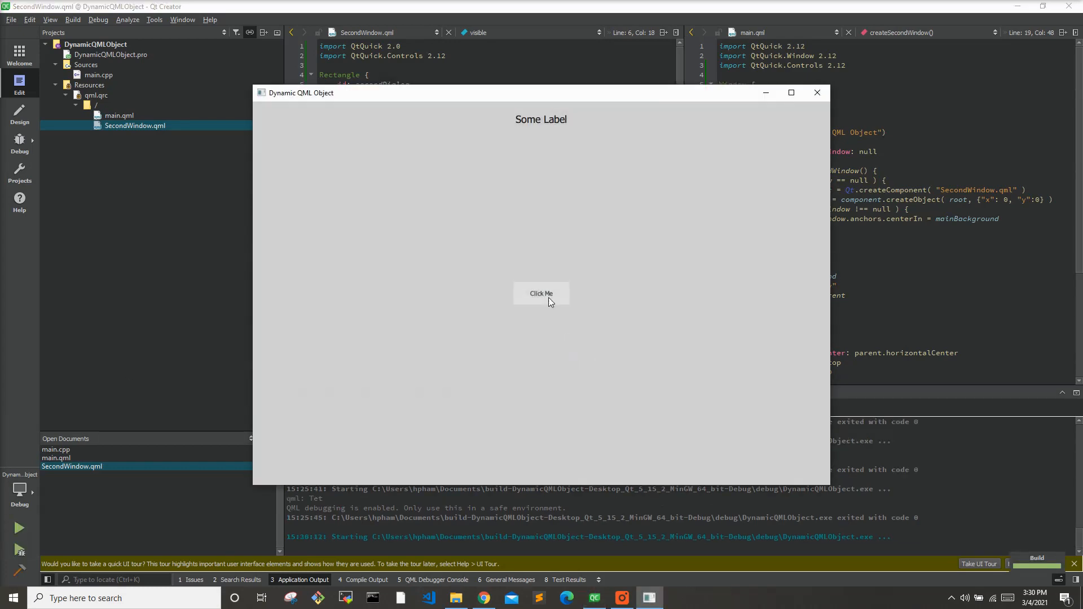
pyautogui.click(541, 293)
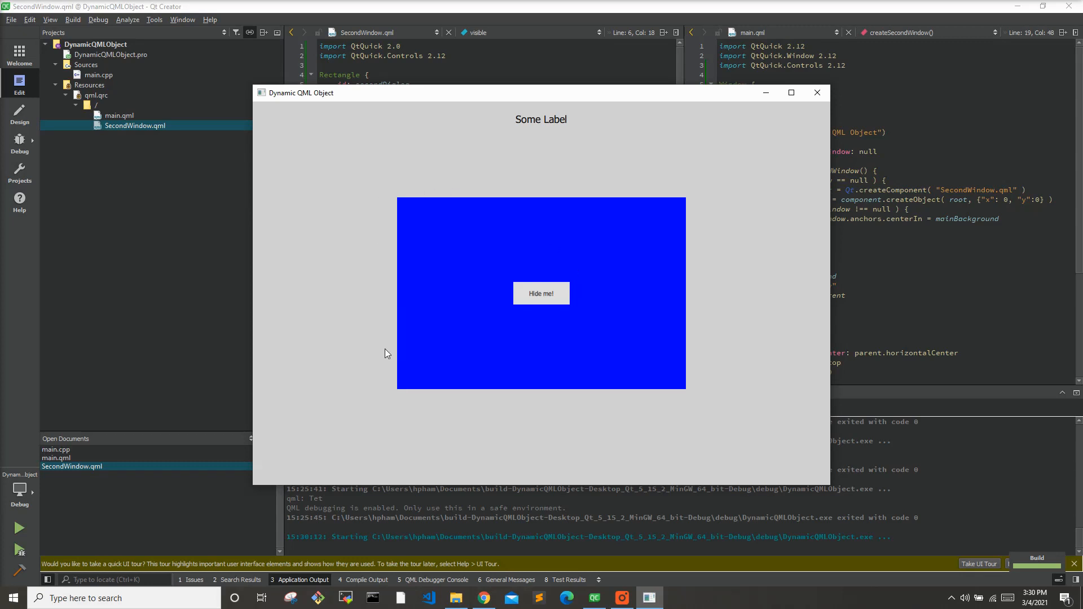
pyautogui.moveTo(531, 205)
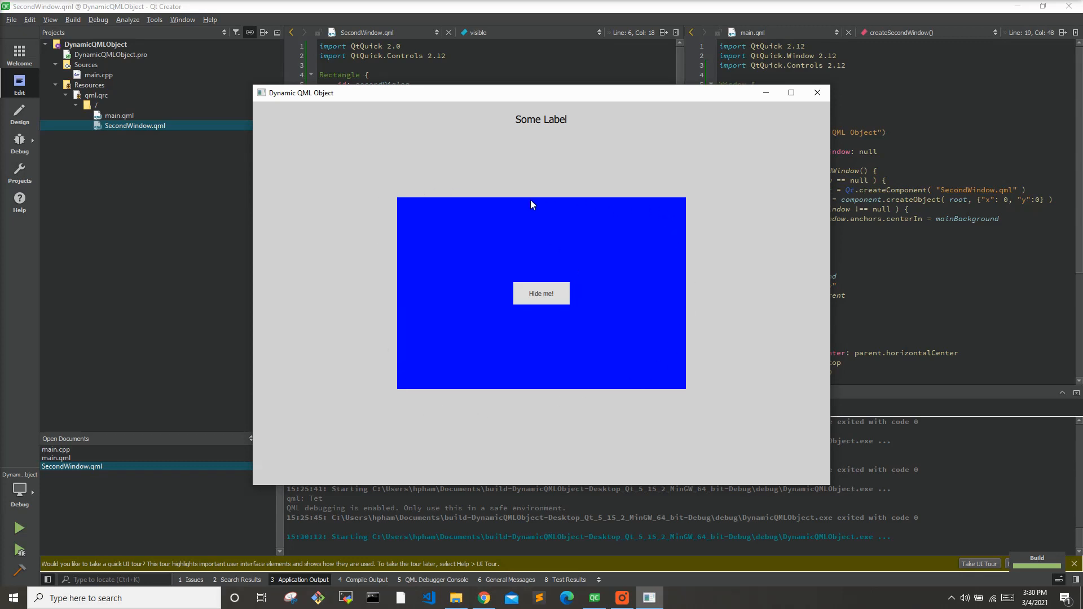
pyautogui.moveTo(545, 291)
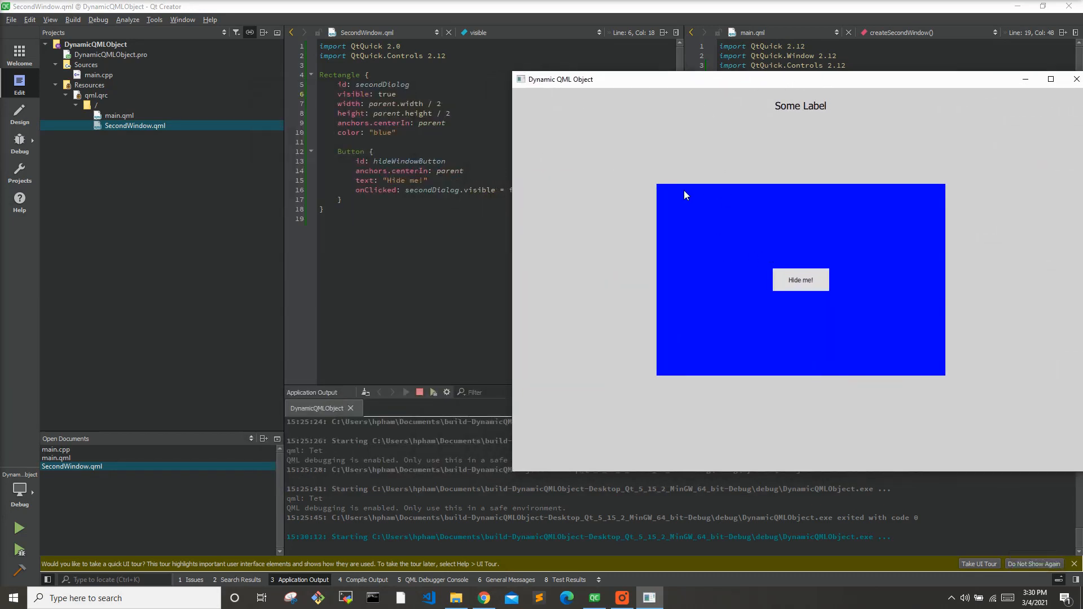
pyautogui.moveTo(801, 280)
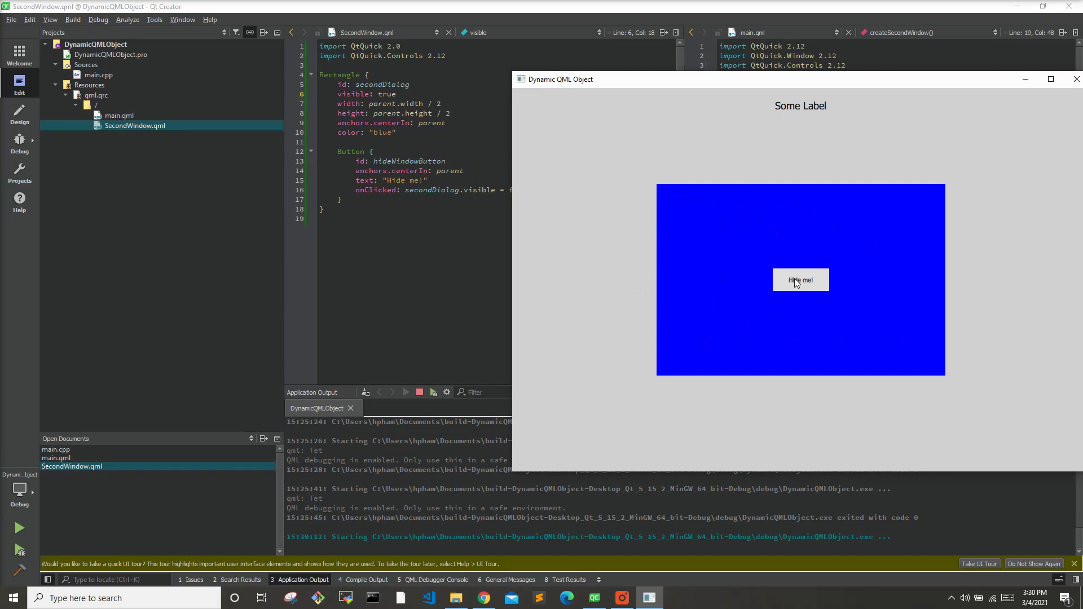
pyautogui.click(800, 280)
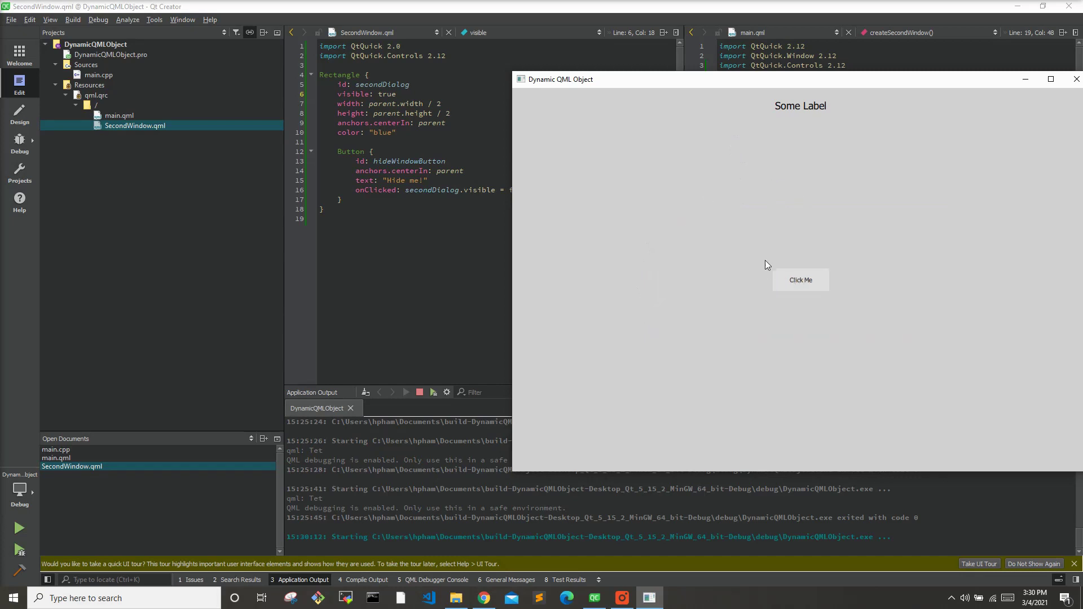
pyautogui.moveTo(801, 281)
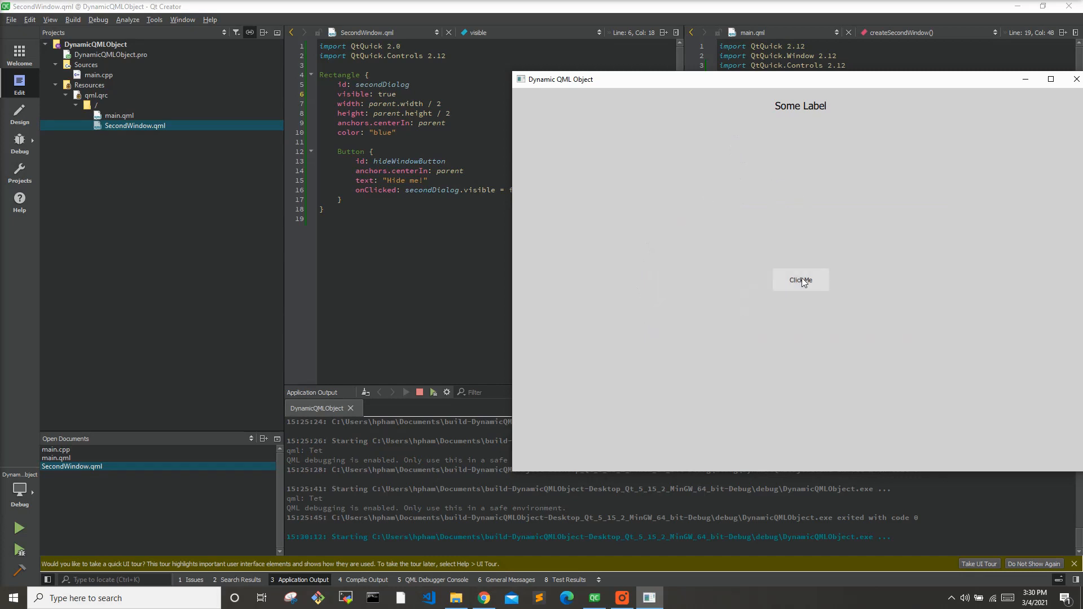
pyautogui.moveTo(799, 271)
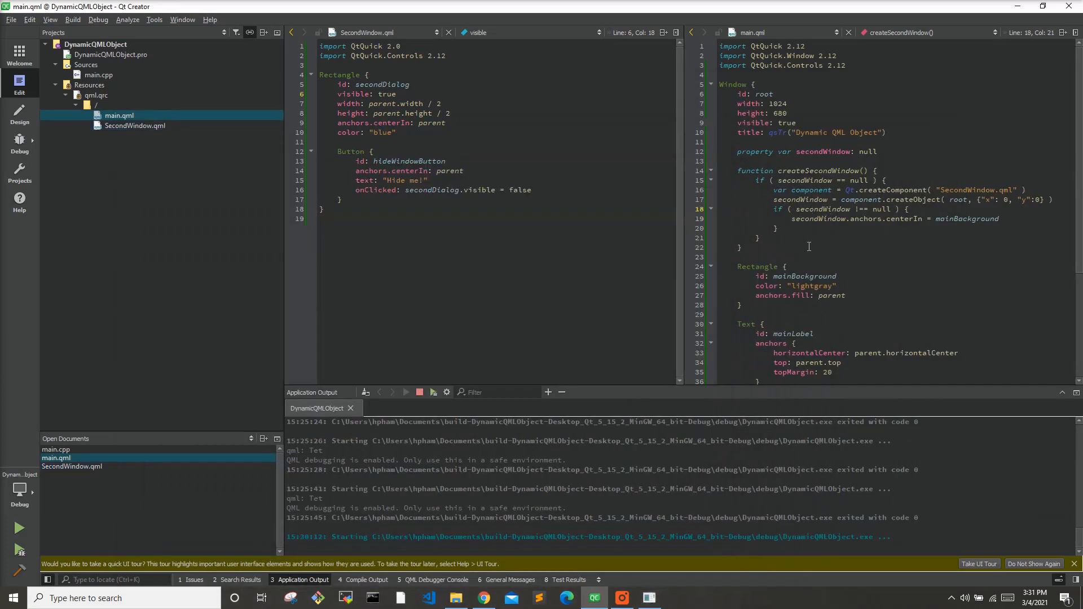
# - Write function destroySecondWindow() calling secondWindow.destroy() and setting secondWindow = null
pyautogui.scroll(-3)
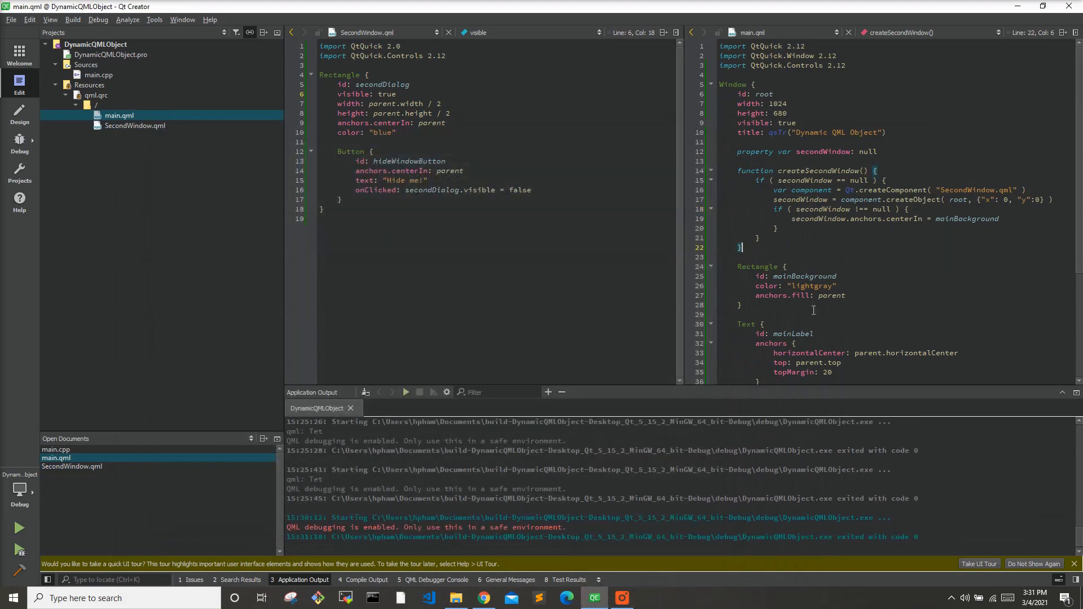
pyautogui.press('Enter')
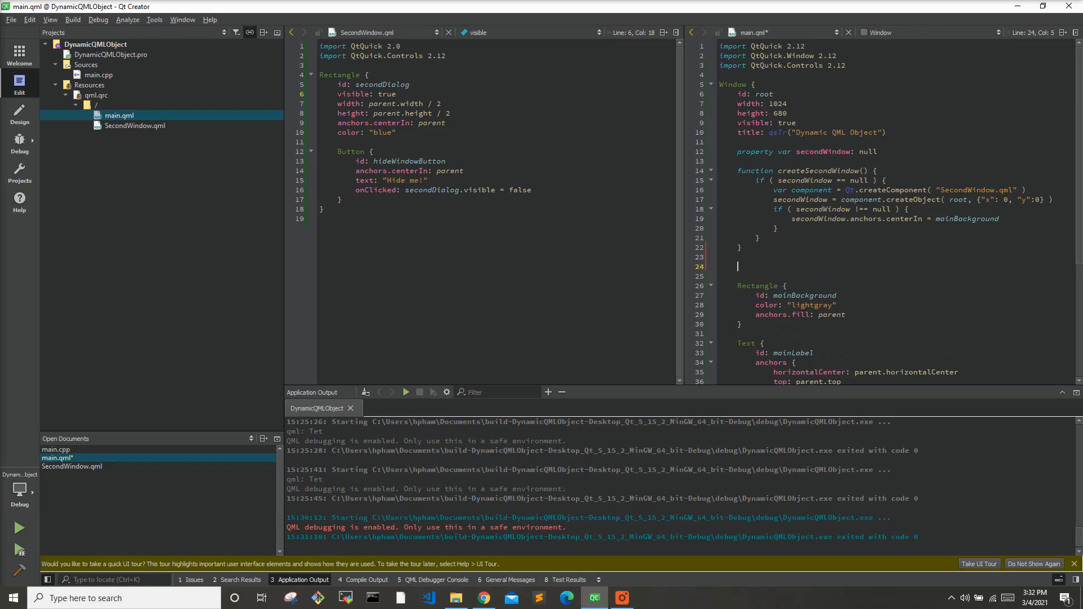
pyautogui.write('functi')
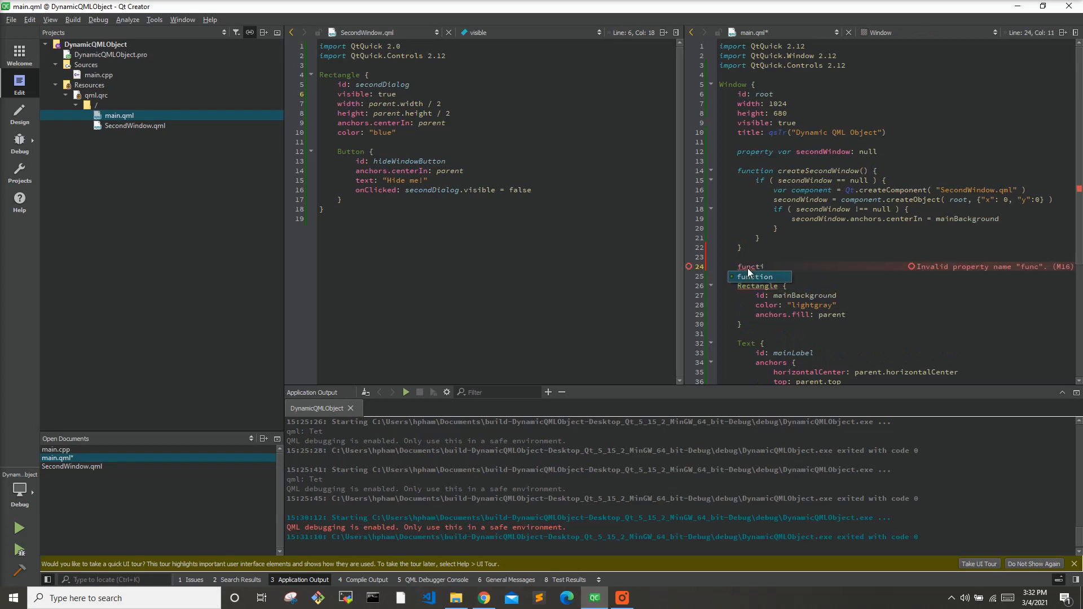
pyautogui.write('destroyS')
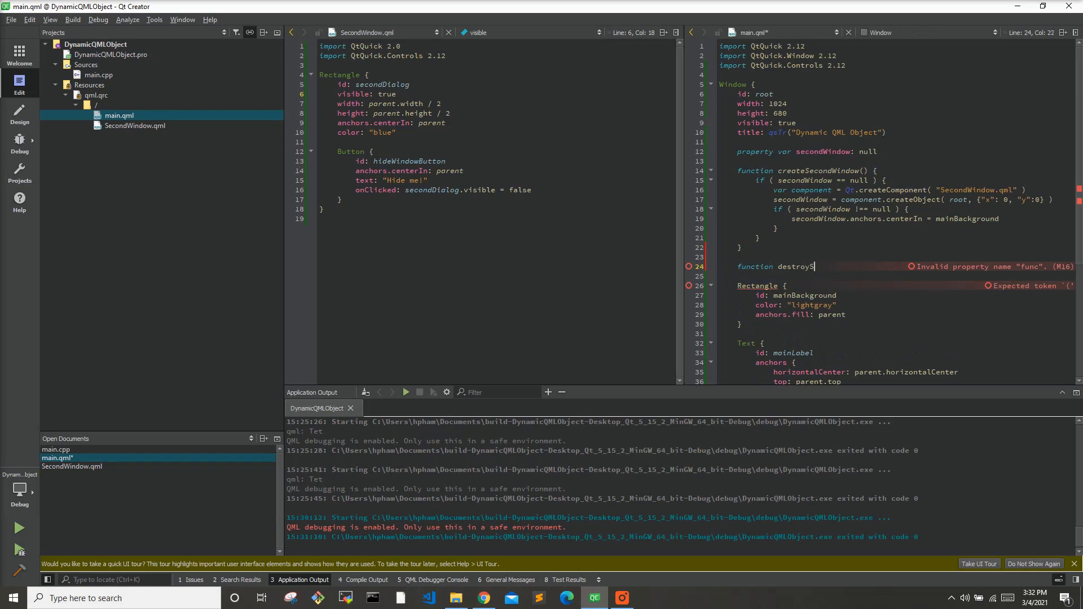
pyautogui.write('econdWindow() {')
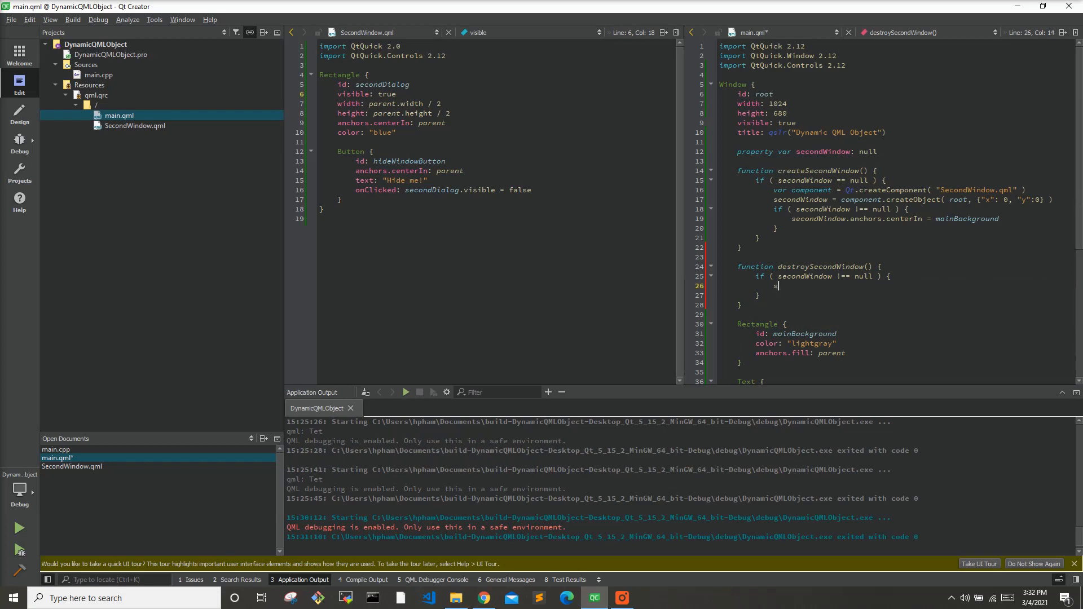
pyautogui.write('secondWindow.destroy(')
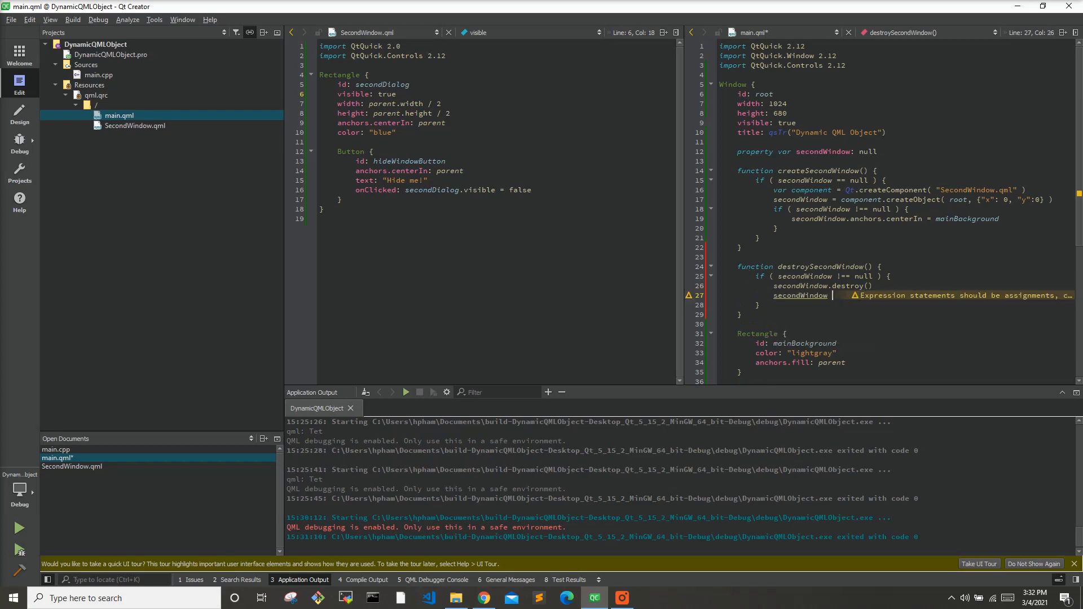
pyautogui.write('= null')
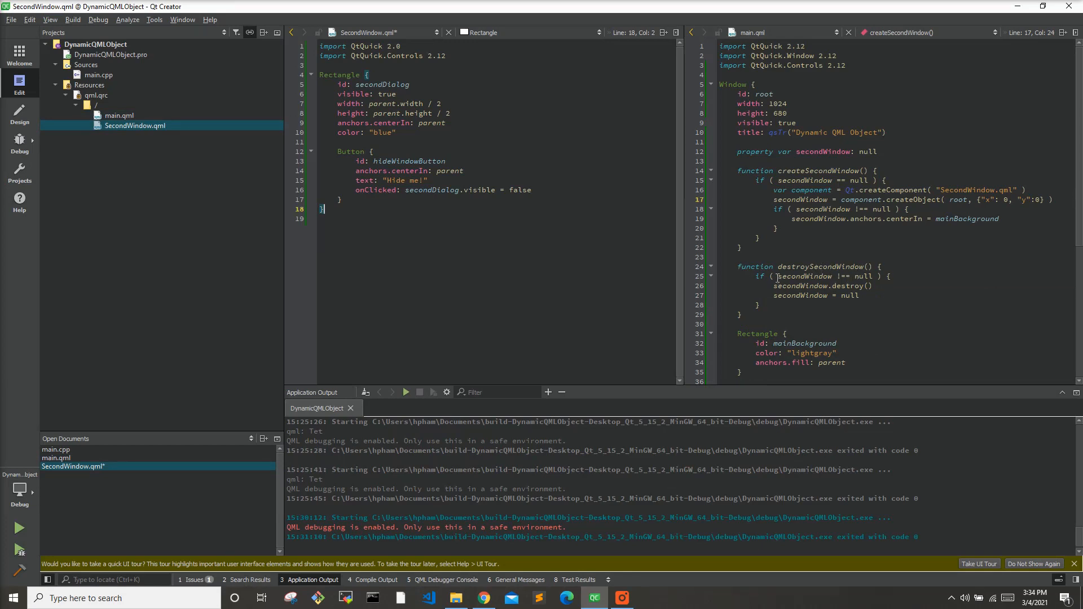
pyautogui.moveTo(707, 259)
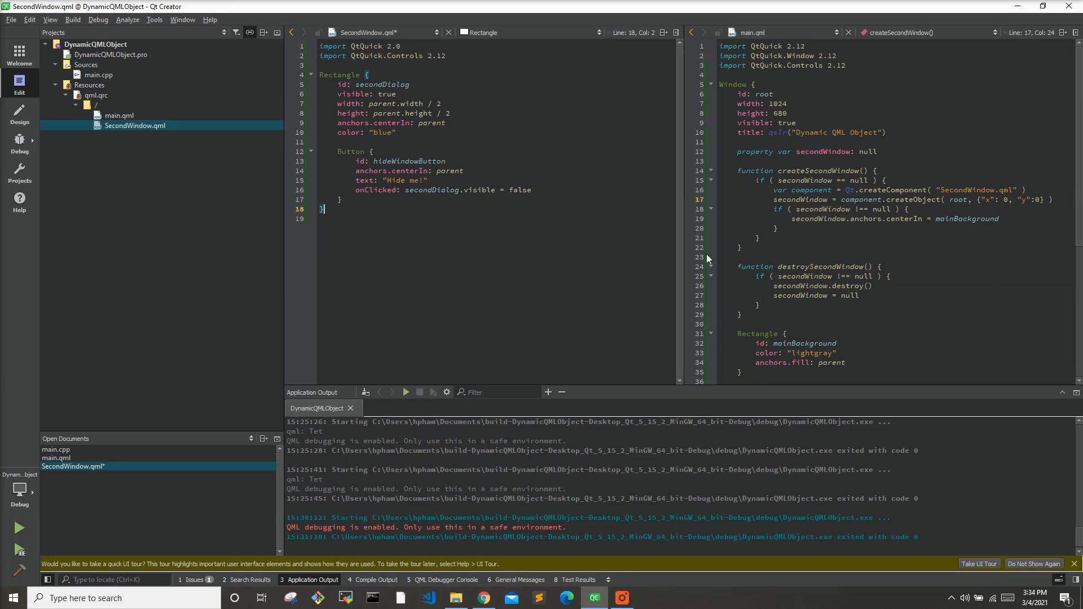
pyautogui.moveTo(836, 288)
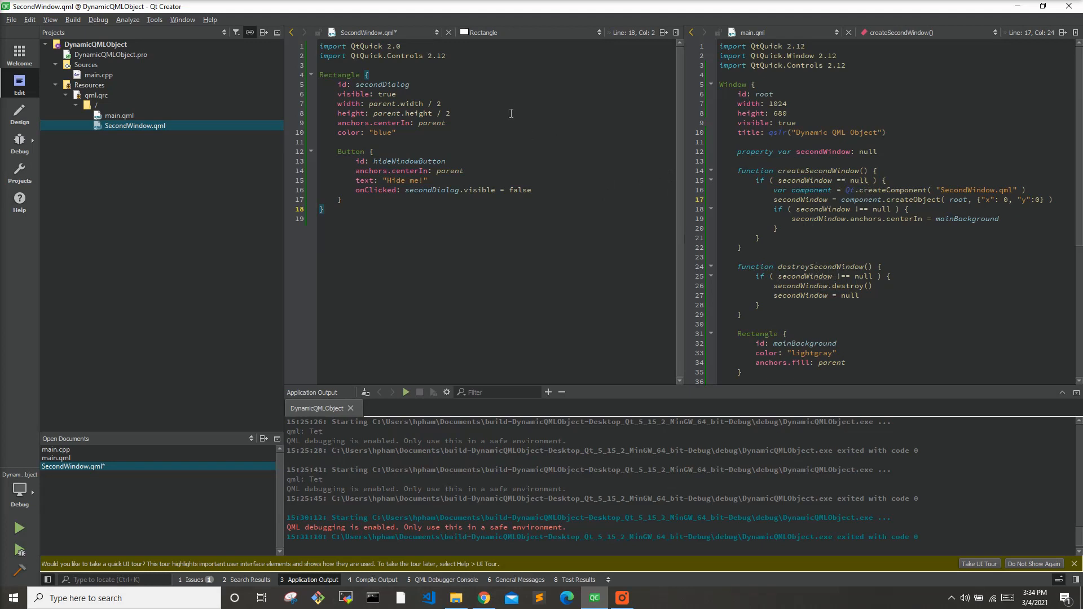
# - Declare signal hideMeClicked() at the top of the Rectangle in SecondWindow.qml
pyautogui.click(369, 75)
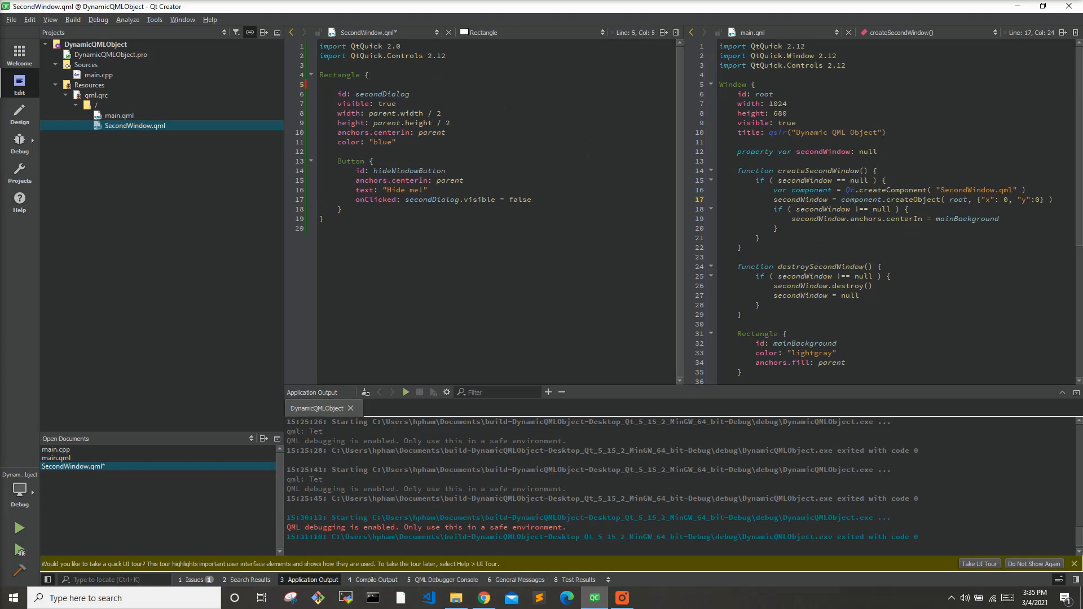
pyautogui.write('signal')
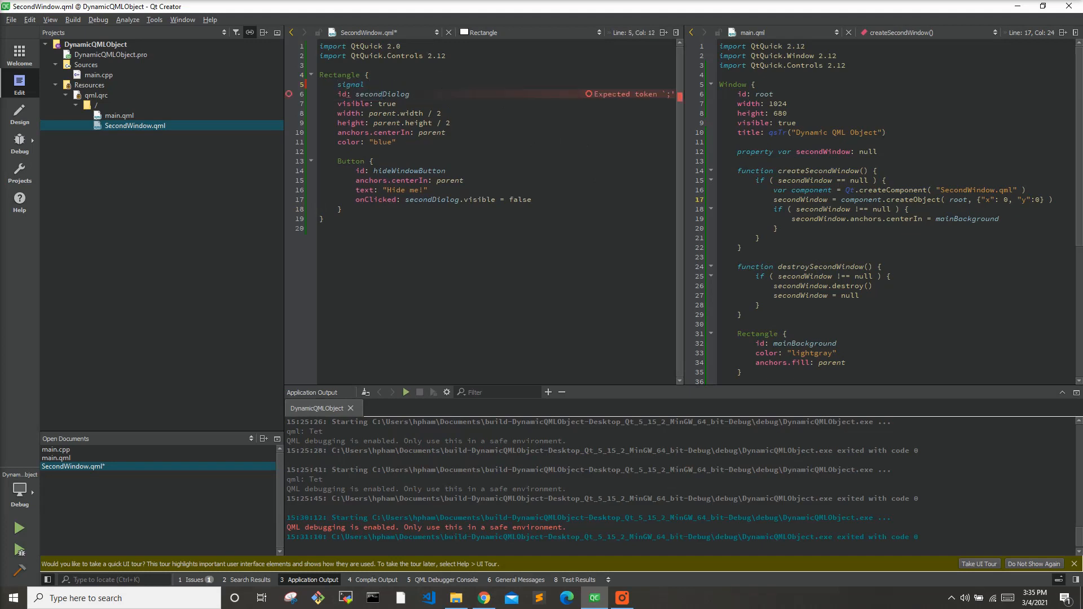
pyautogui.write('hideMeClicked')
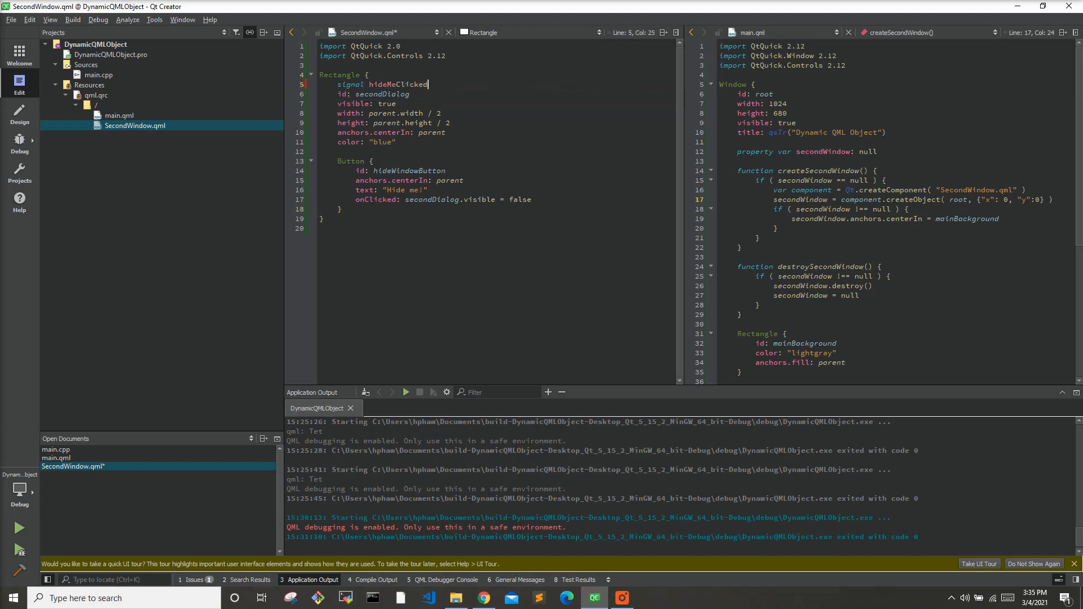
pyautogui.write('()')
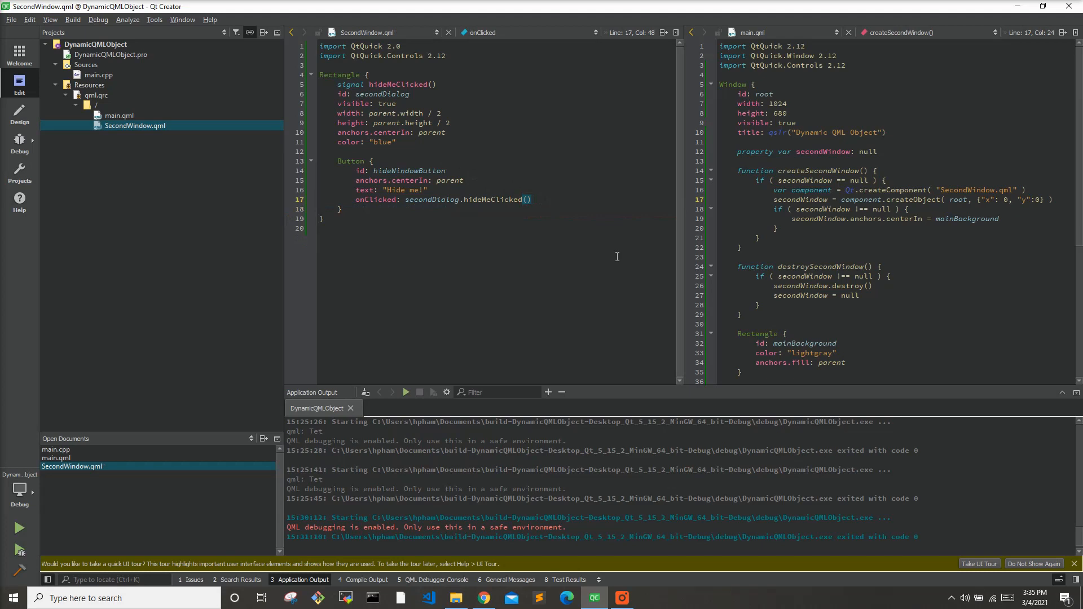
pyautogui.moveTo(963, 217)
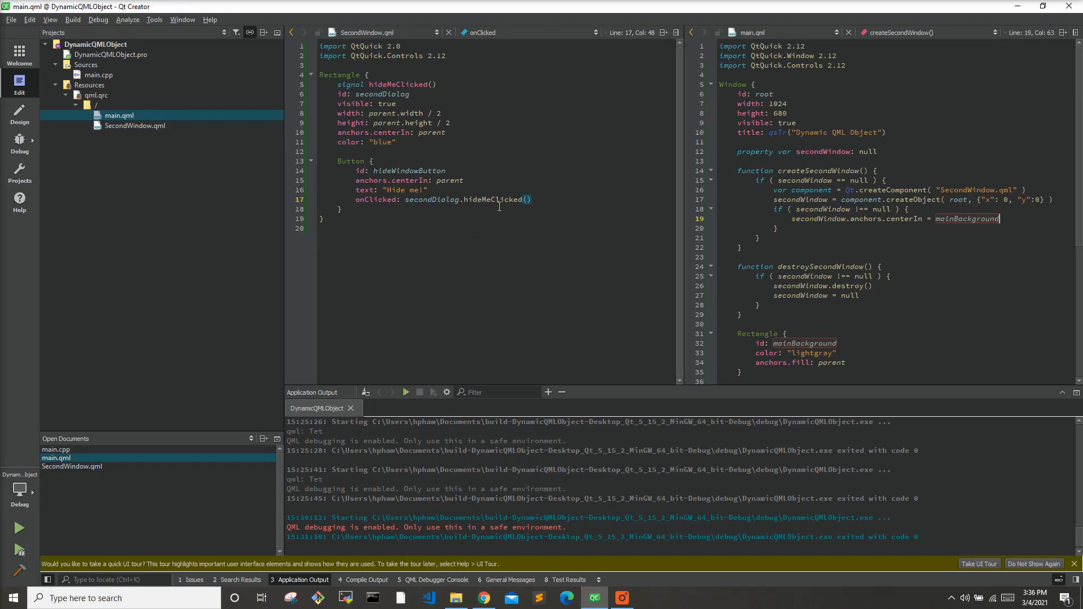
pyautogui.moveTo(996, 222)
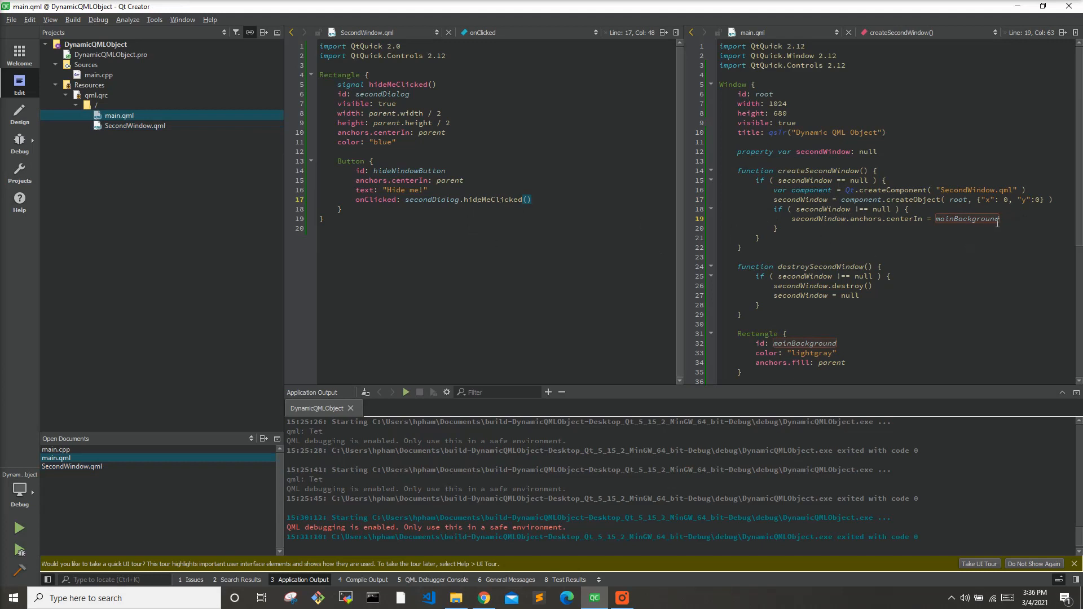
# - Add secondWindow.hideMeClicked.connect(destroySecondWindow) after the centering statement
pyautogui.press('Return')
pyautogui.write('secondWindow.')
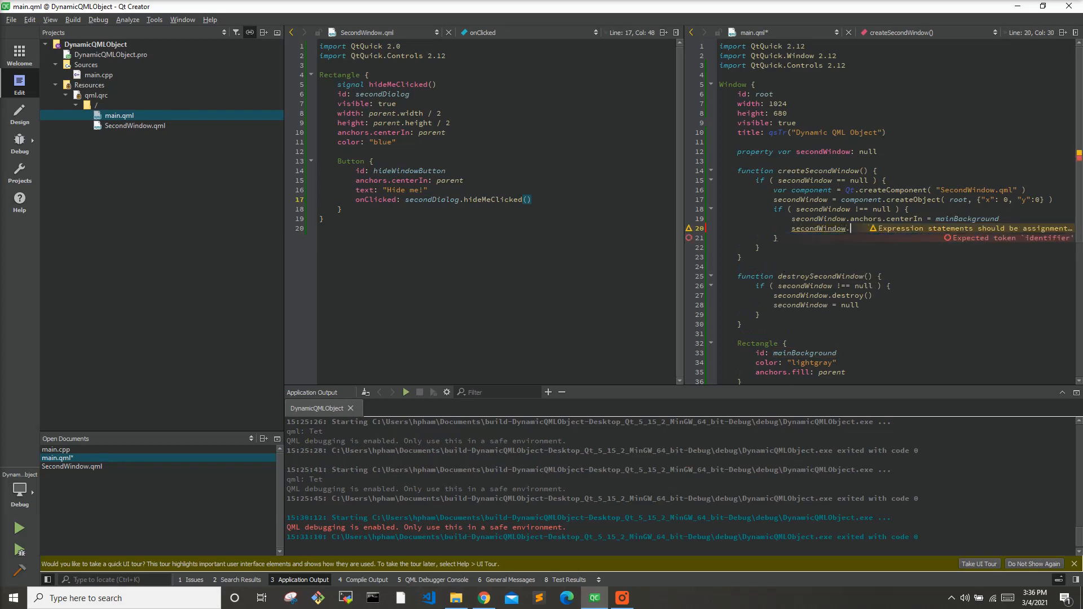
pyautogui.moveTo(644, 227)
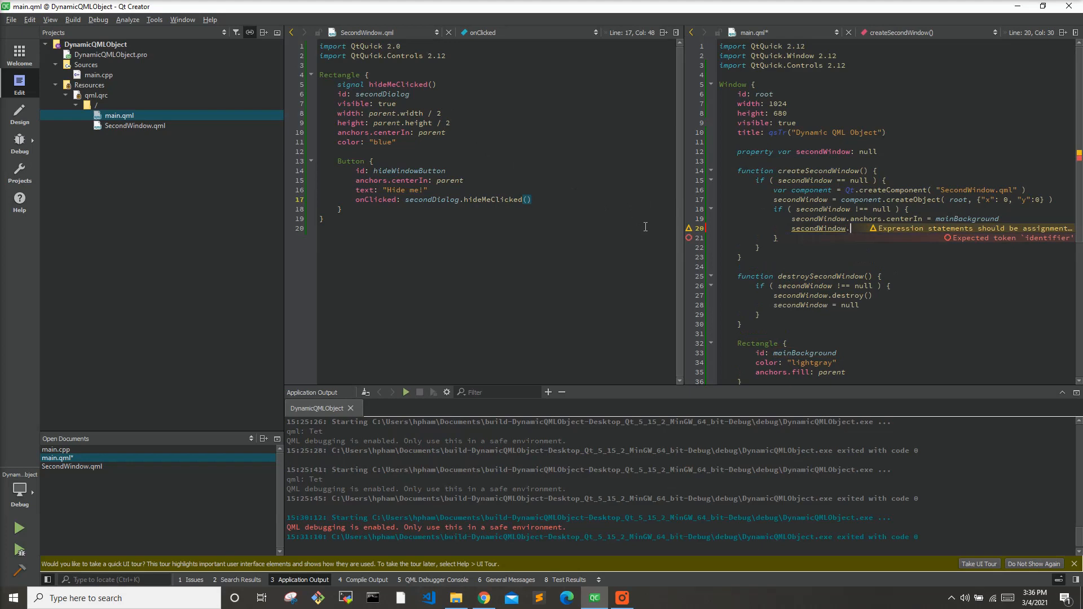
pyautogui.write('hideMeClicked.connect(')
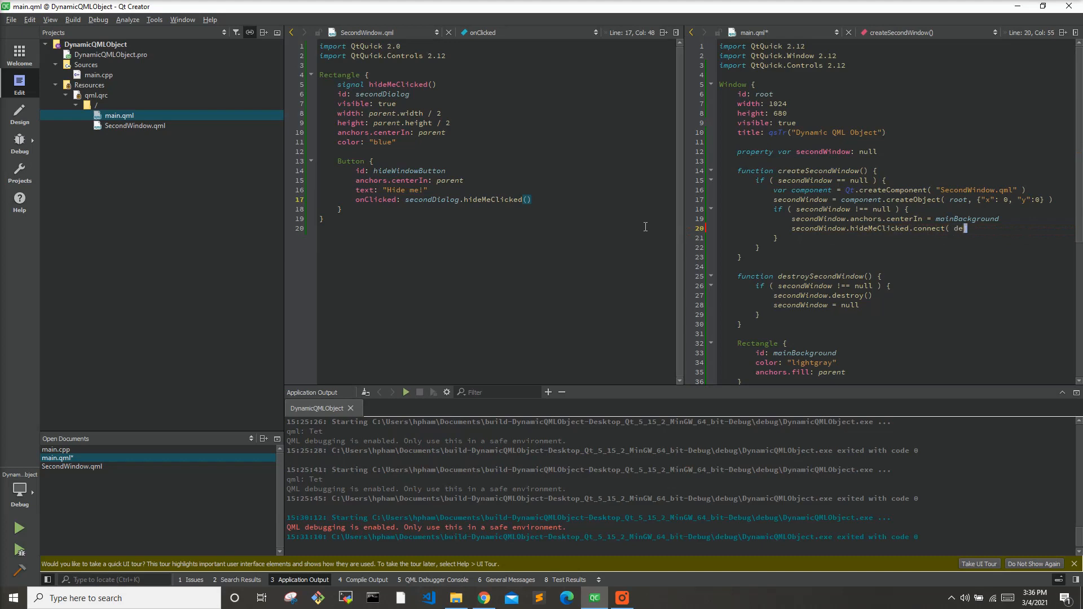
pyautogui.write('destroySecondWindow()')
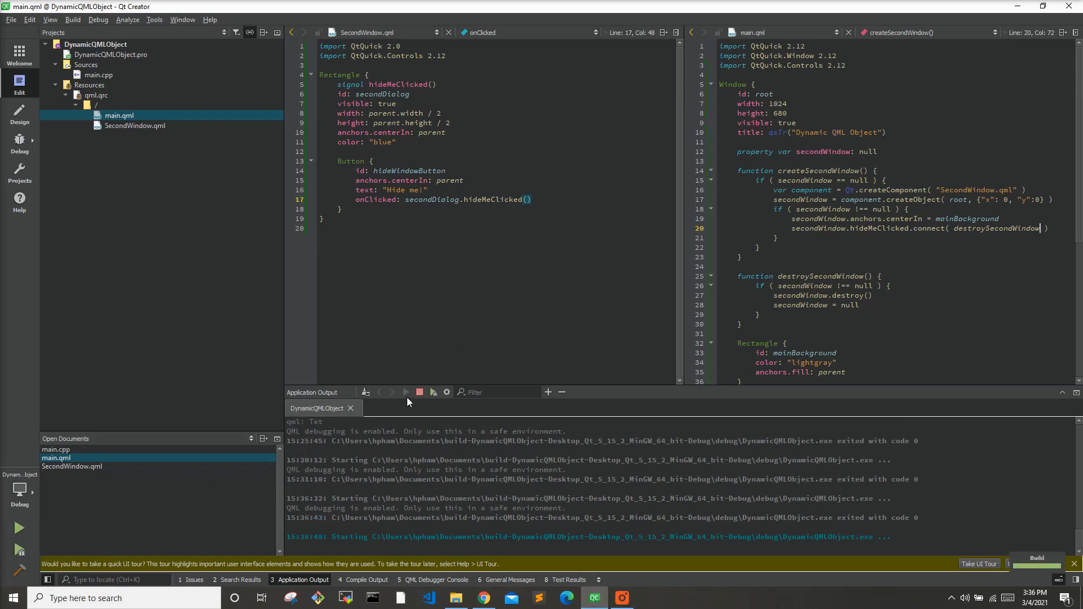
# - Run the app and twice create the blue window with Click Me and destroy it with Hide me
pyautogui.click(19, 528)
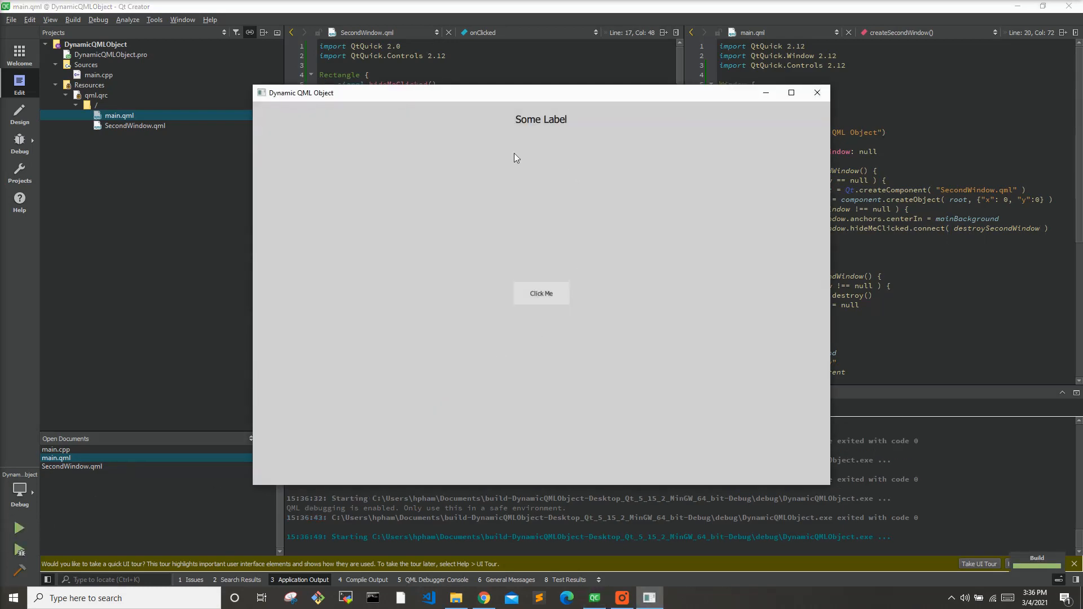
pyautogui.click(540, 294)
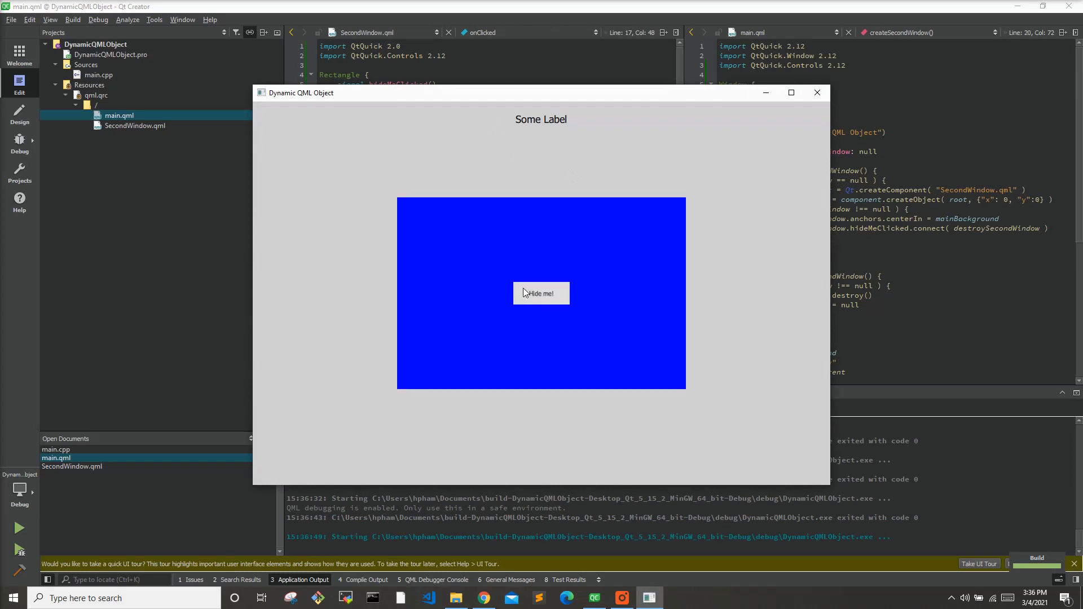
pyautogui.moveTo(687, 290)
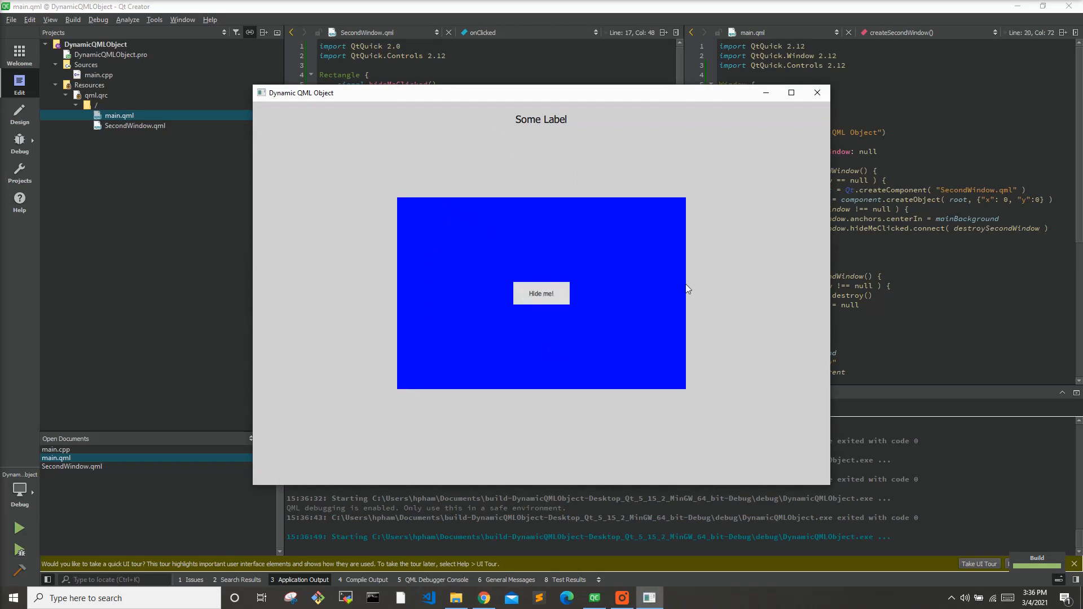
pyautogui.moveTo(542, 294)
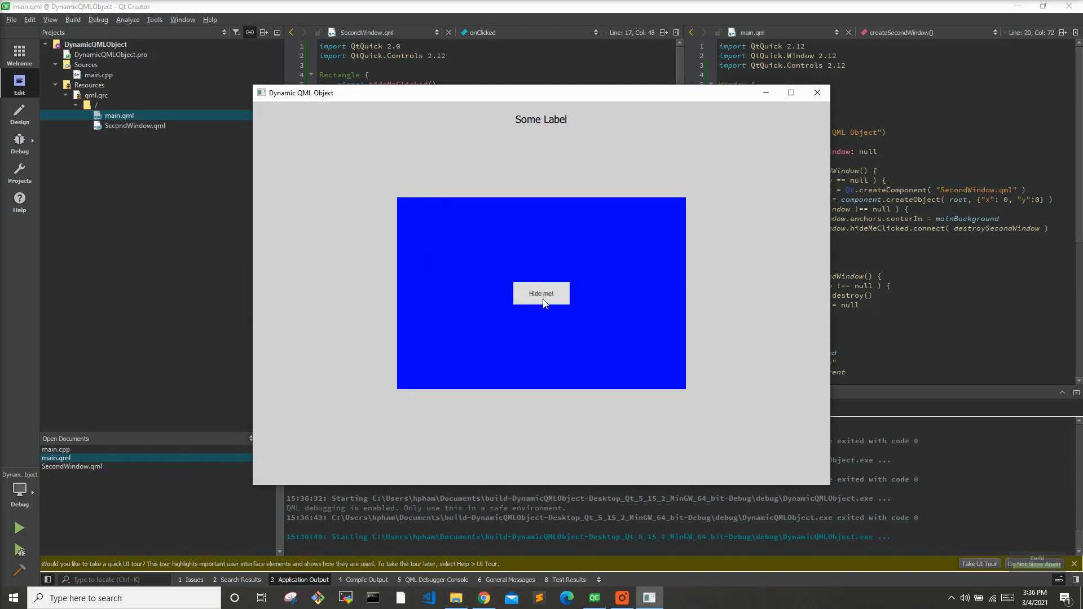
pyautogui.moveTo(470, 105)
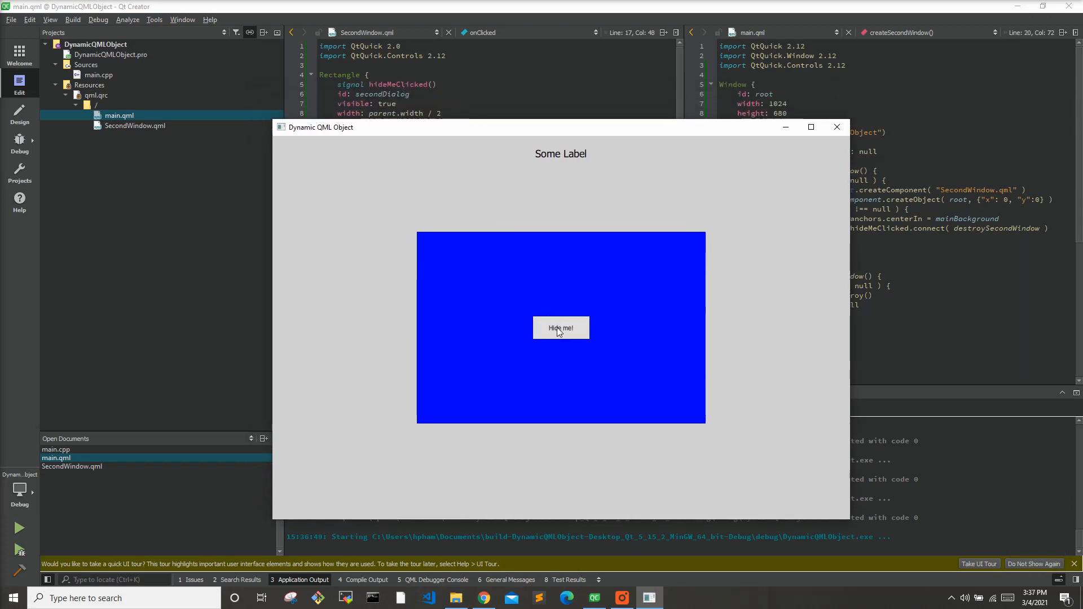
pyautogui.click(561, 328)
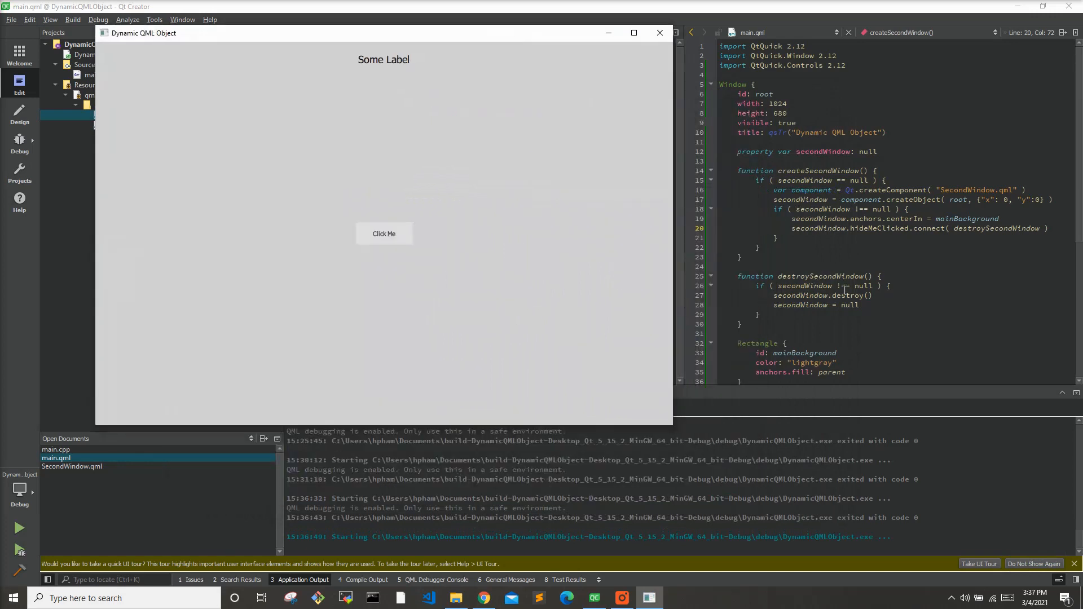
pyautogui.click(384, 233)
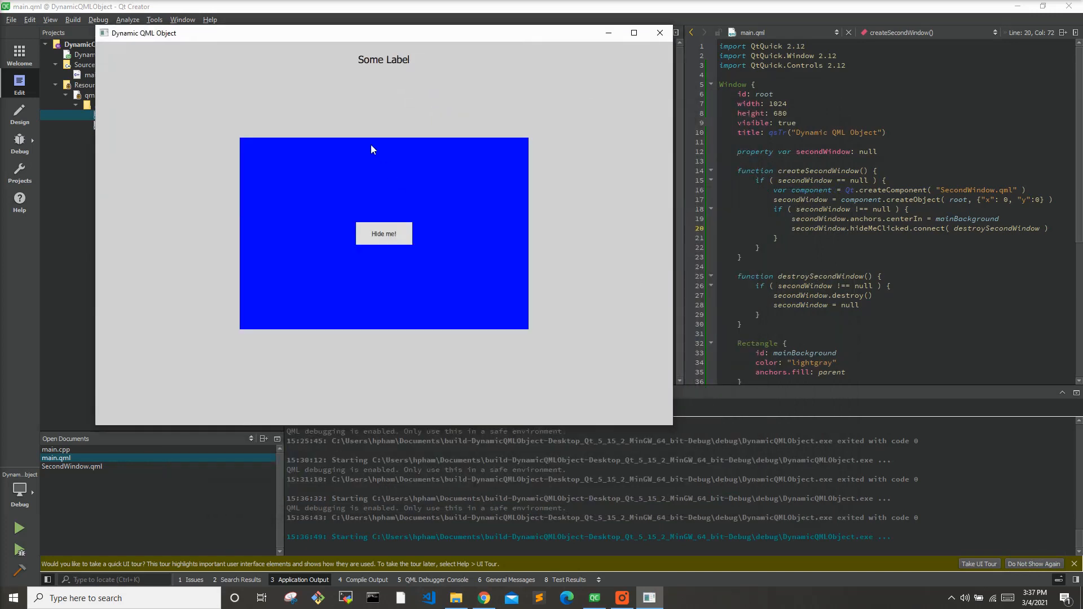
pyautogui.click(383, 234)
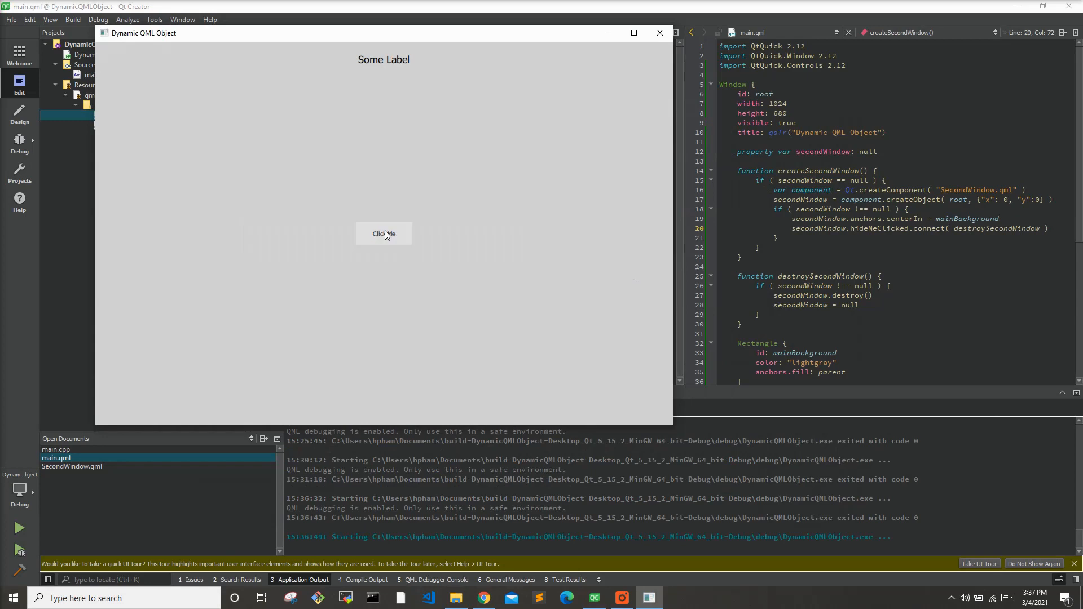